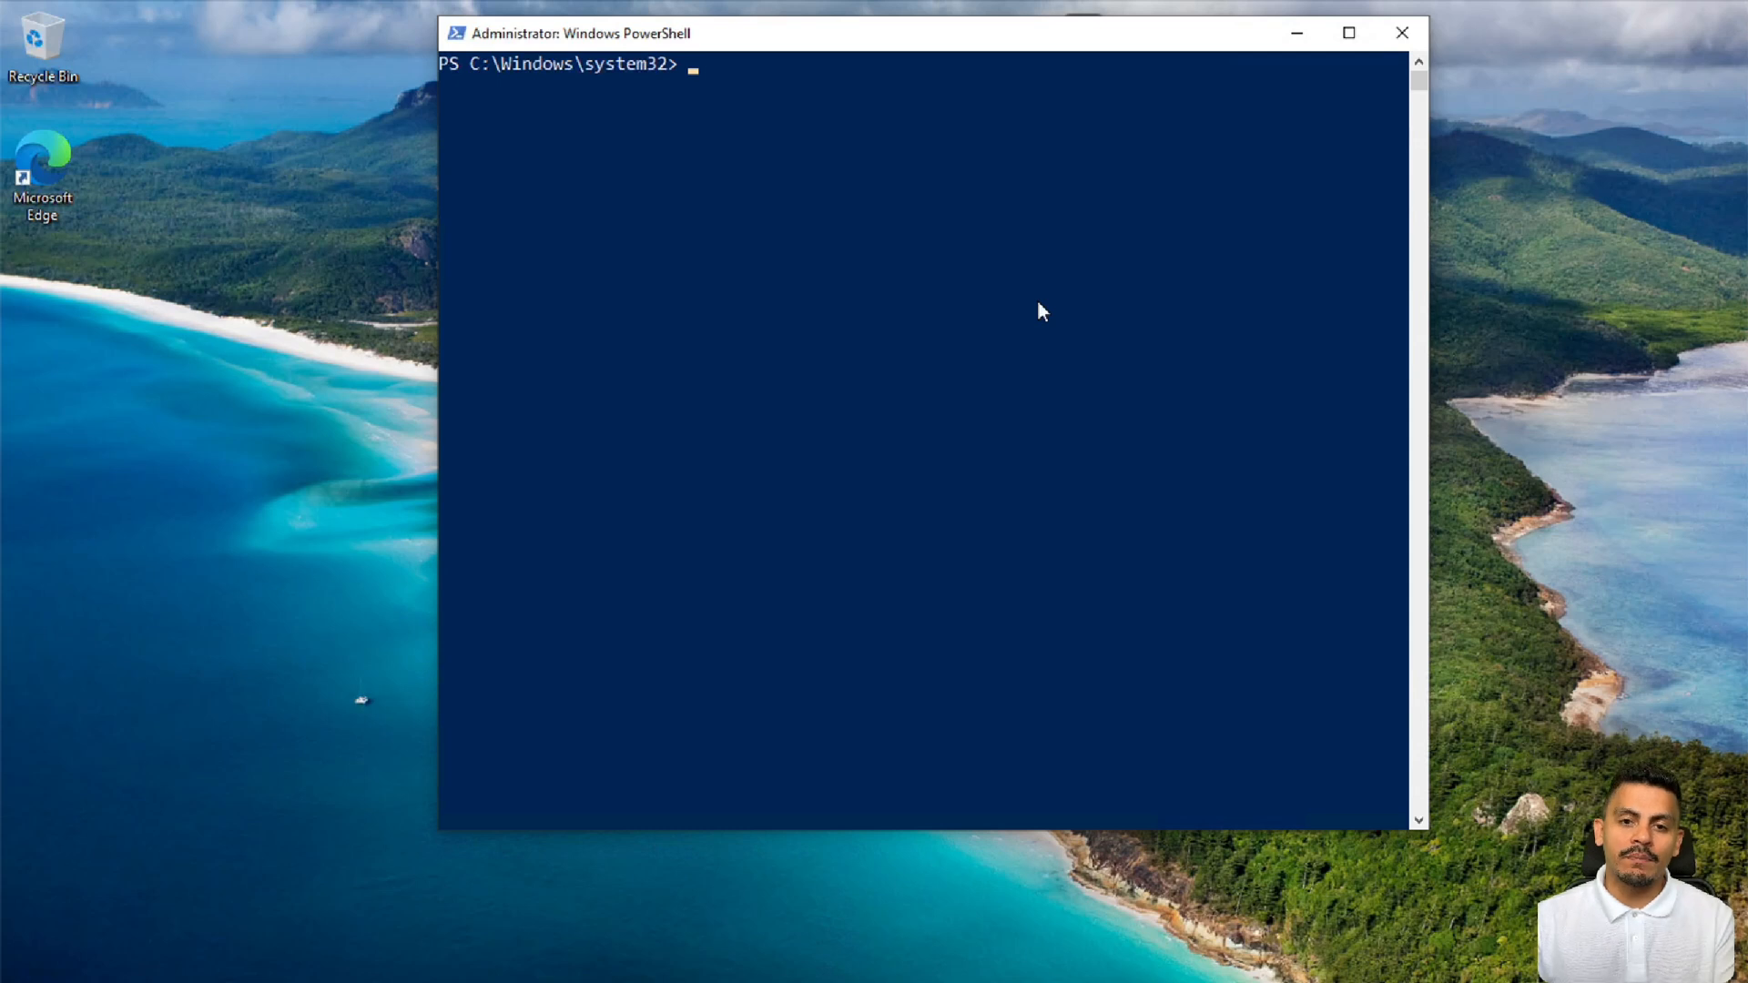
Run Set-WSManQuickConfig and enumerate the winrm/config/listener settings in PowerShell
type("Set-WSManQuickConfig")
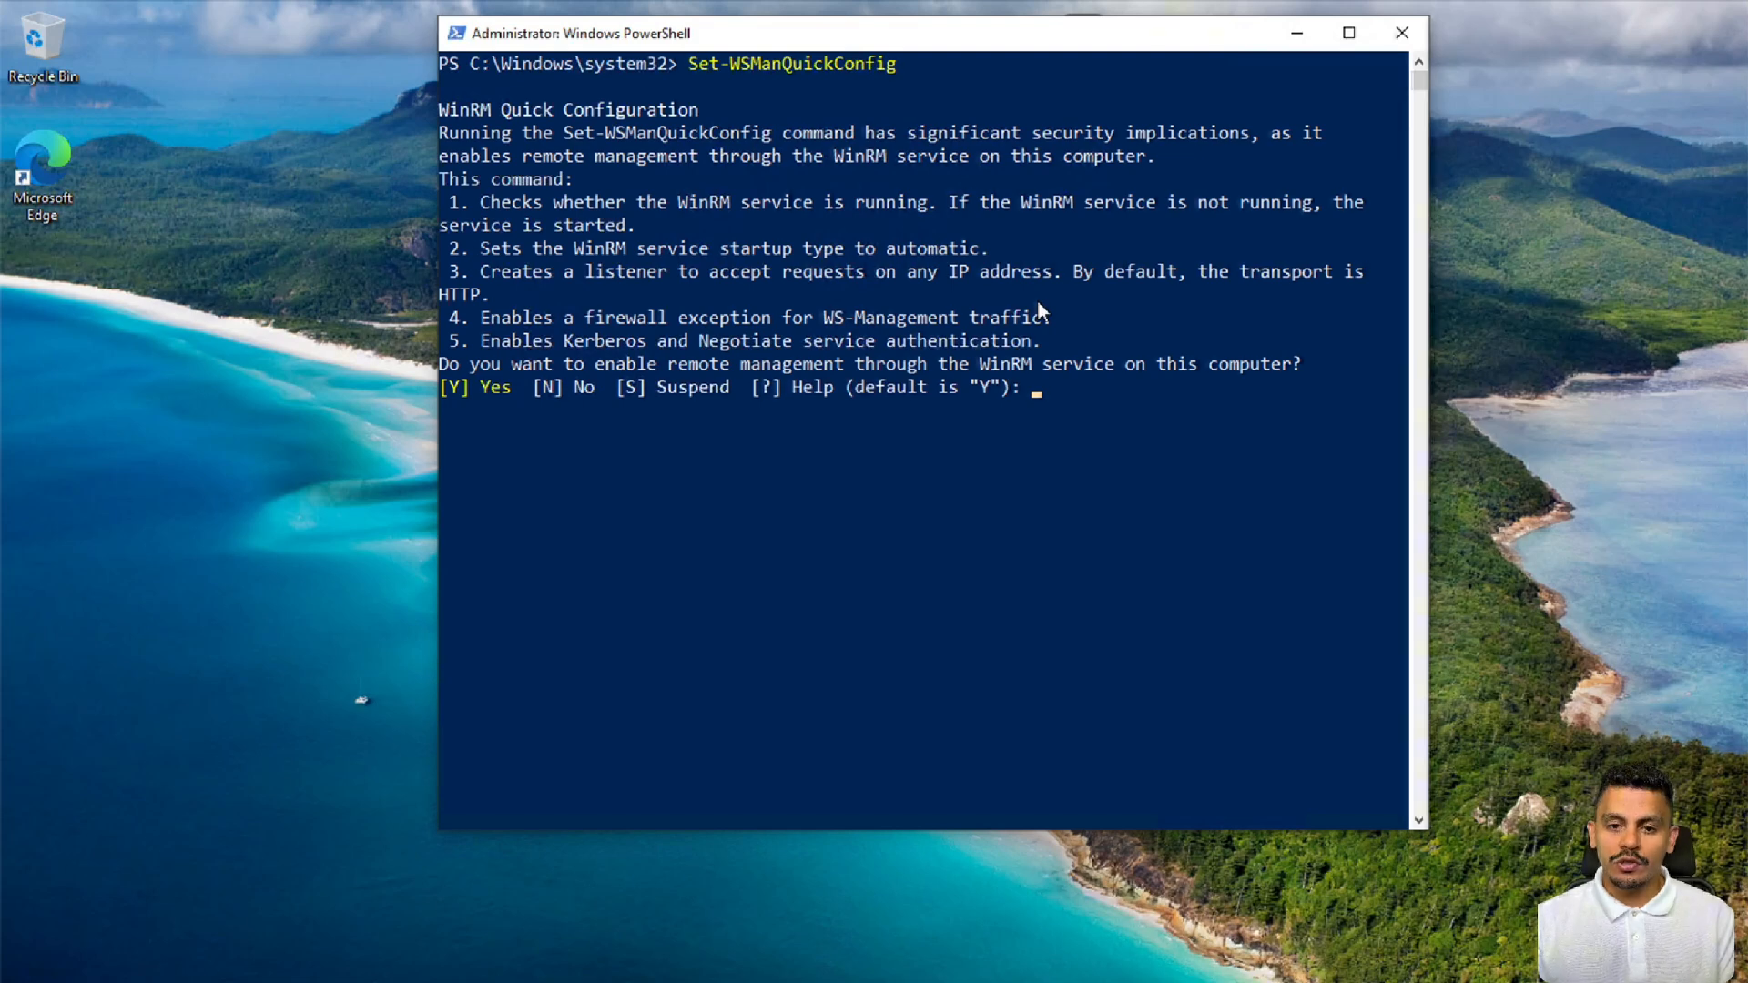
type("winrm enumerate winrm/config/listener")
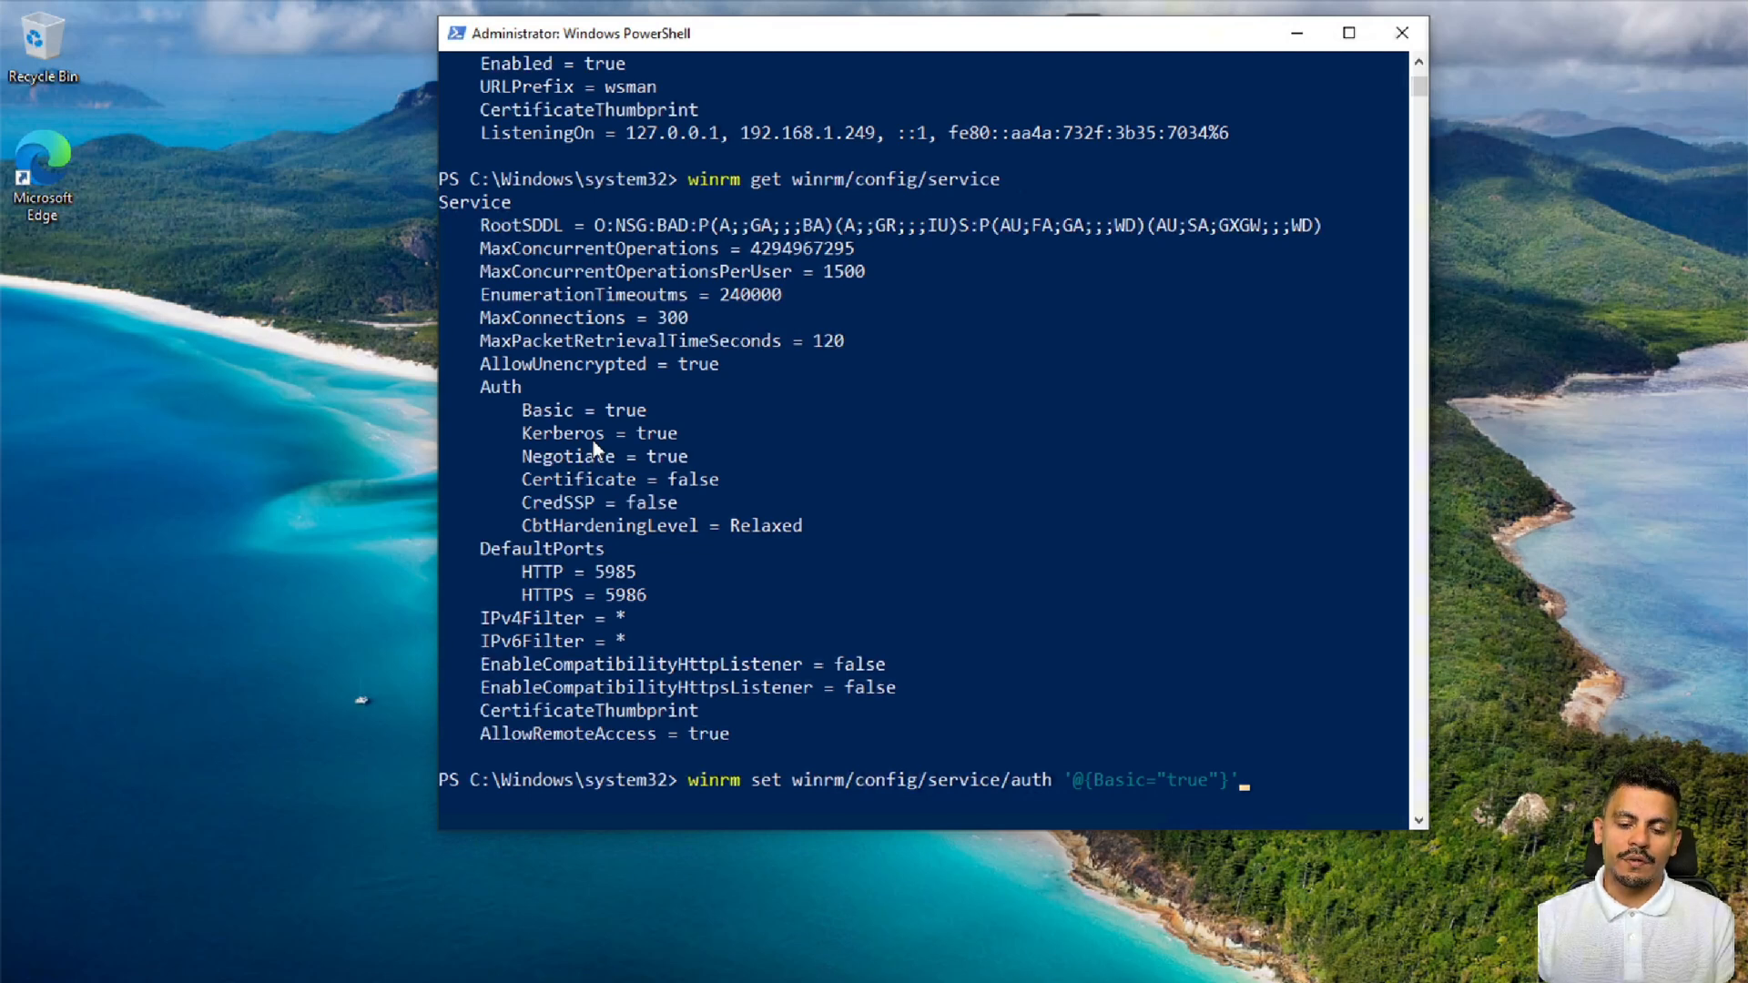
Enable Basic authentication for WinRM and confirm a local identify response on 127.0.0.1:5985
key("Enter")
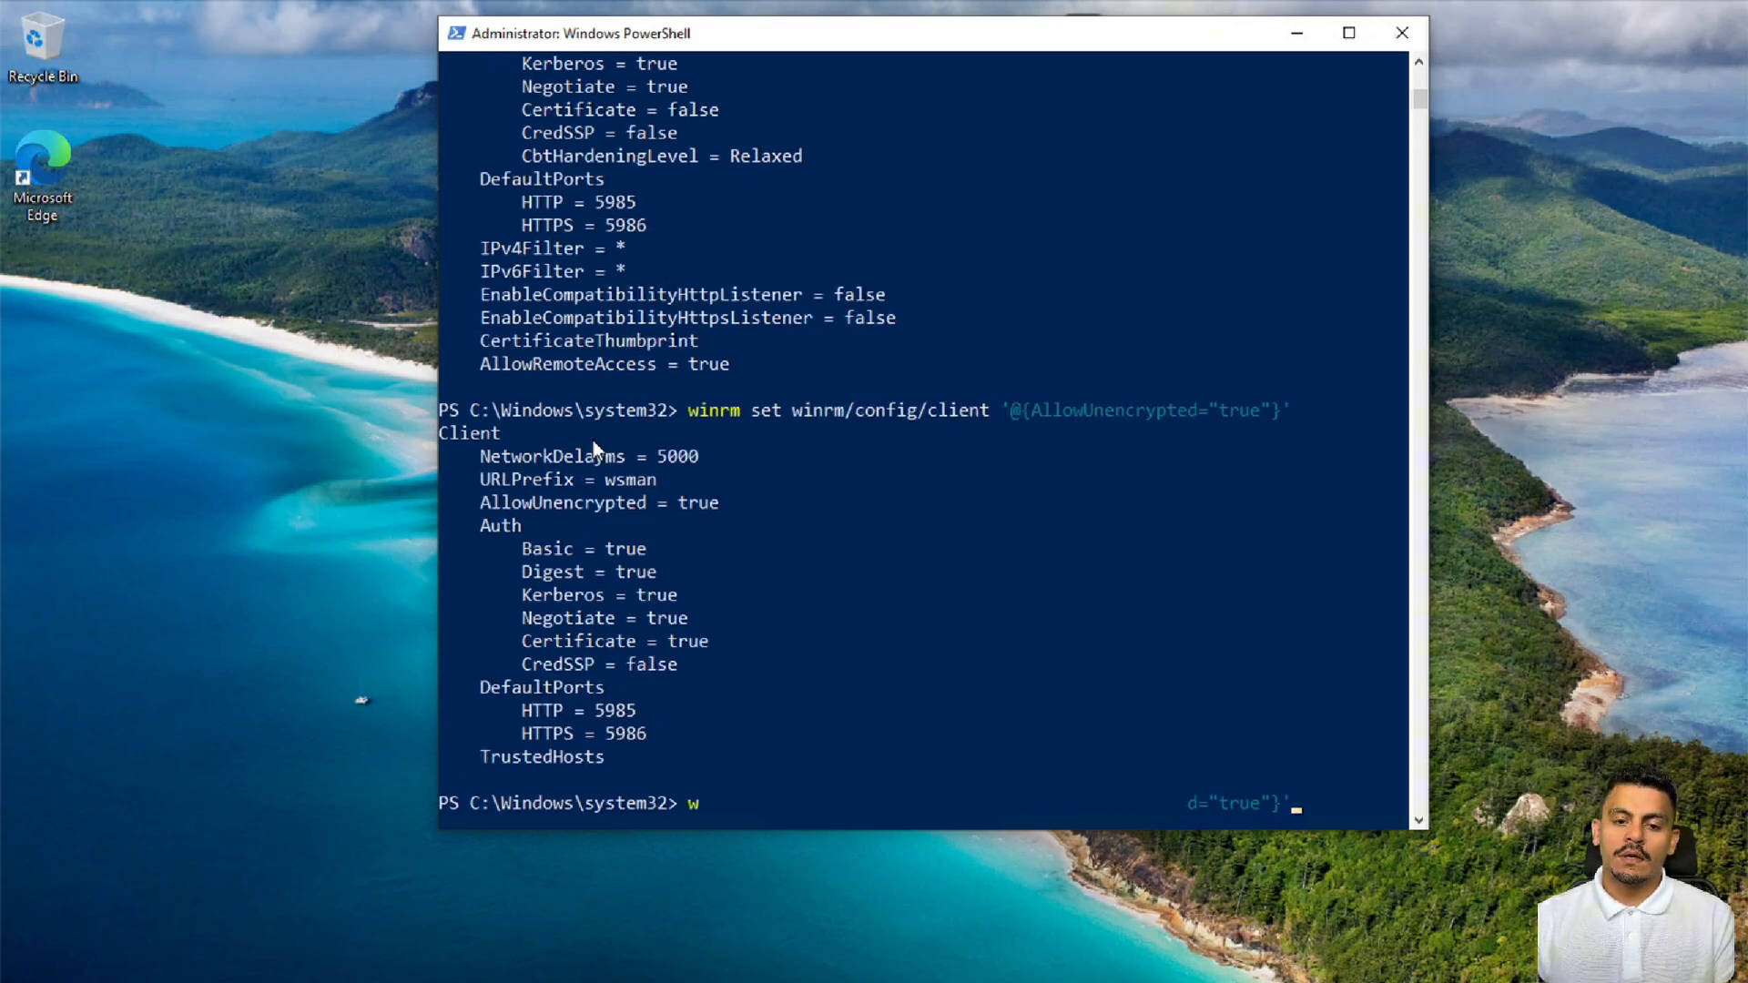
type("Set-WSManQuickConfig")
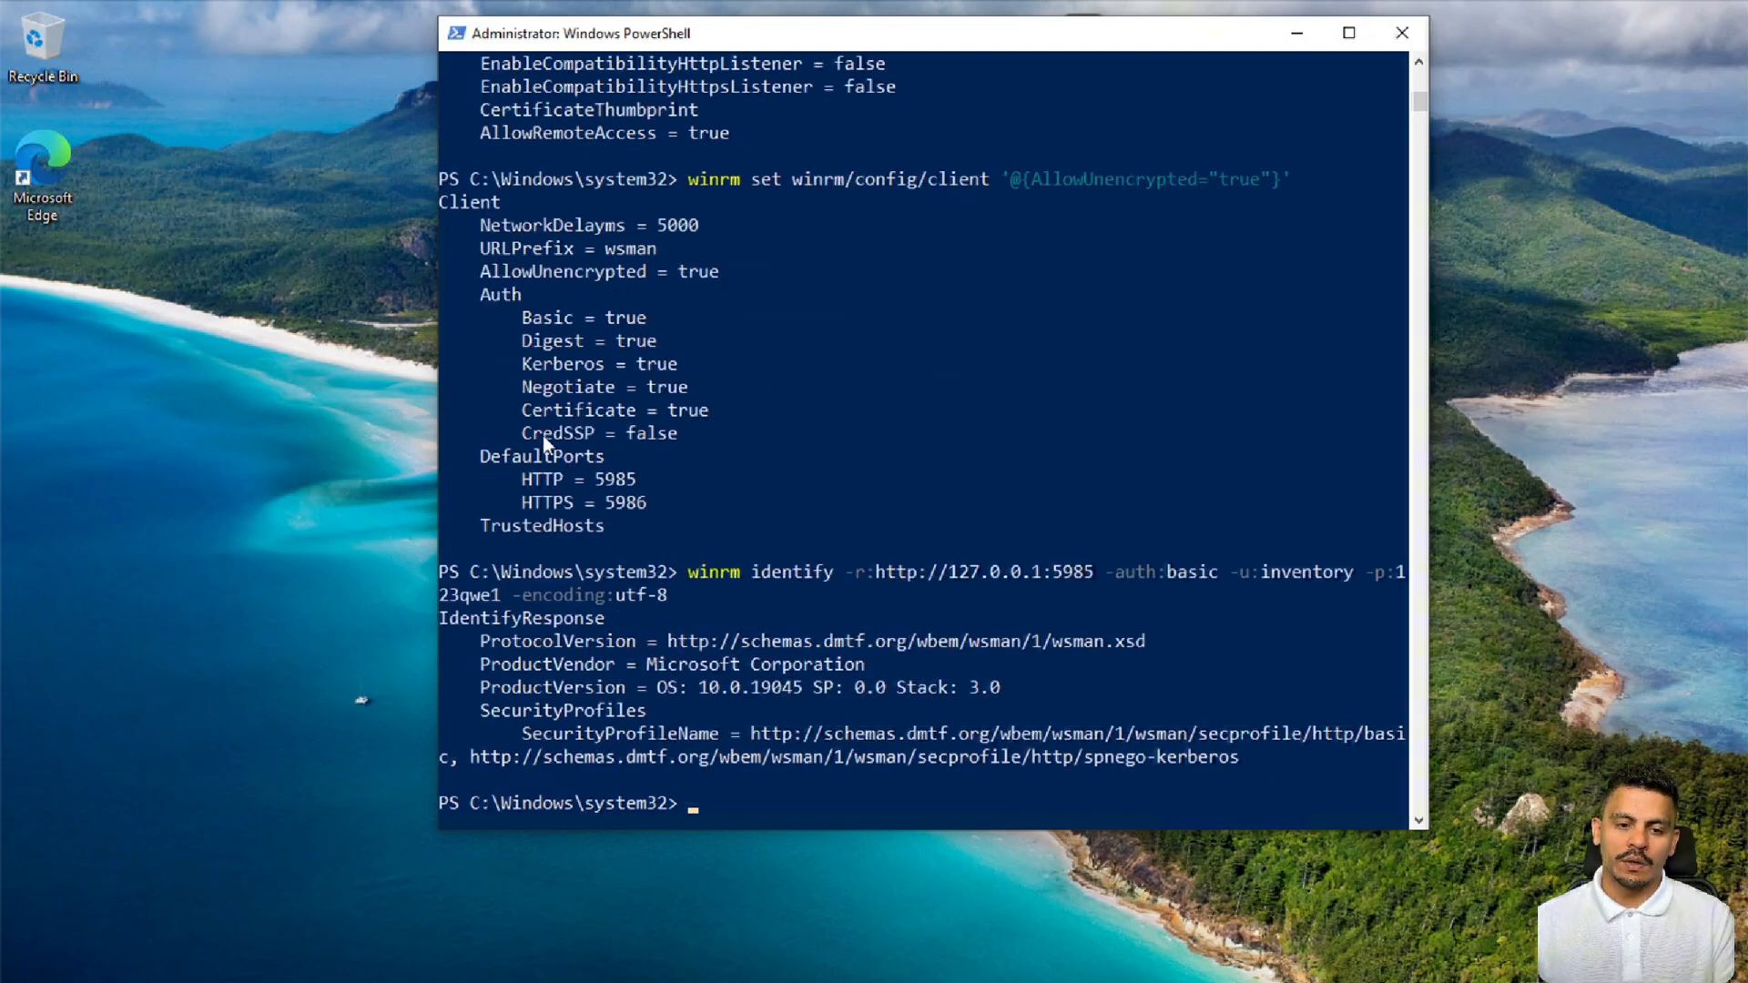
mouse_move(723, 739)
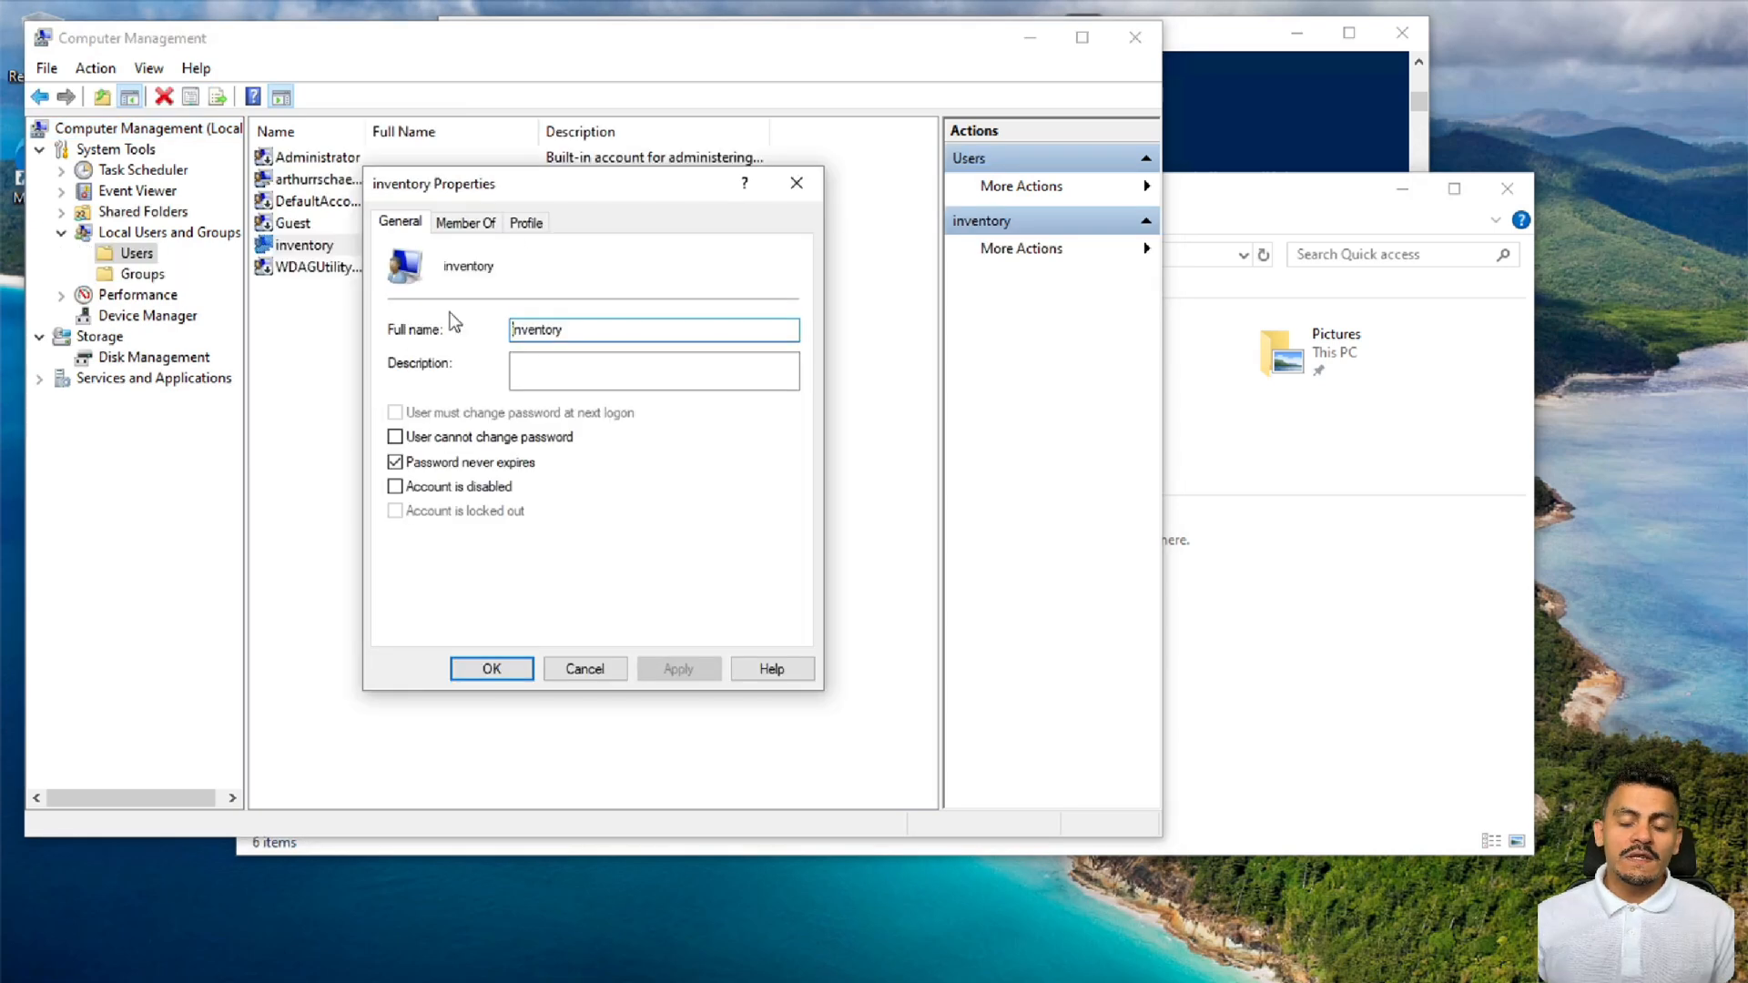
View the inventory user's Member Of groups: Administrators and Remote Management Users
left_click(464, 222)
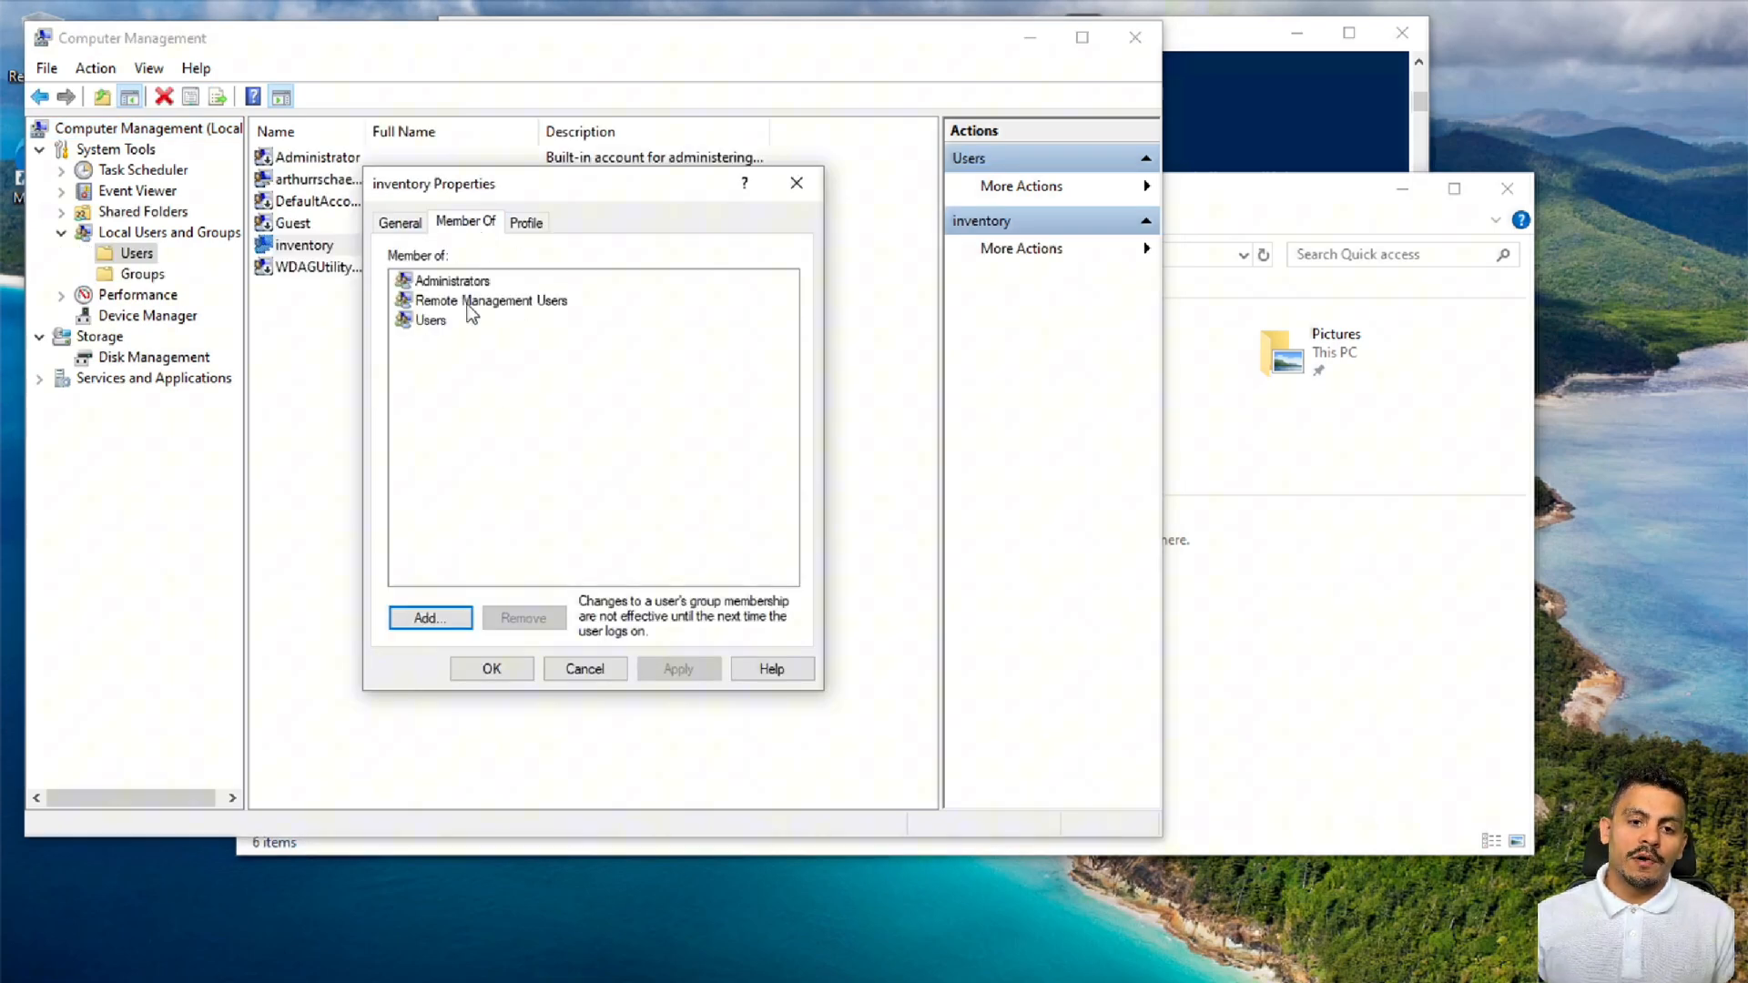
left_click(452, 280)
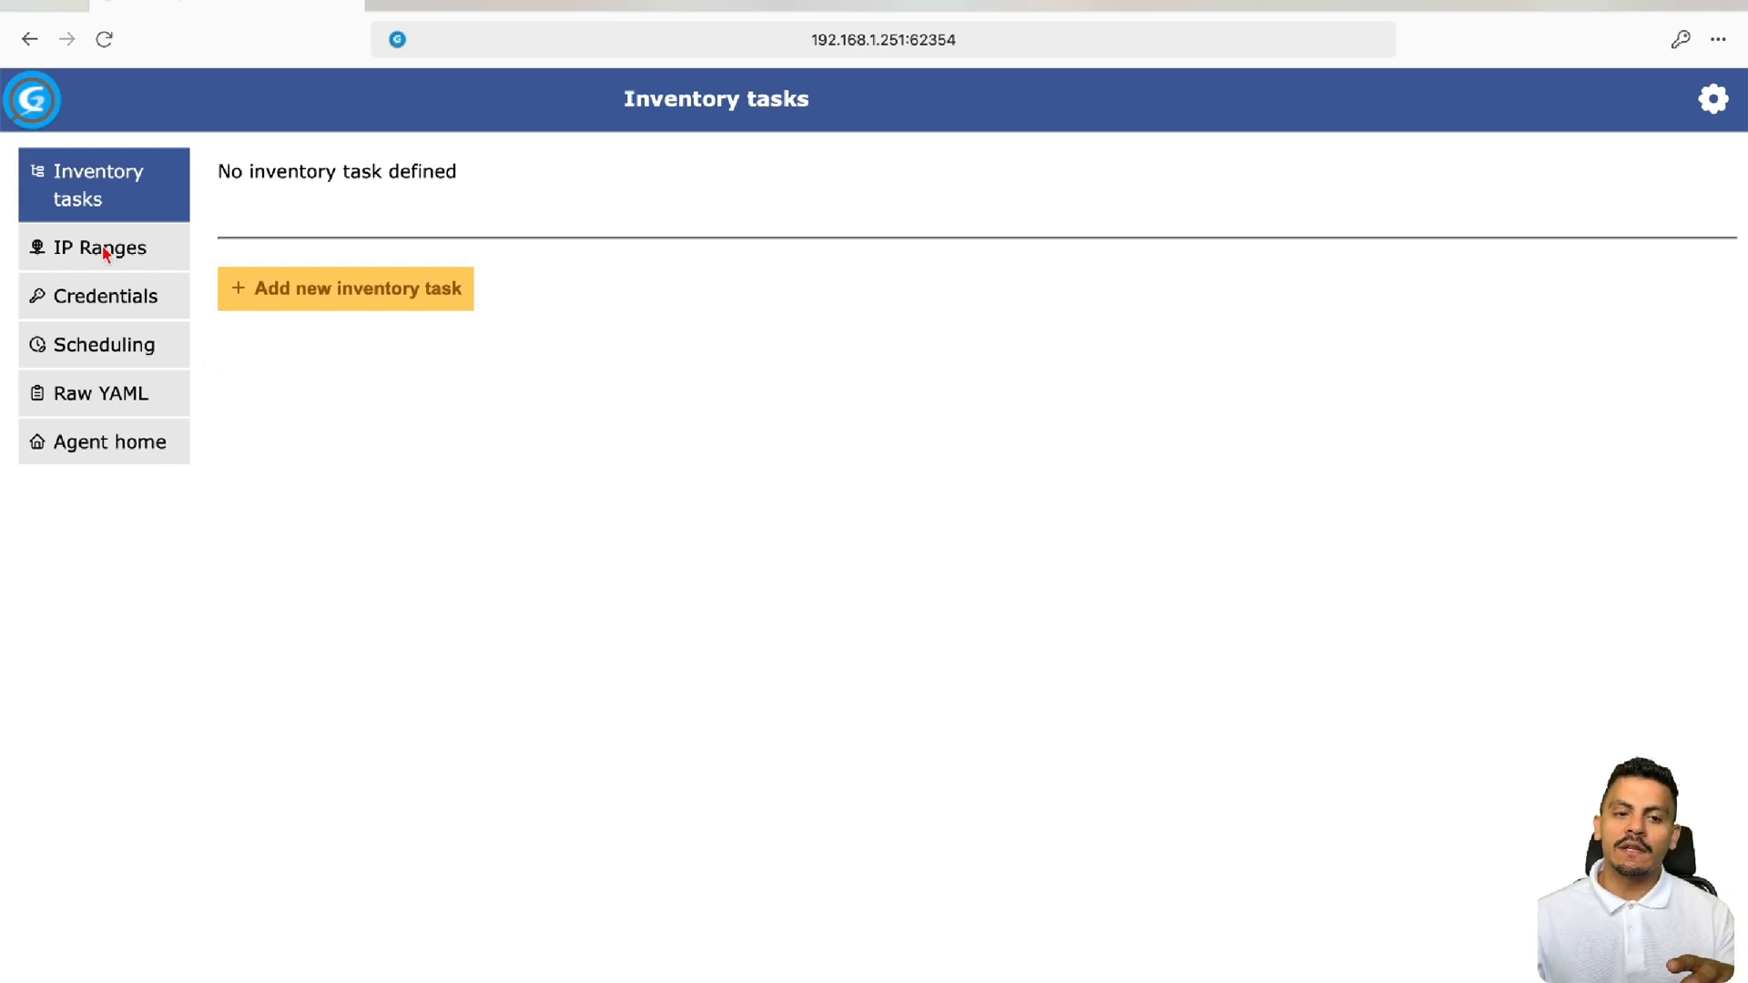
Create a winrm credential named inventory with username inventory, password and port 5985
left_click(99, 246)
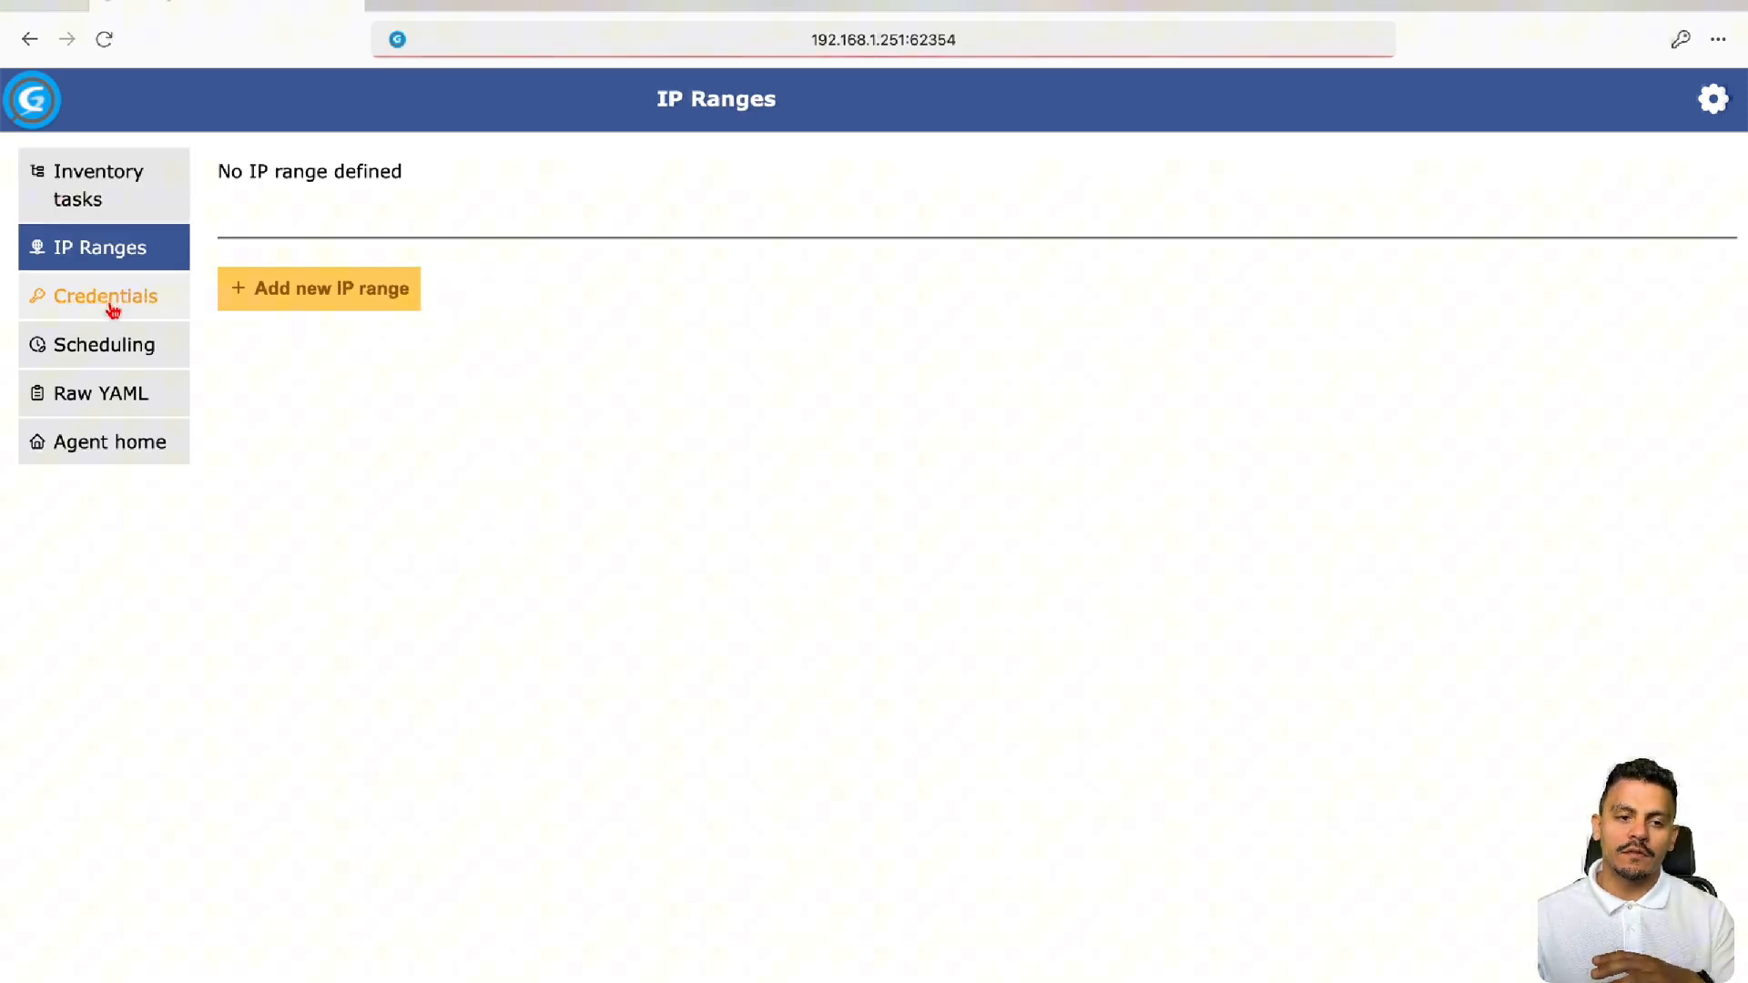
left_click(104, 295)
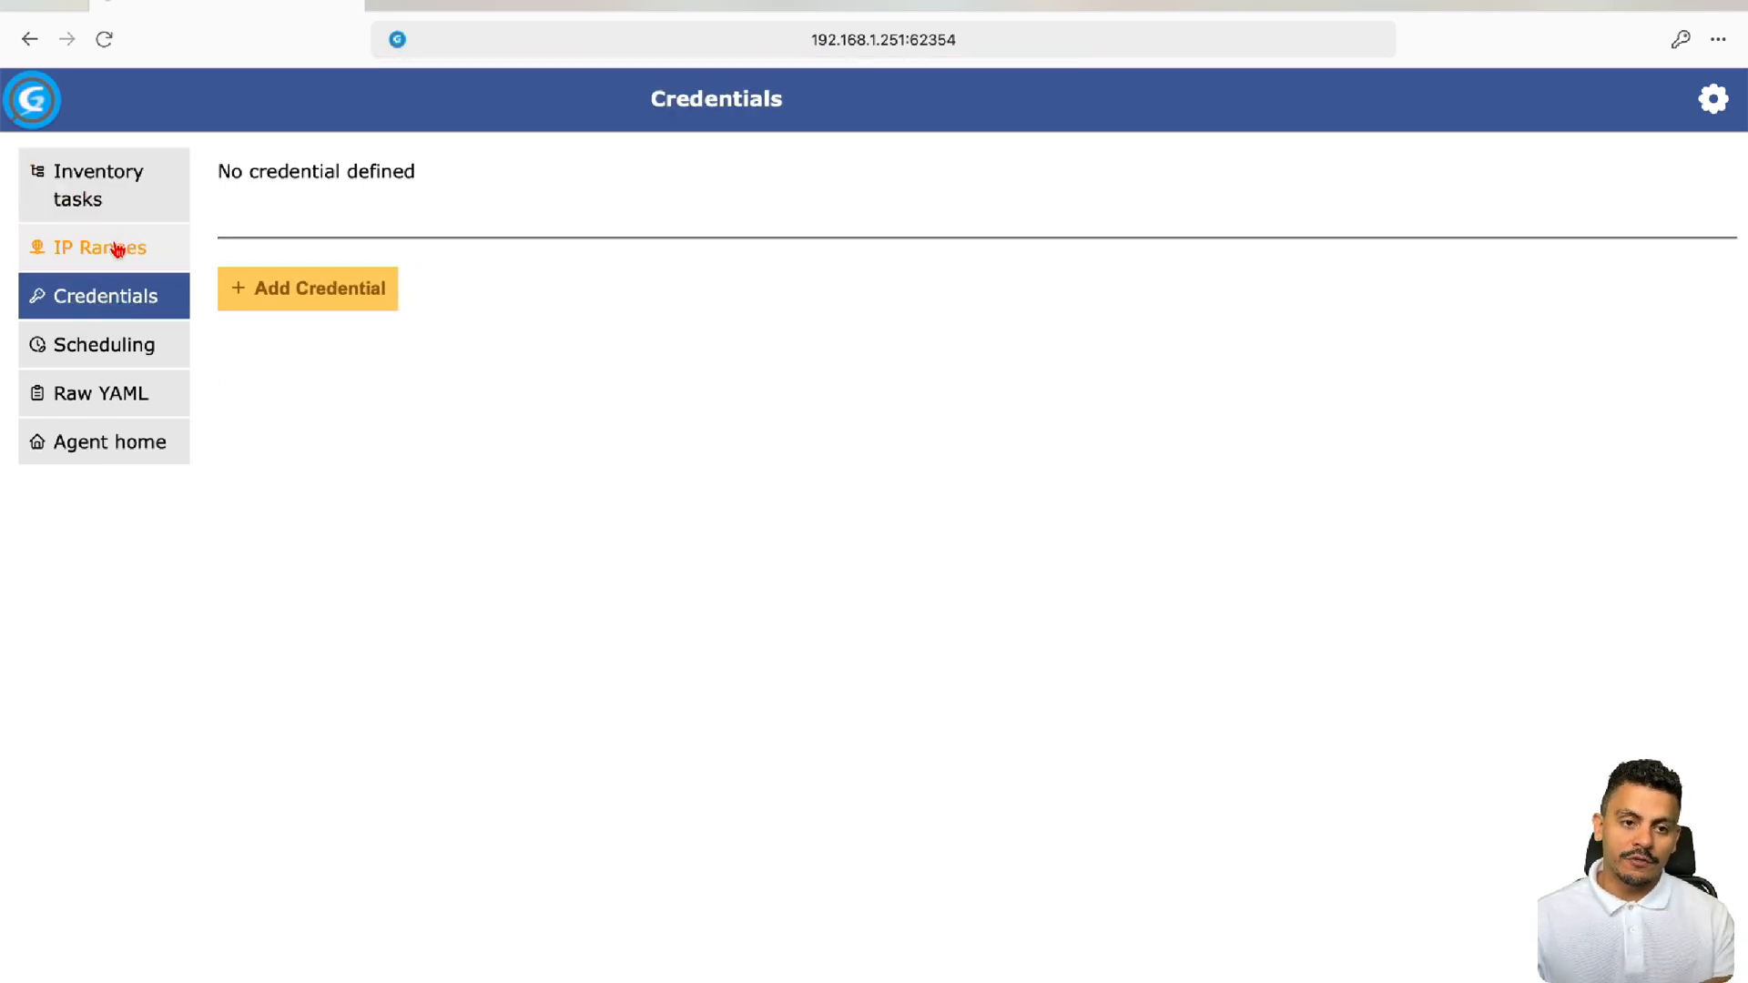
left_click(306, 288)
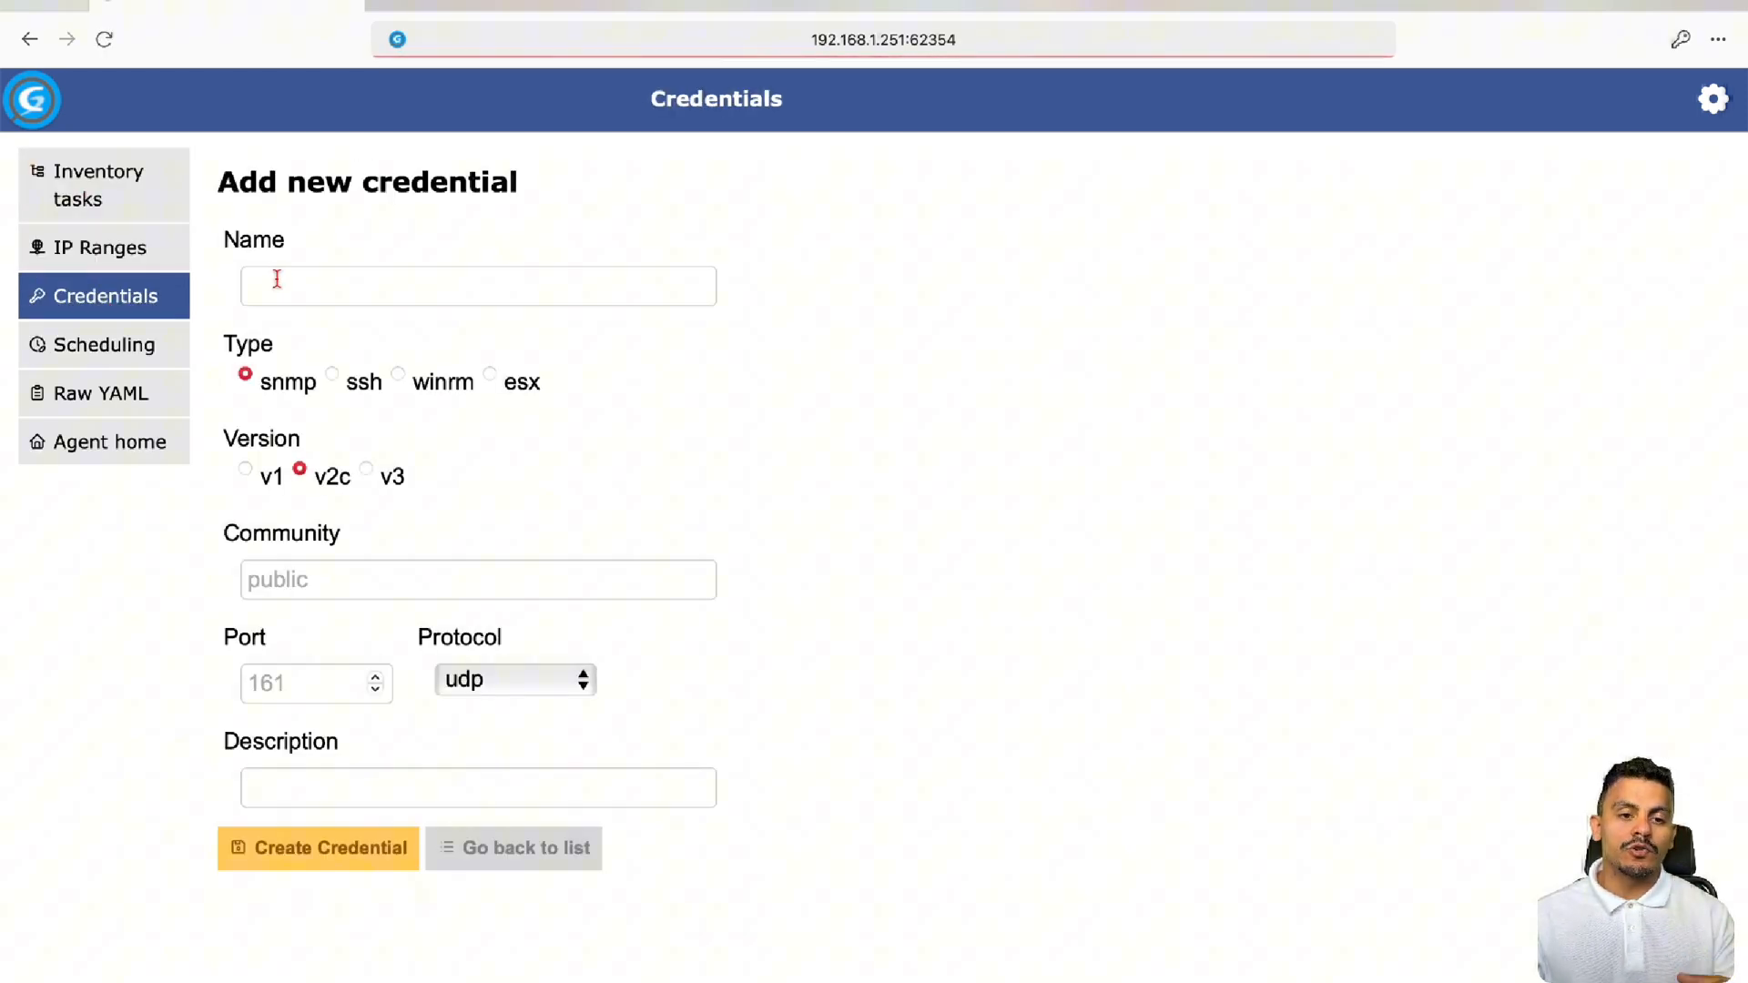
type("inventor")
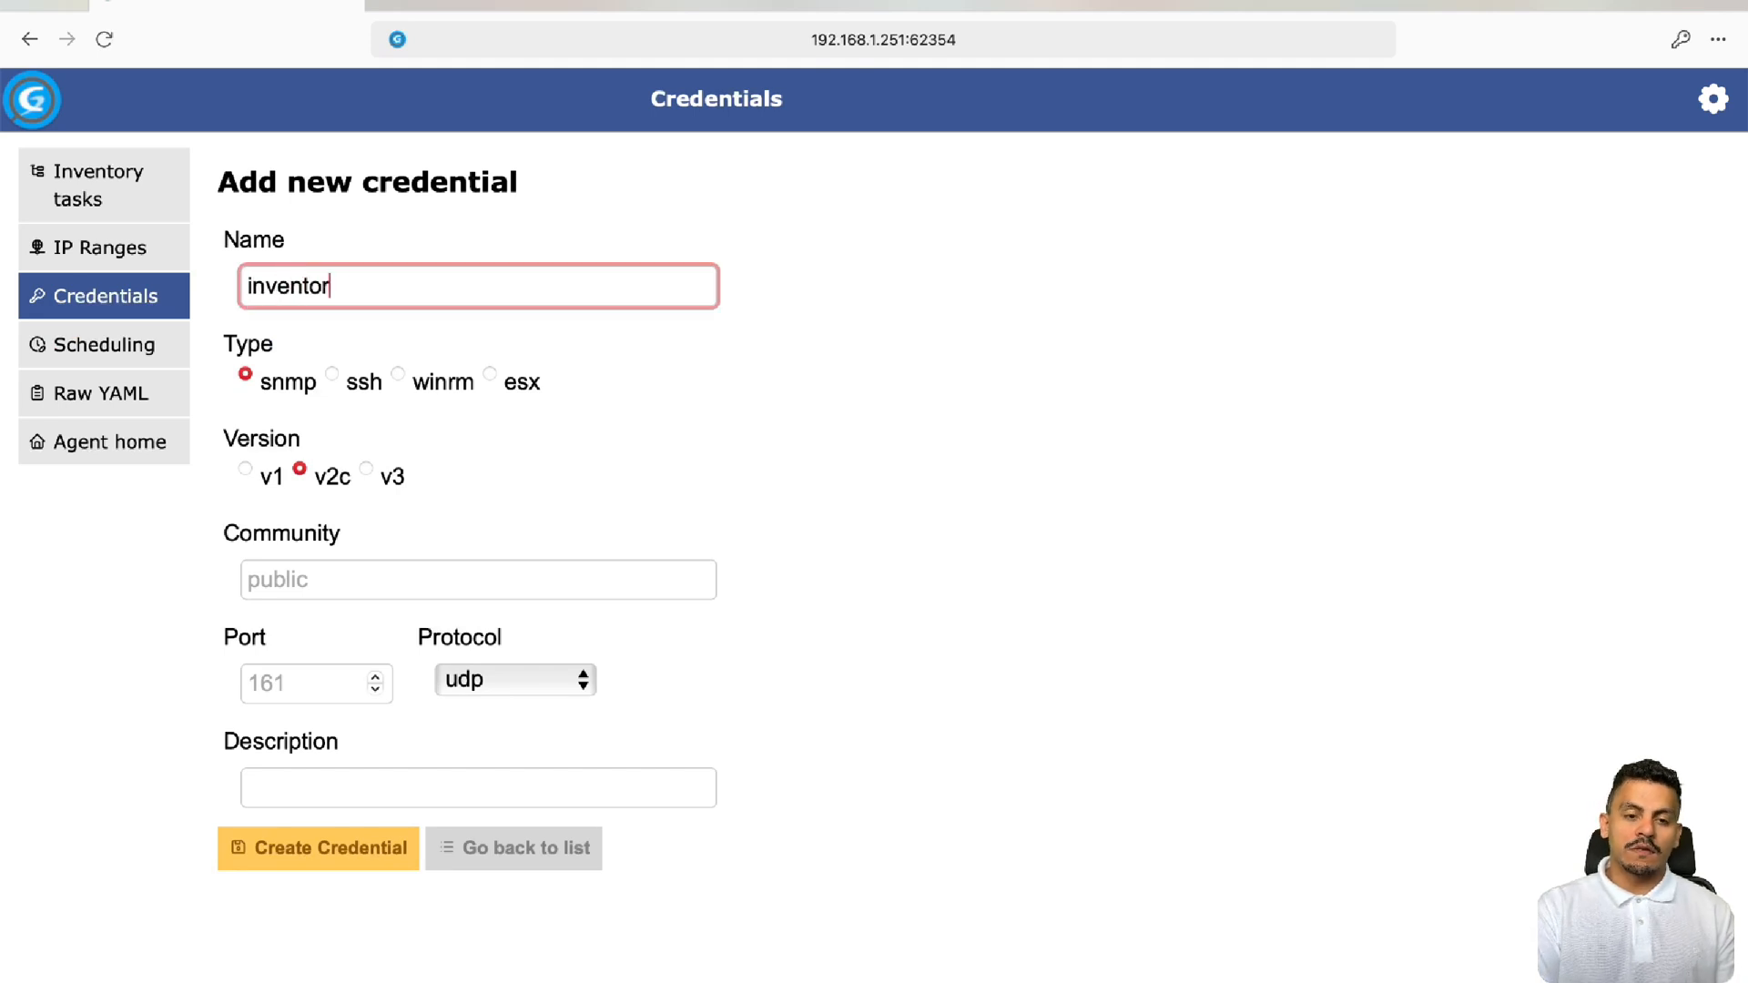
type("y")
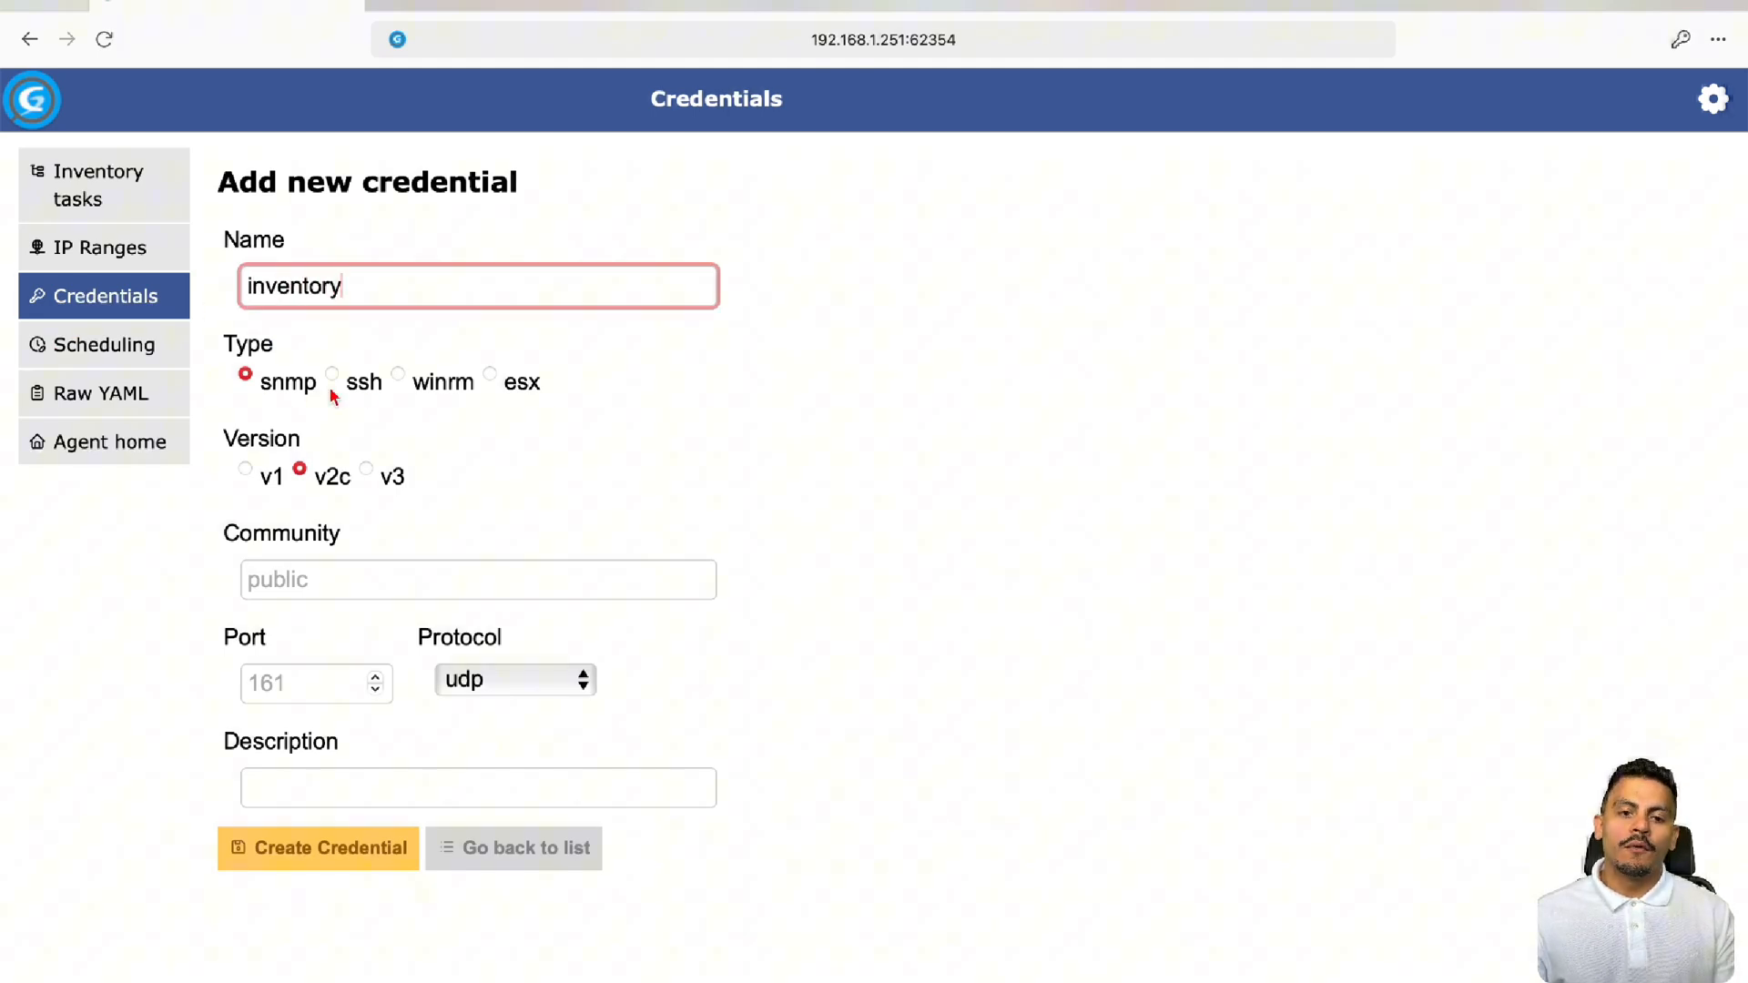
left_click(399, 375)
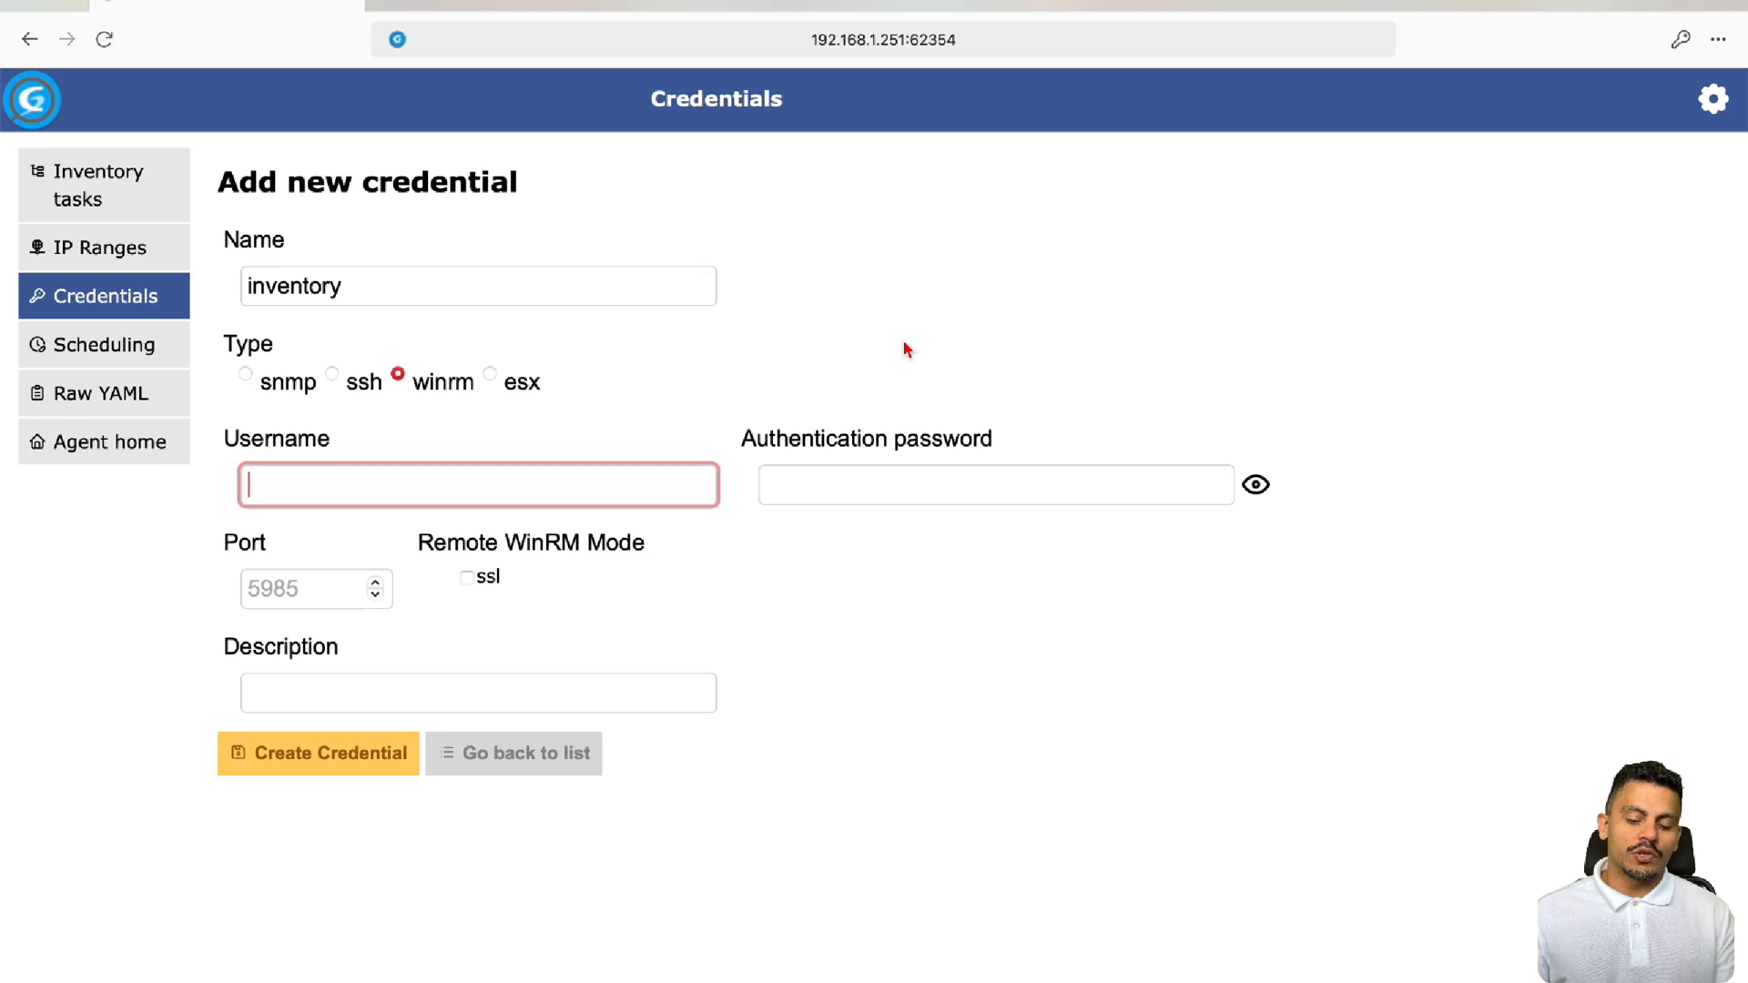
type("inventory")
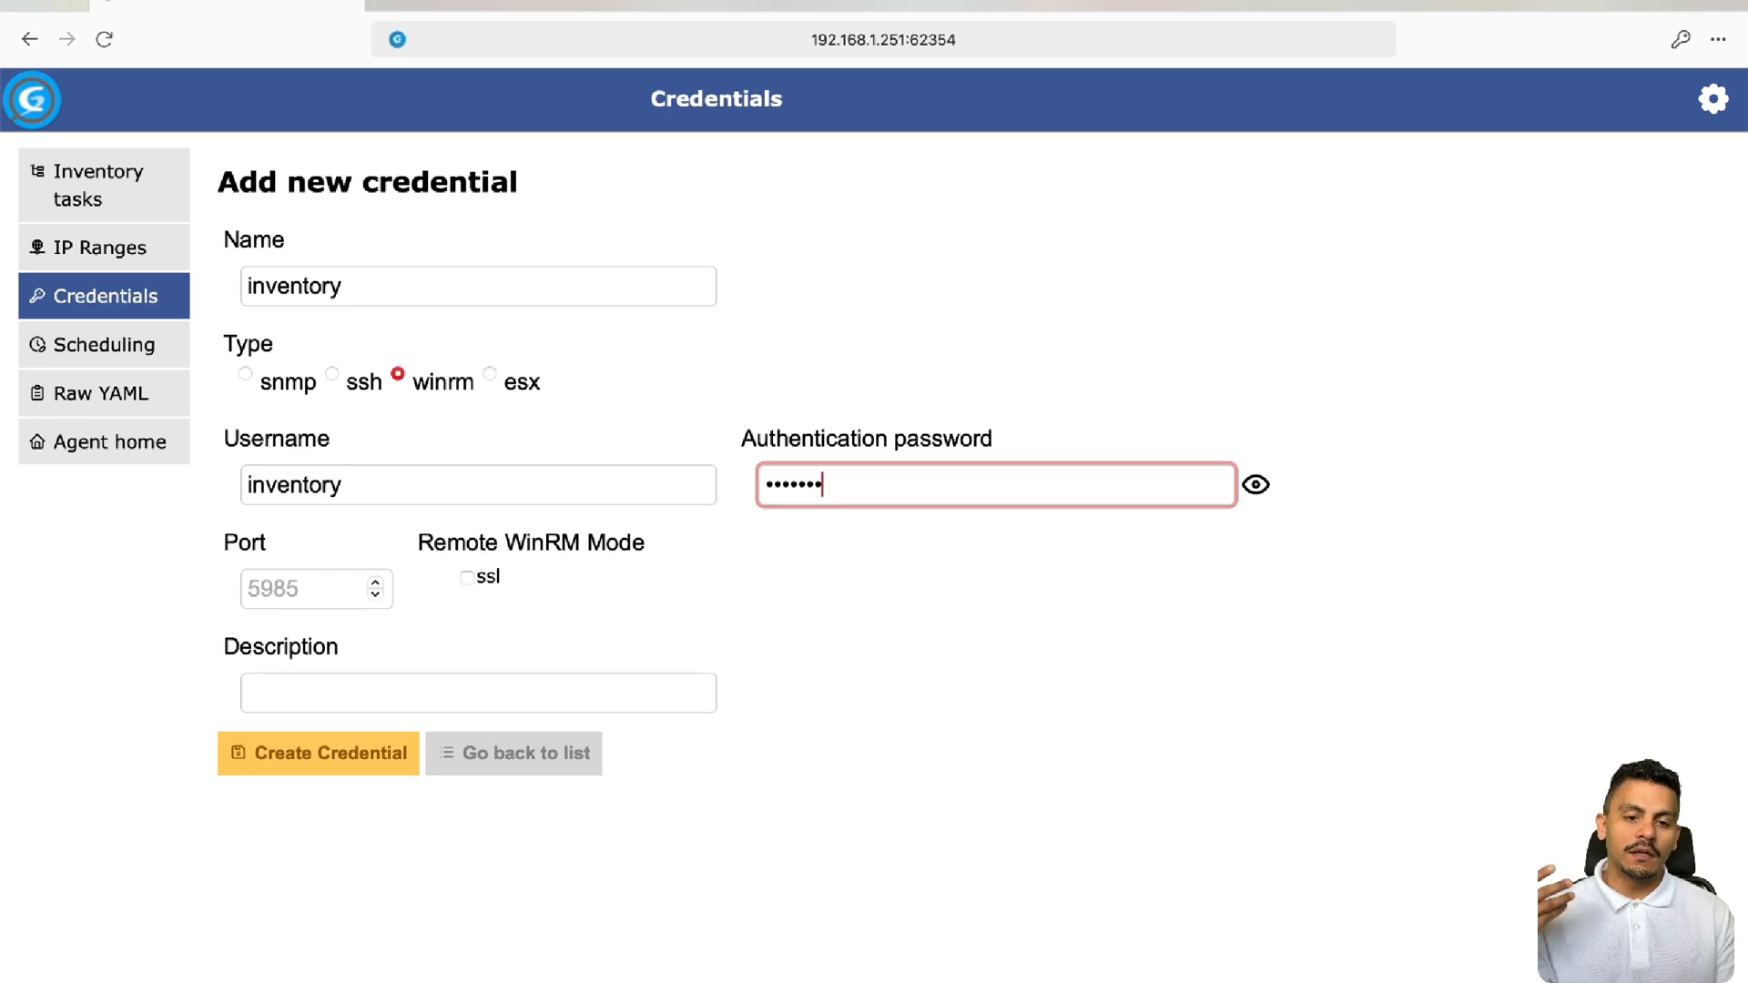
left_click(315, 588)
type("5985")
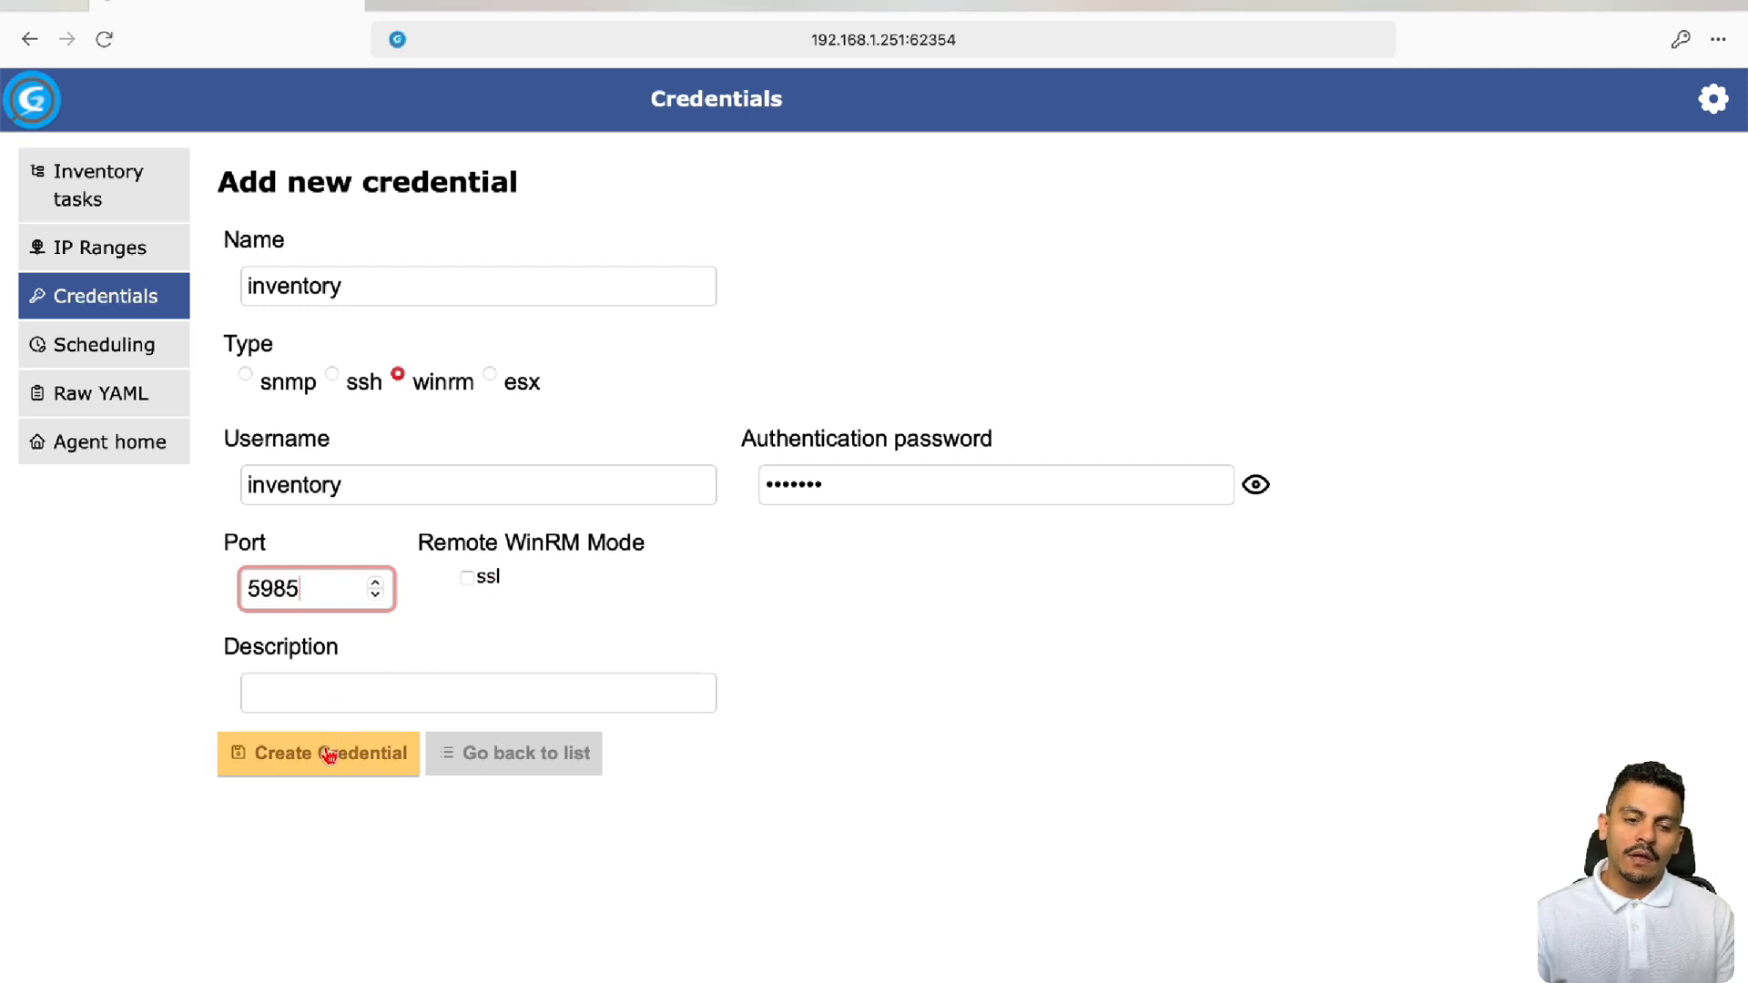
left_click(317, 754)
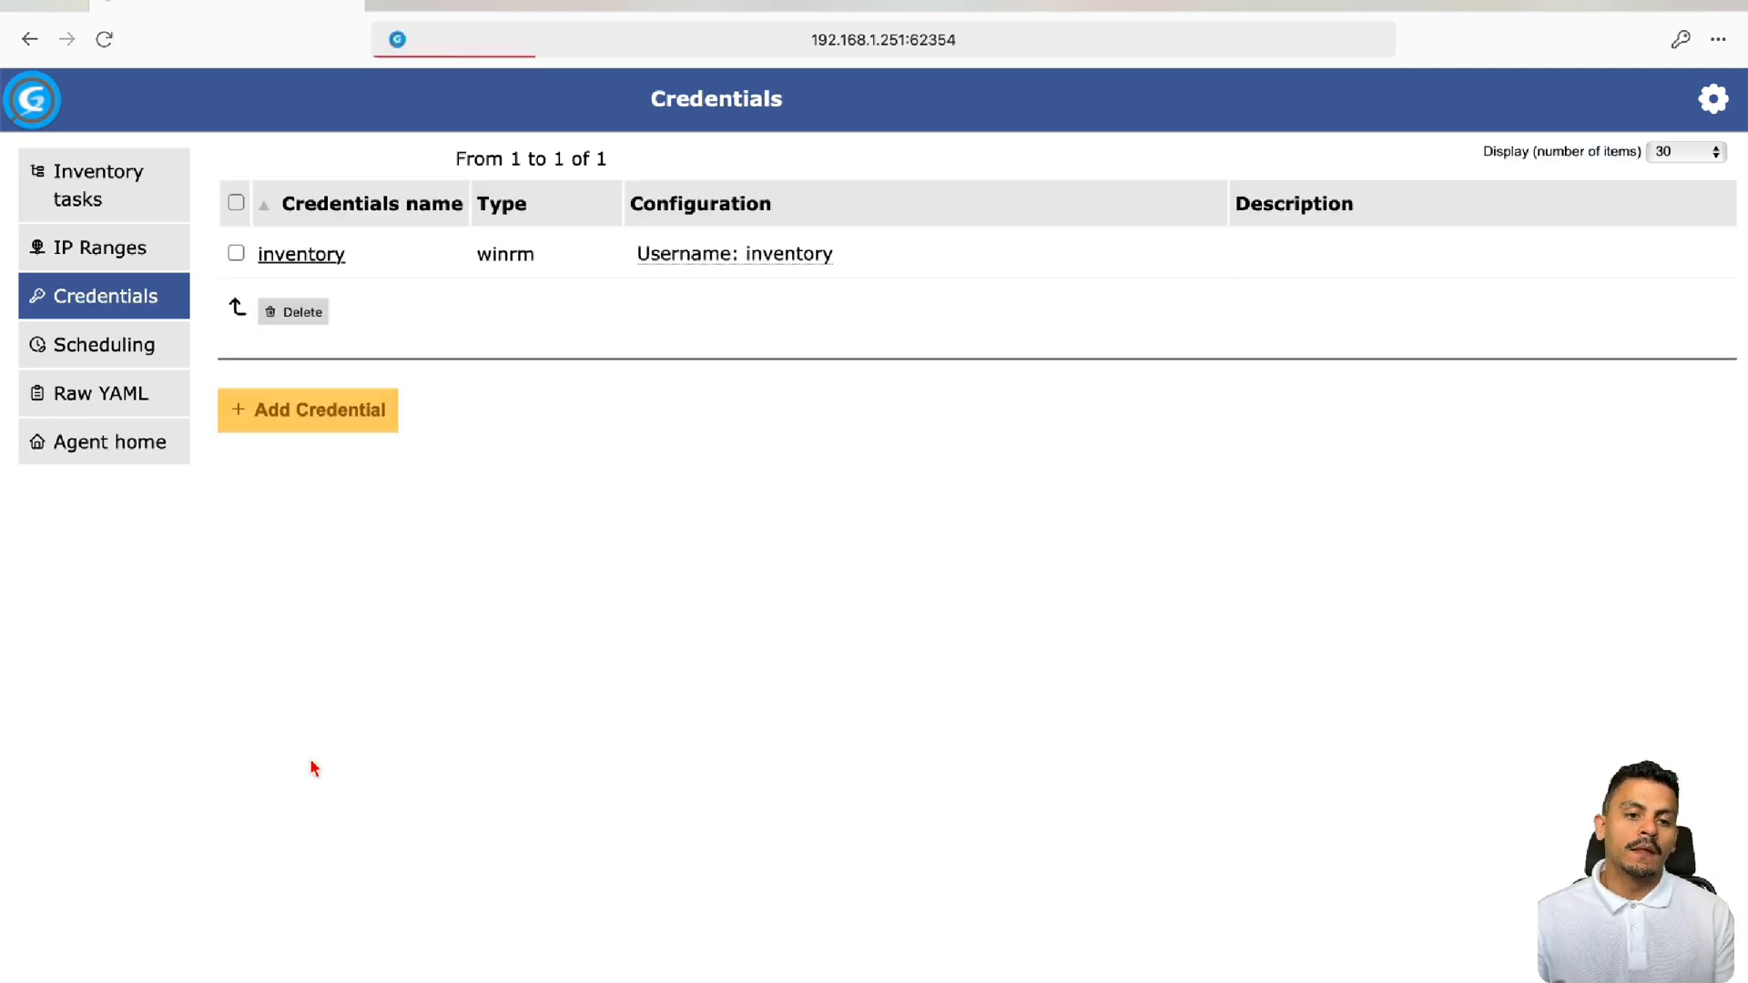
Add a delay-type schedule named 12-hours running every 12 hours
left_click(102, 344)
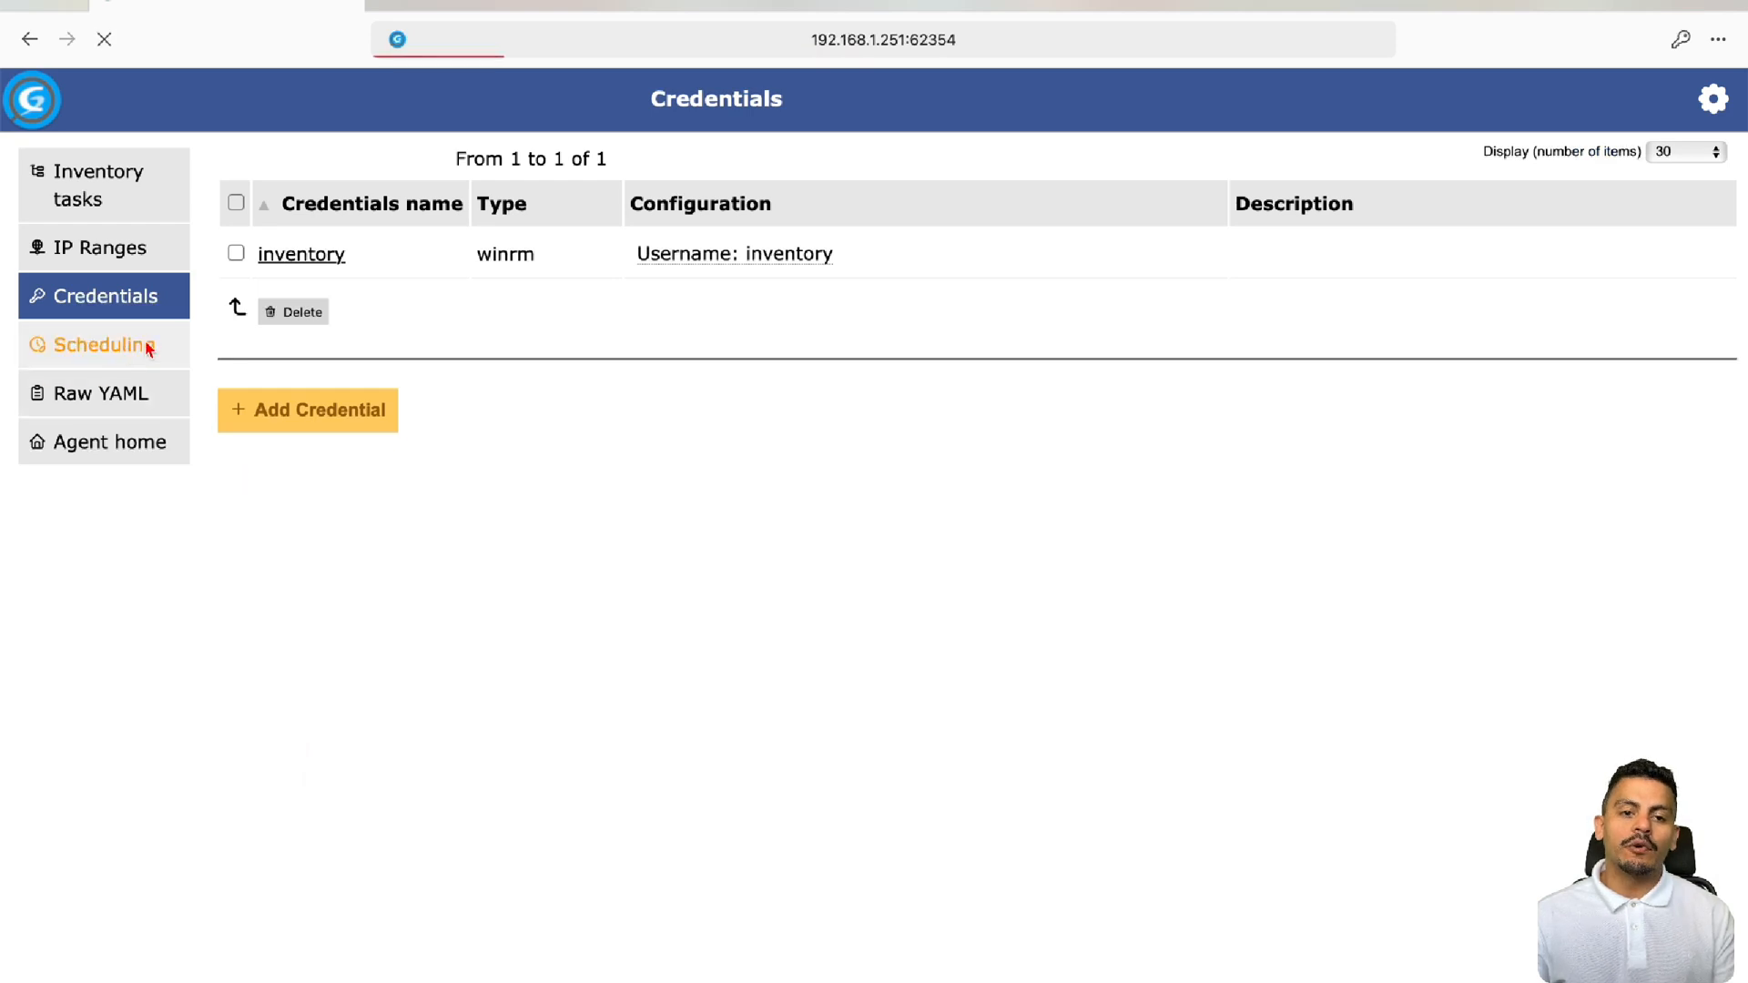
left_click(102, 344)
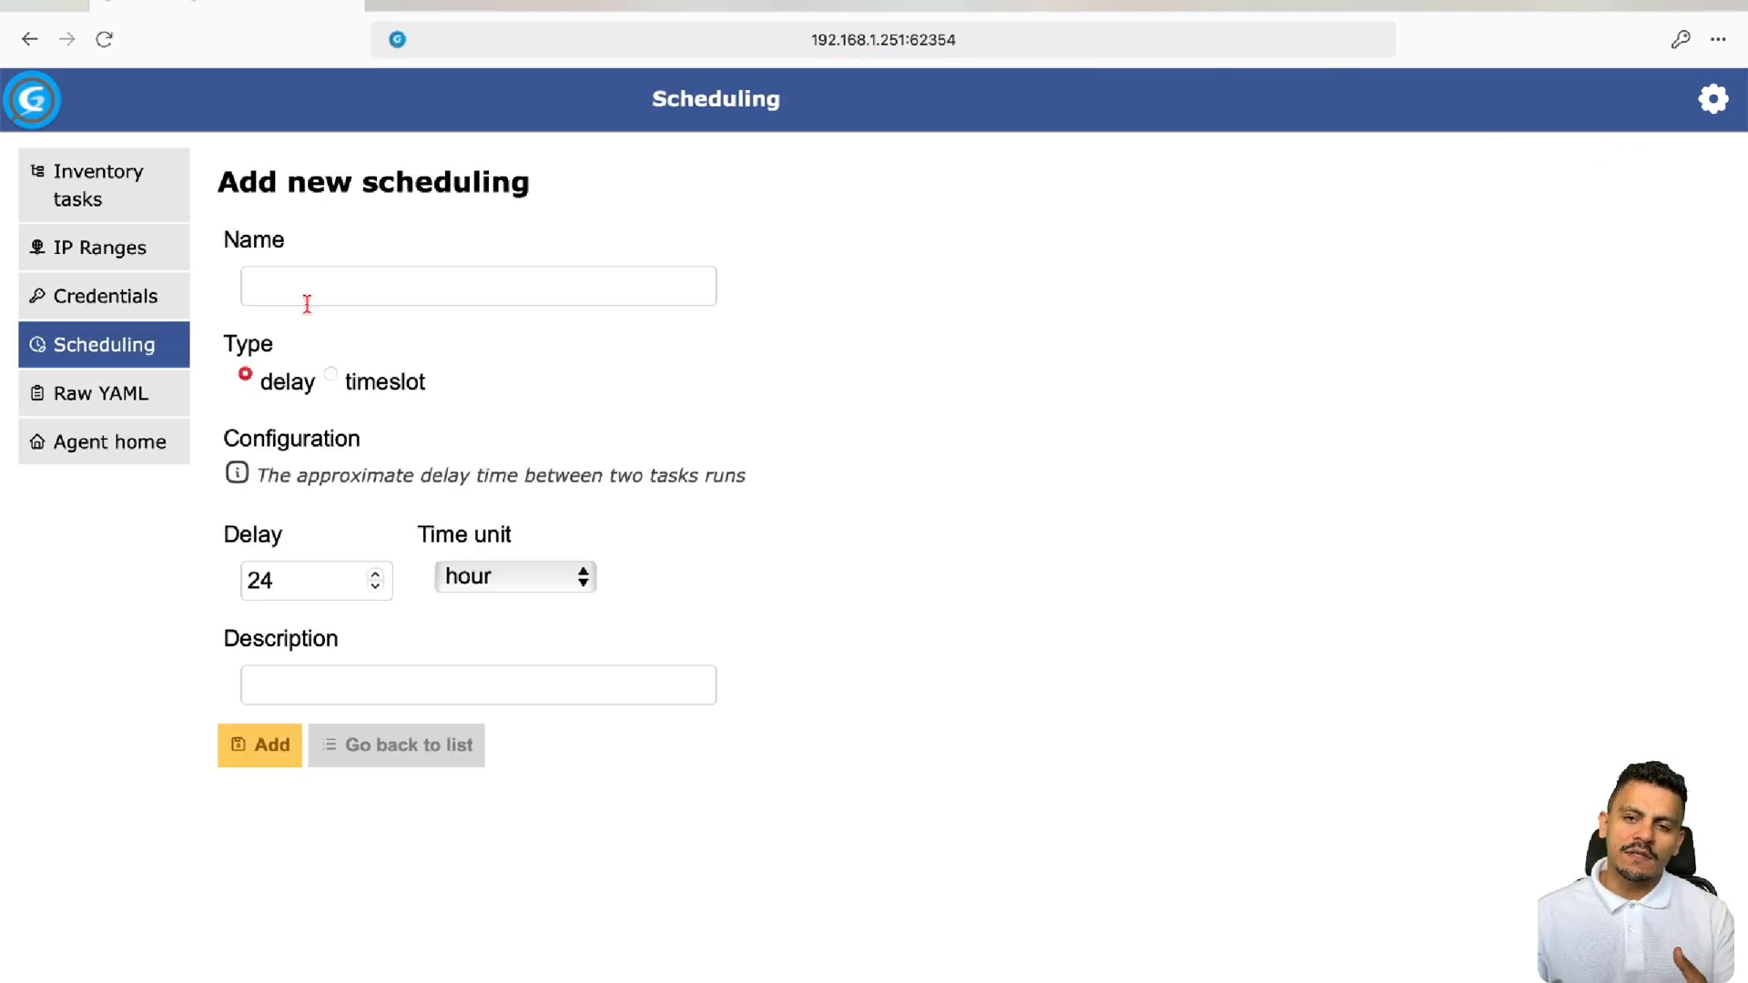
left_click(477, 285)
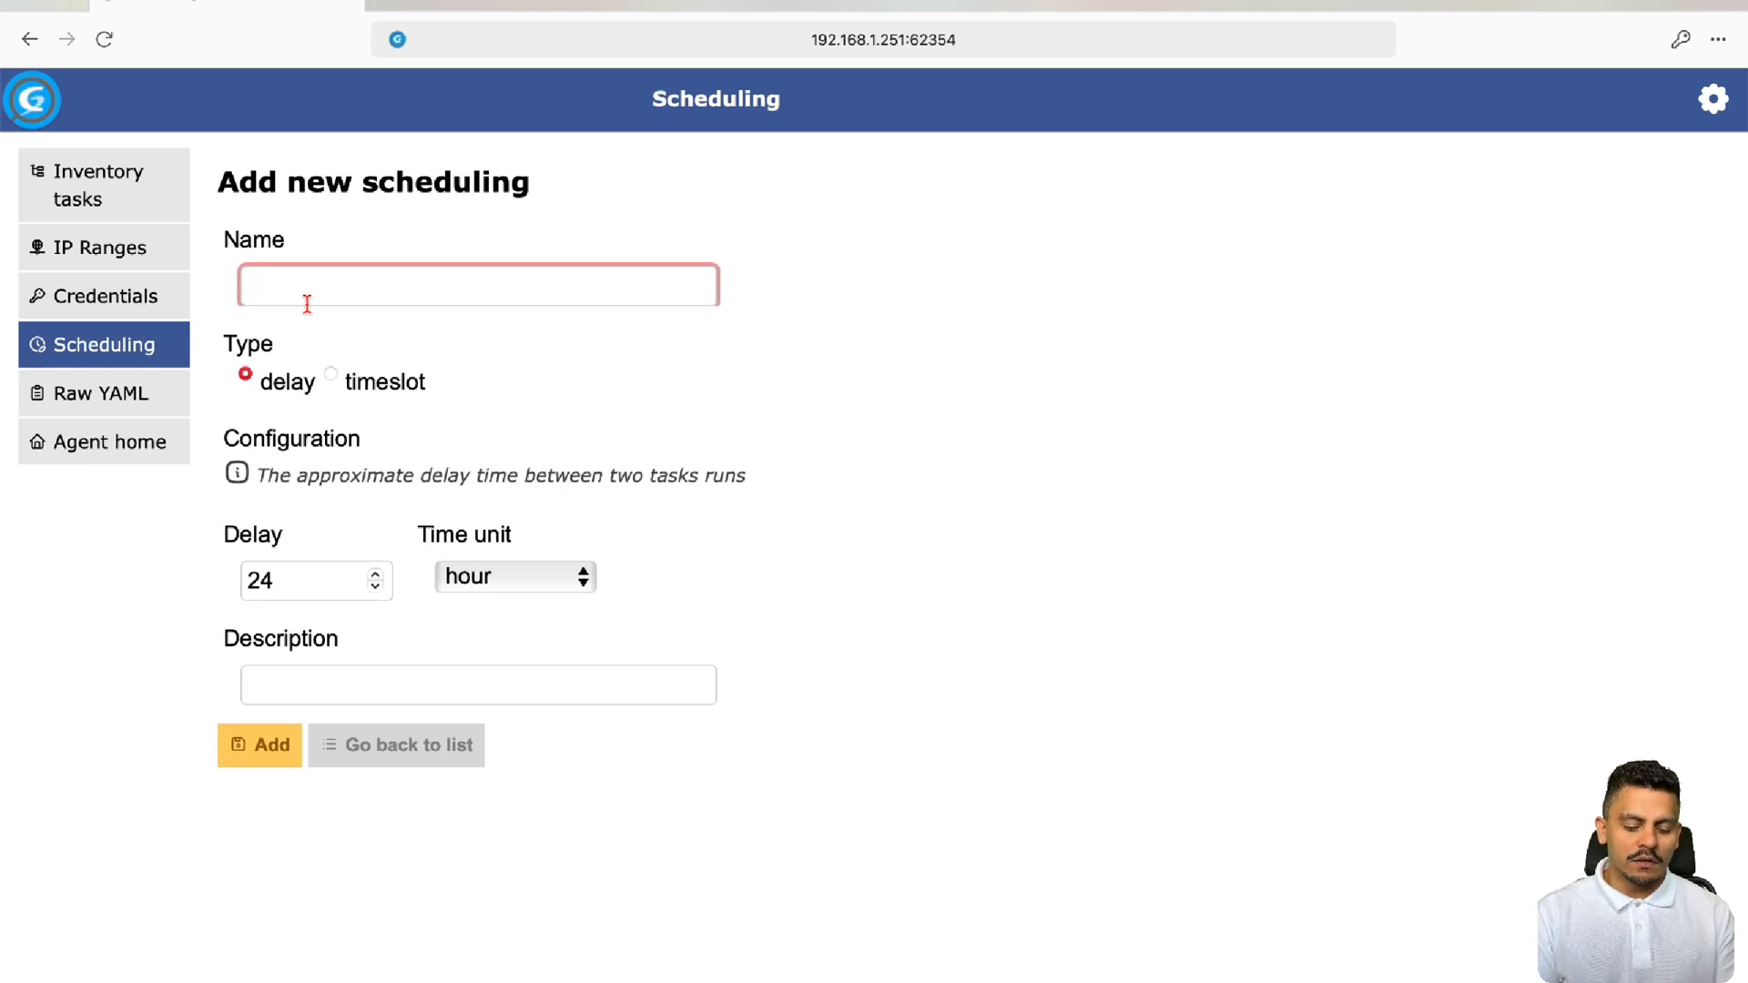
type("12-hour")
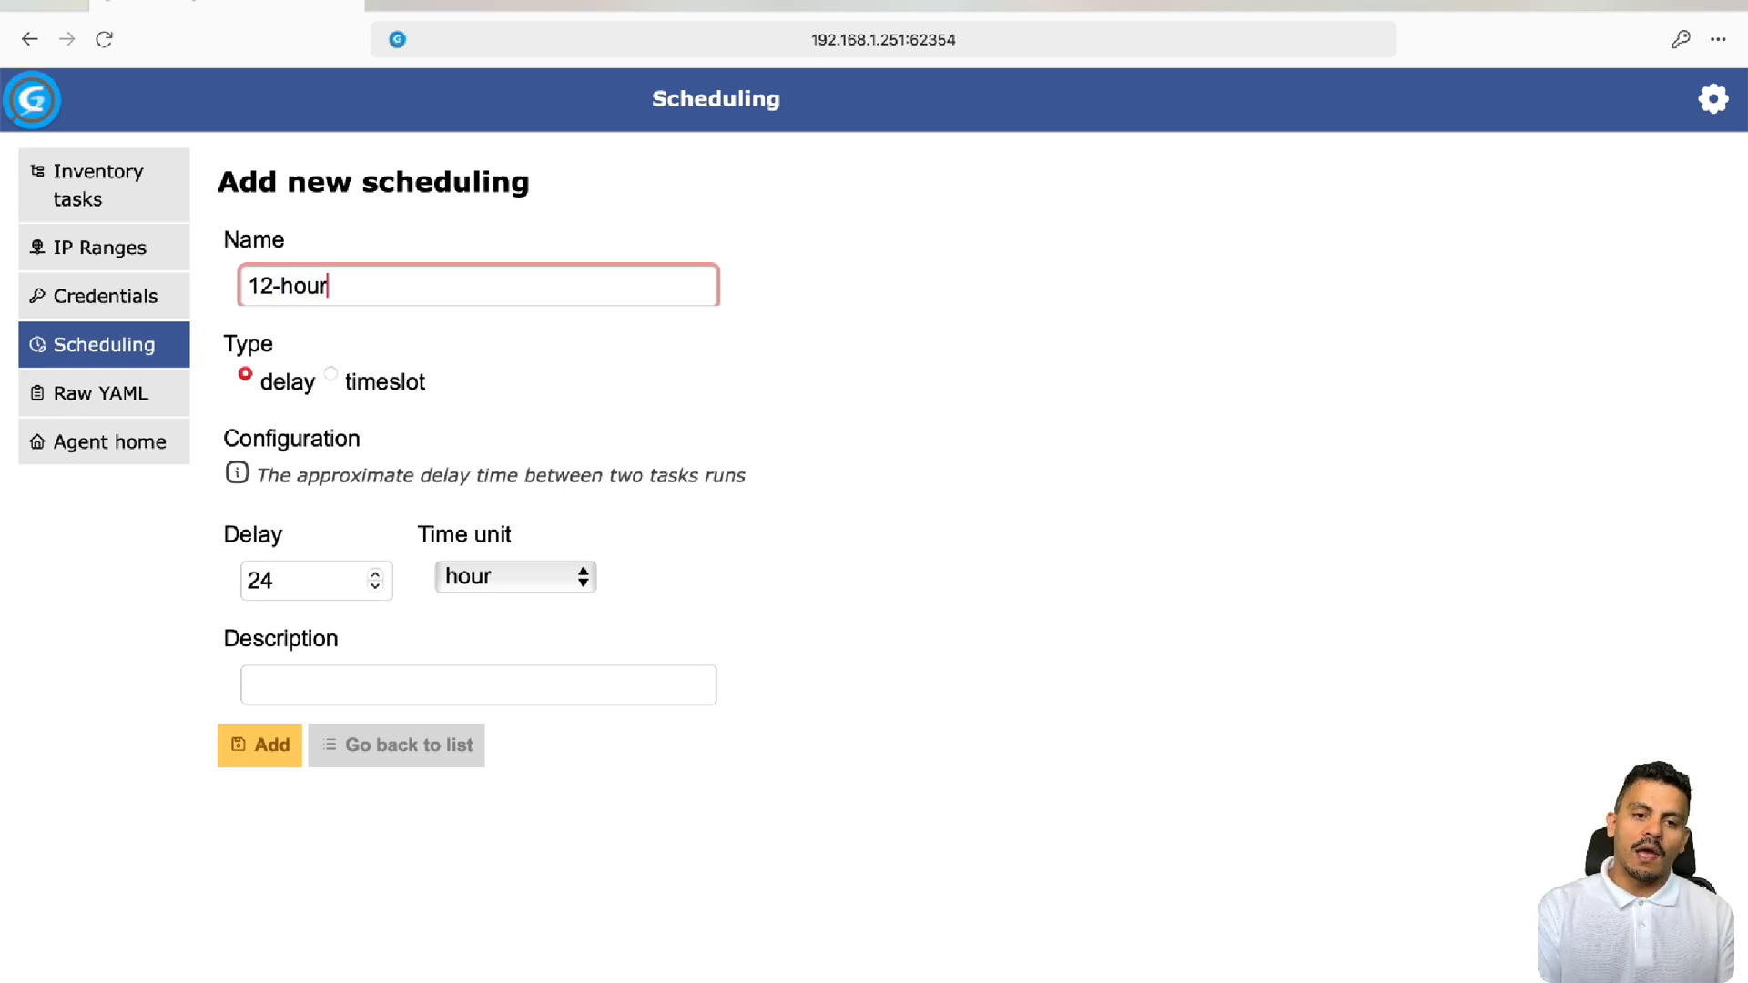
type("s")
left_click(317, 579)
type("12")
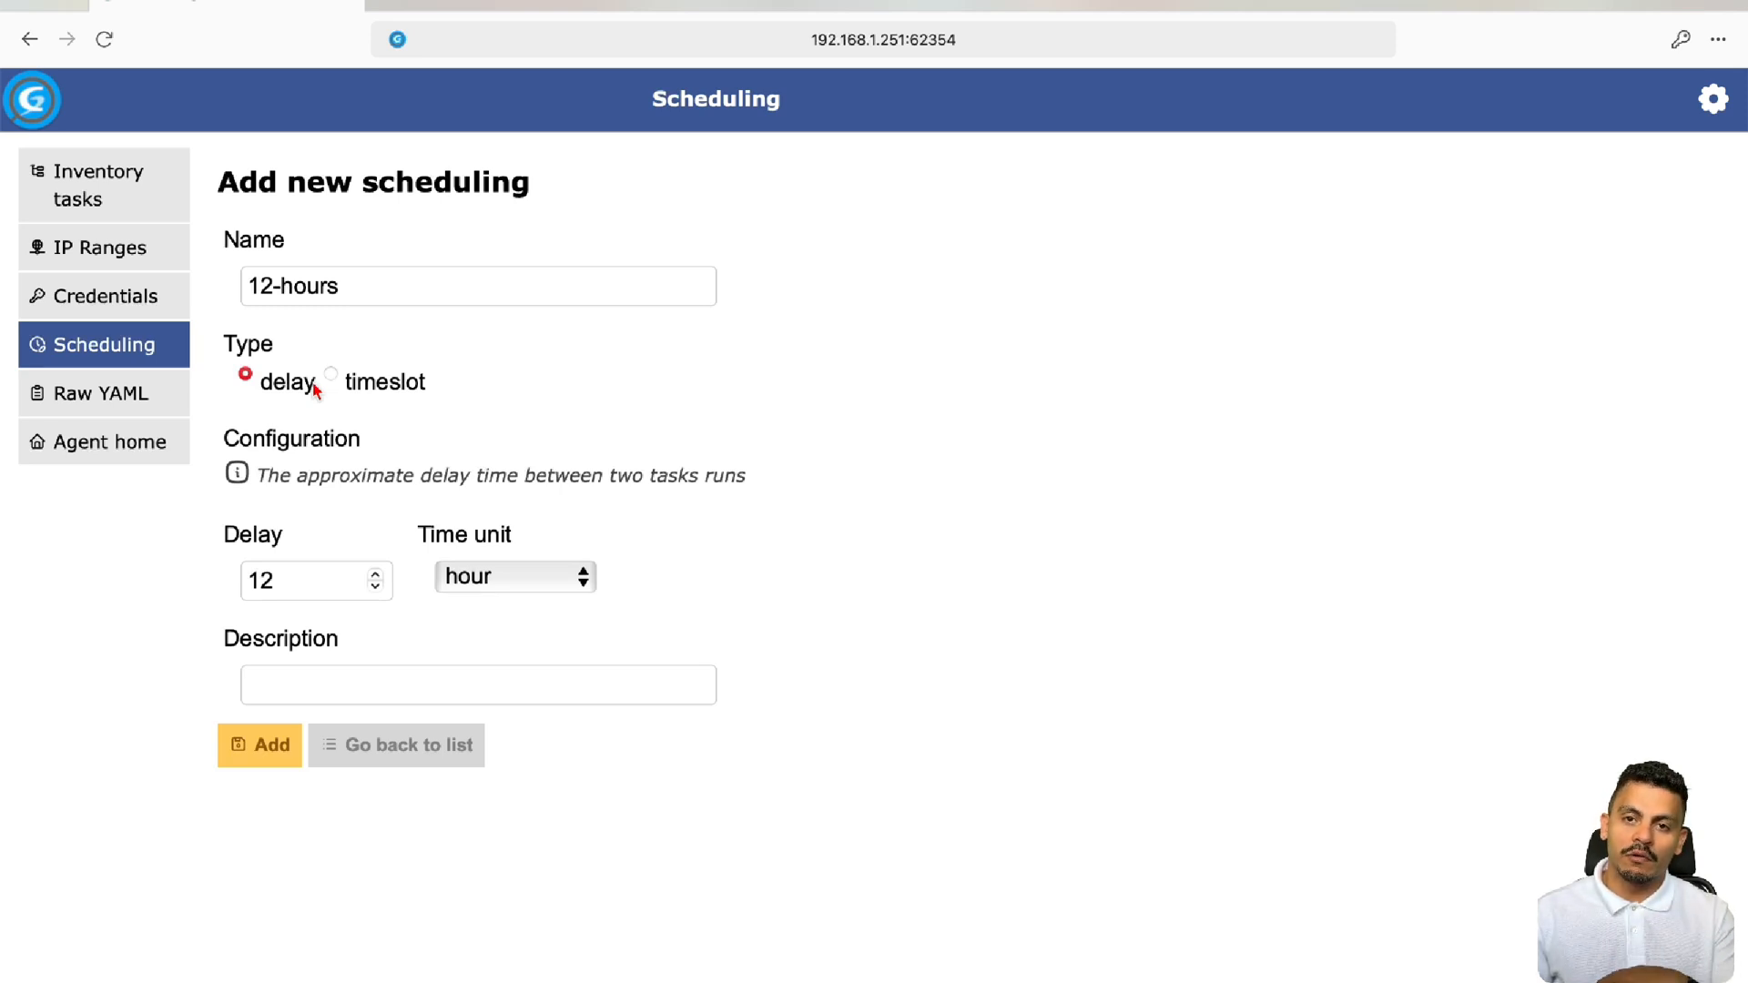
left_click(331, 377)
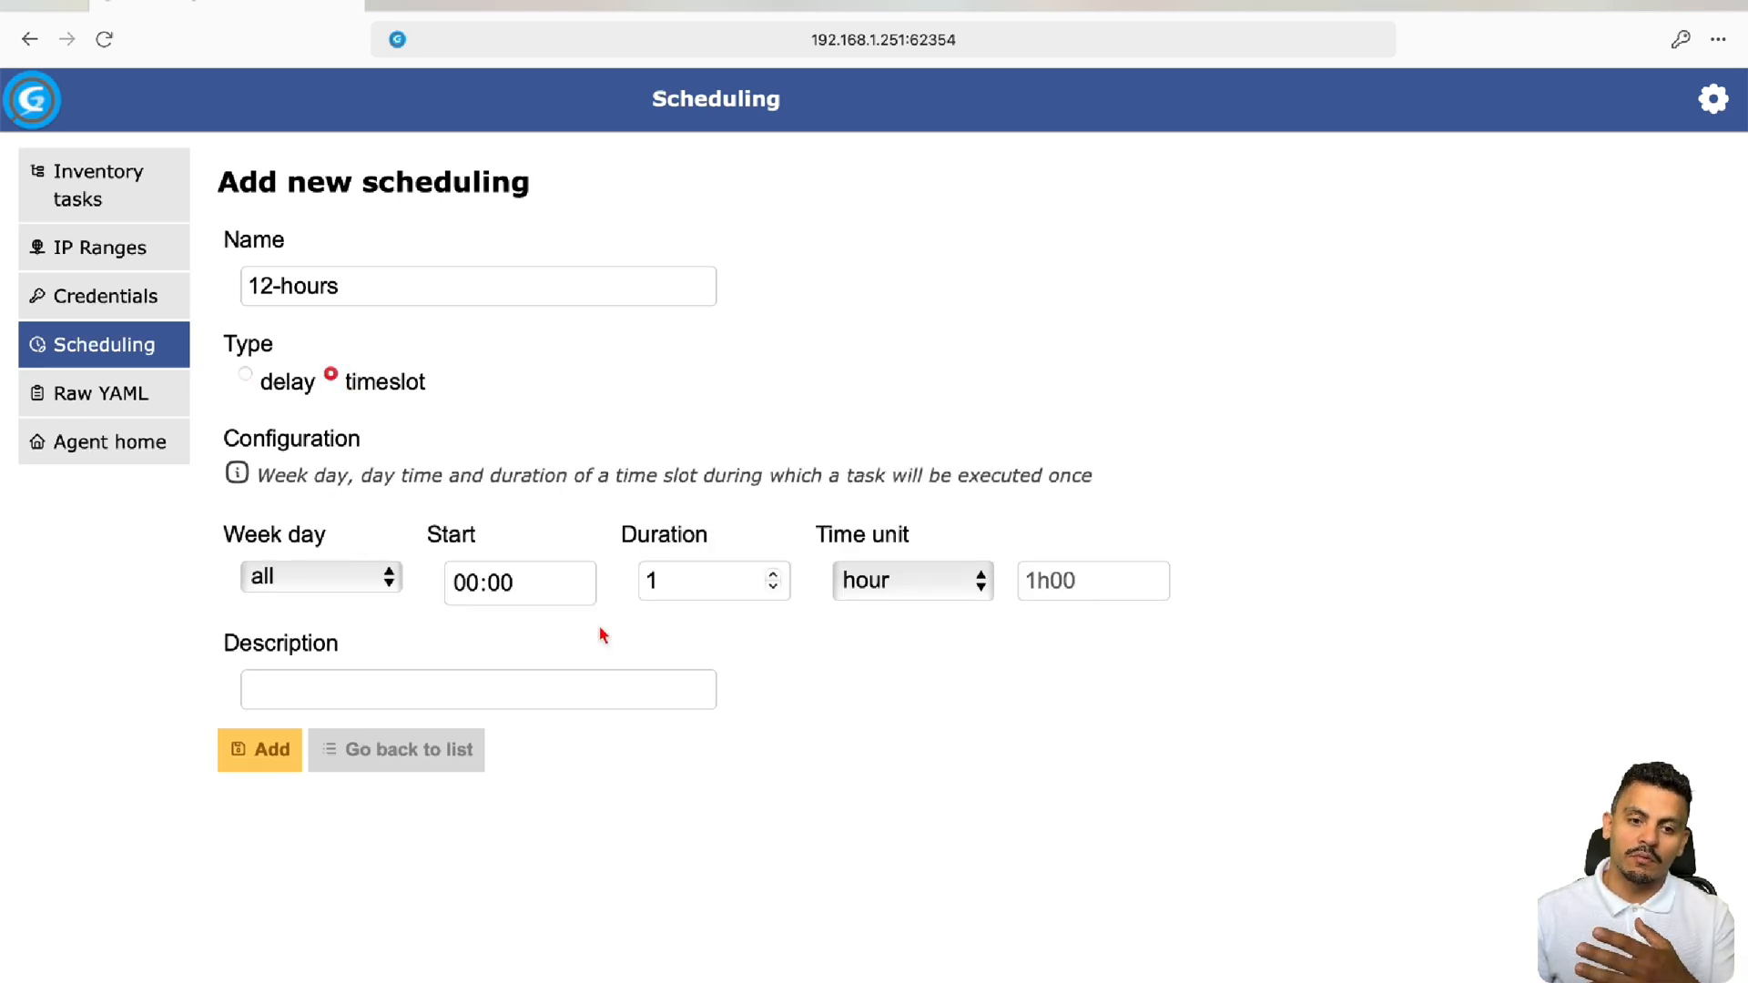
left_click(246, 375)
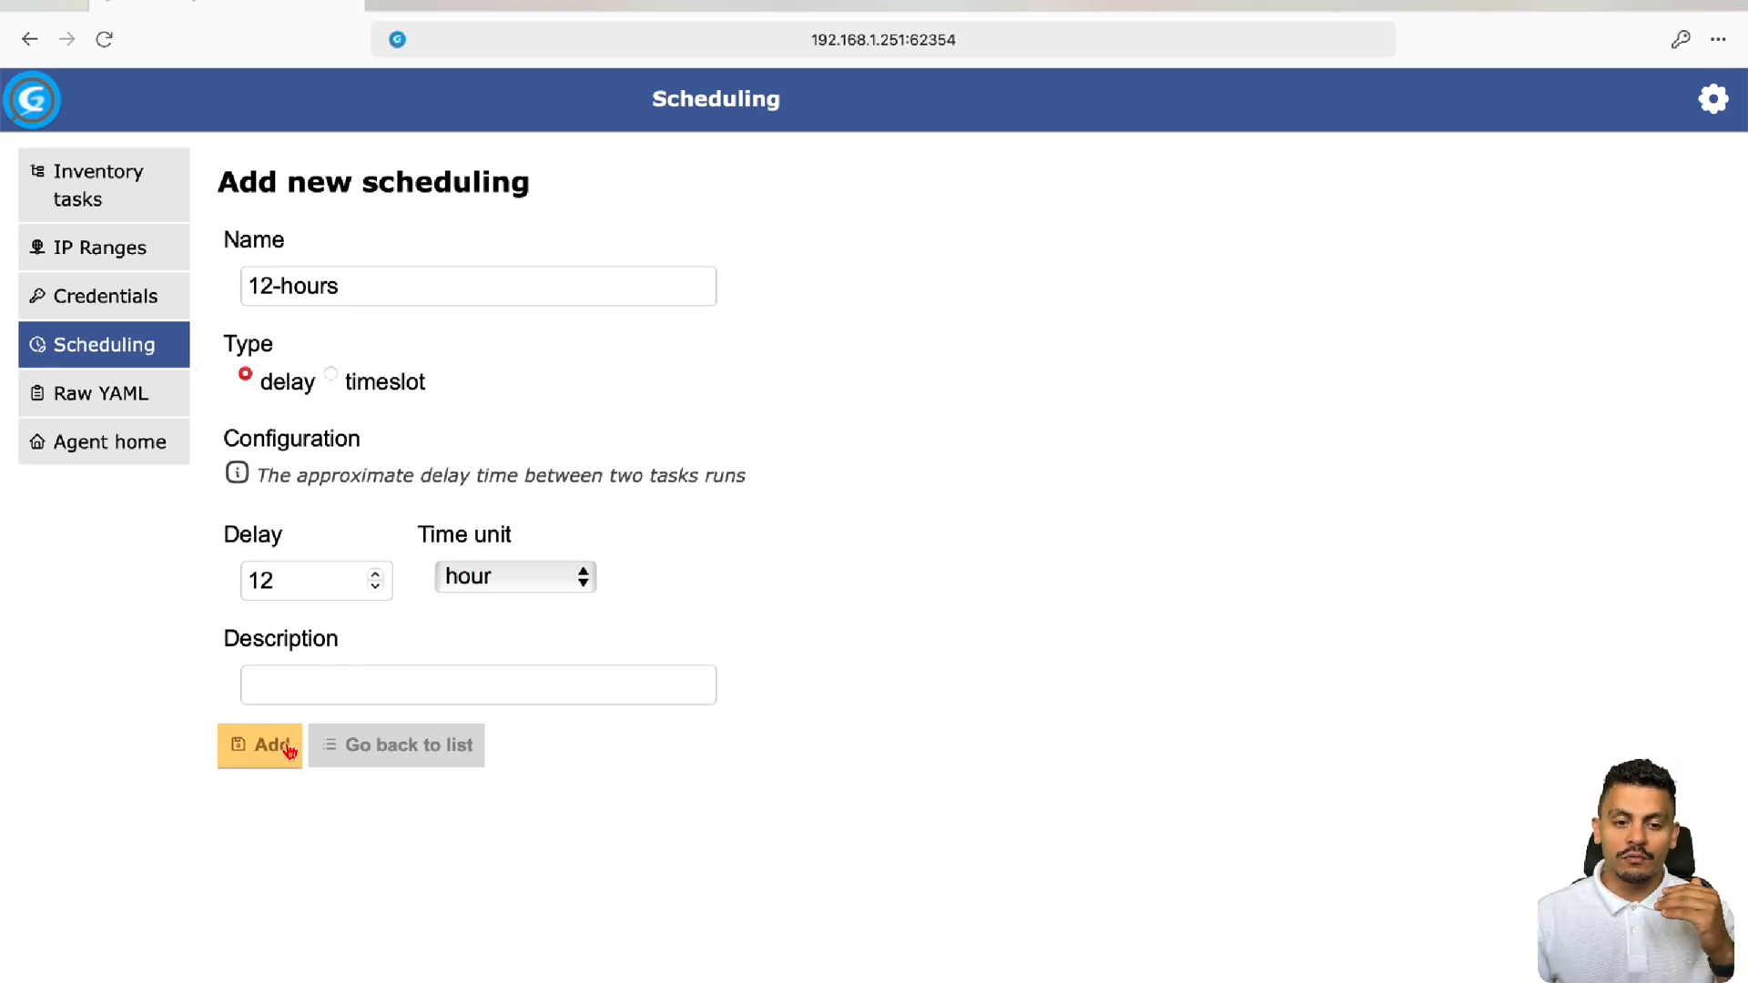
left_click(259, 745)
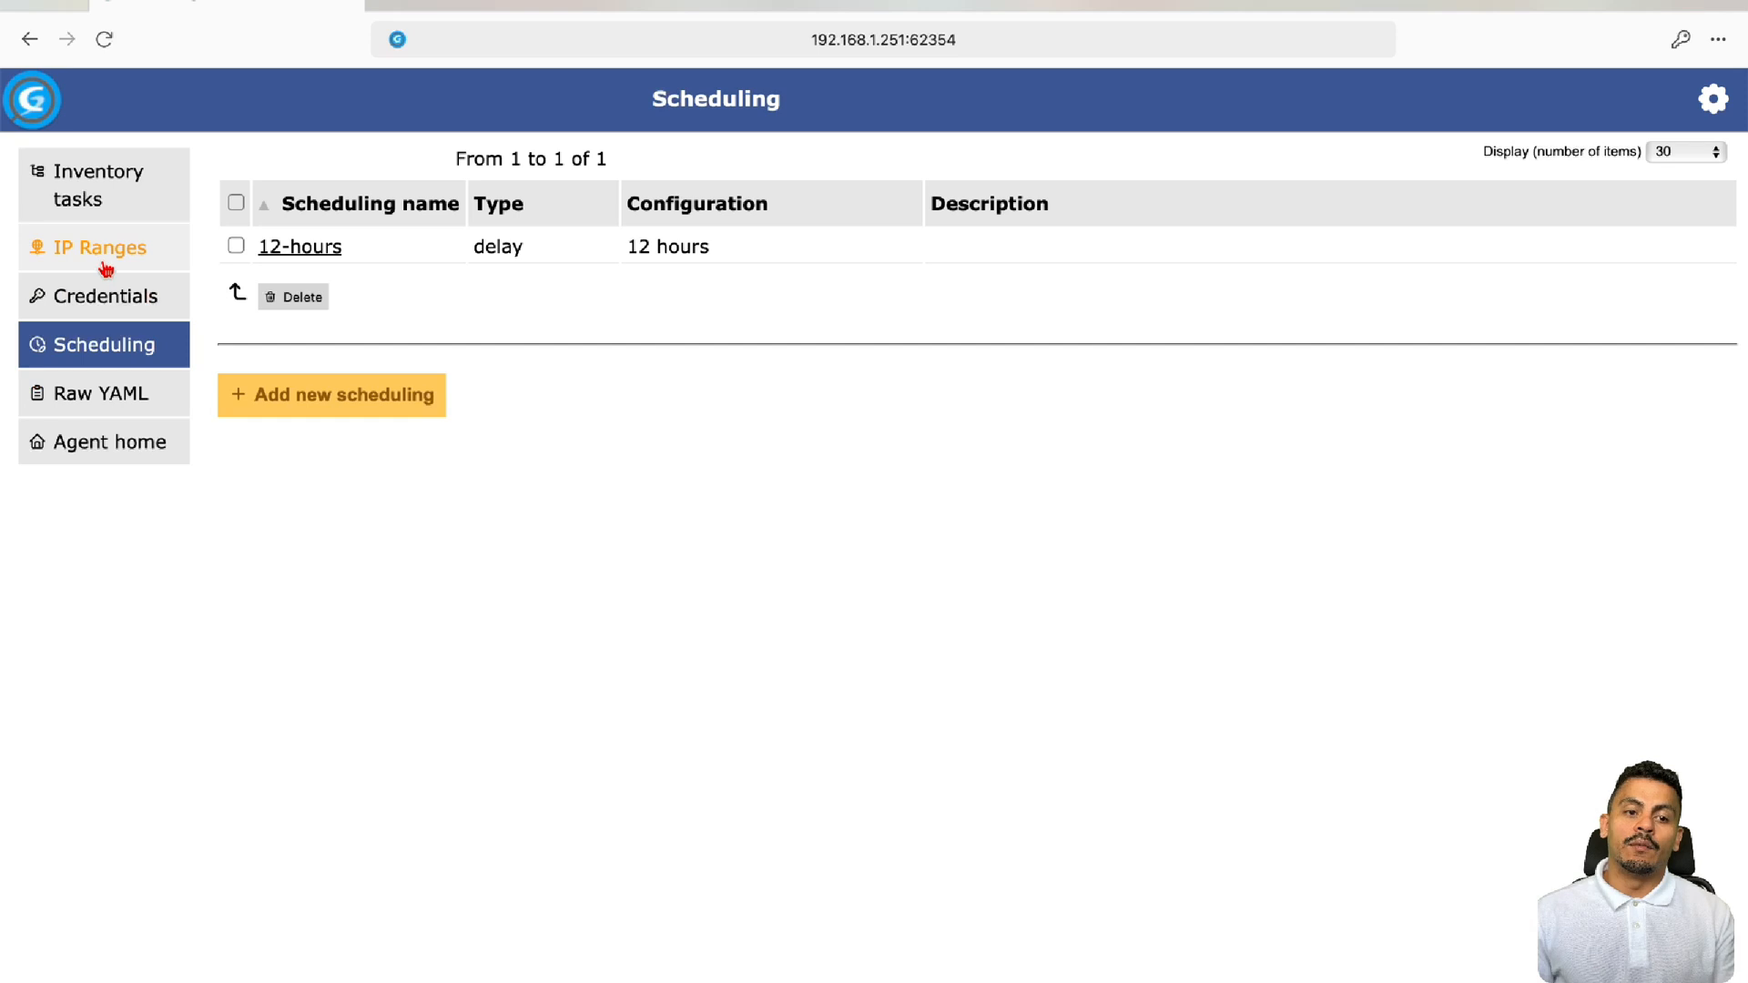
Start a new IP range windows-devices from 192.168.1.249 to 192.168.1.250
left_click(98, 246)
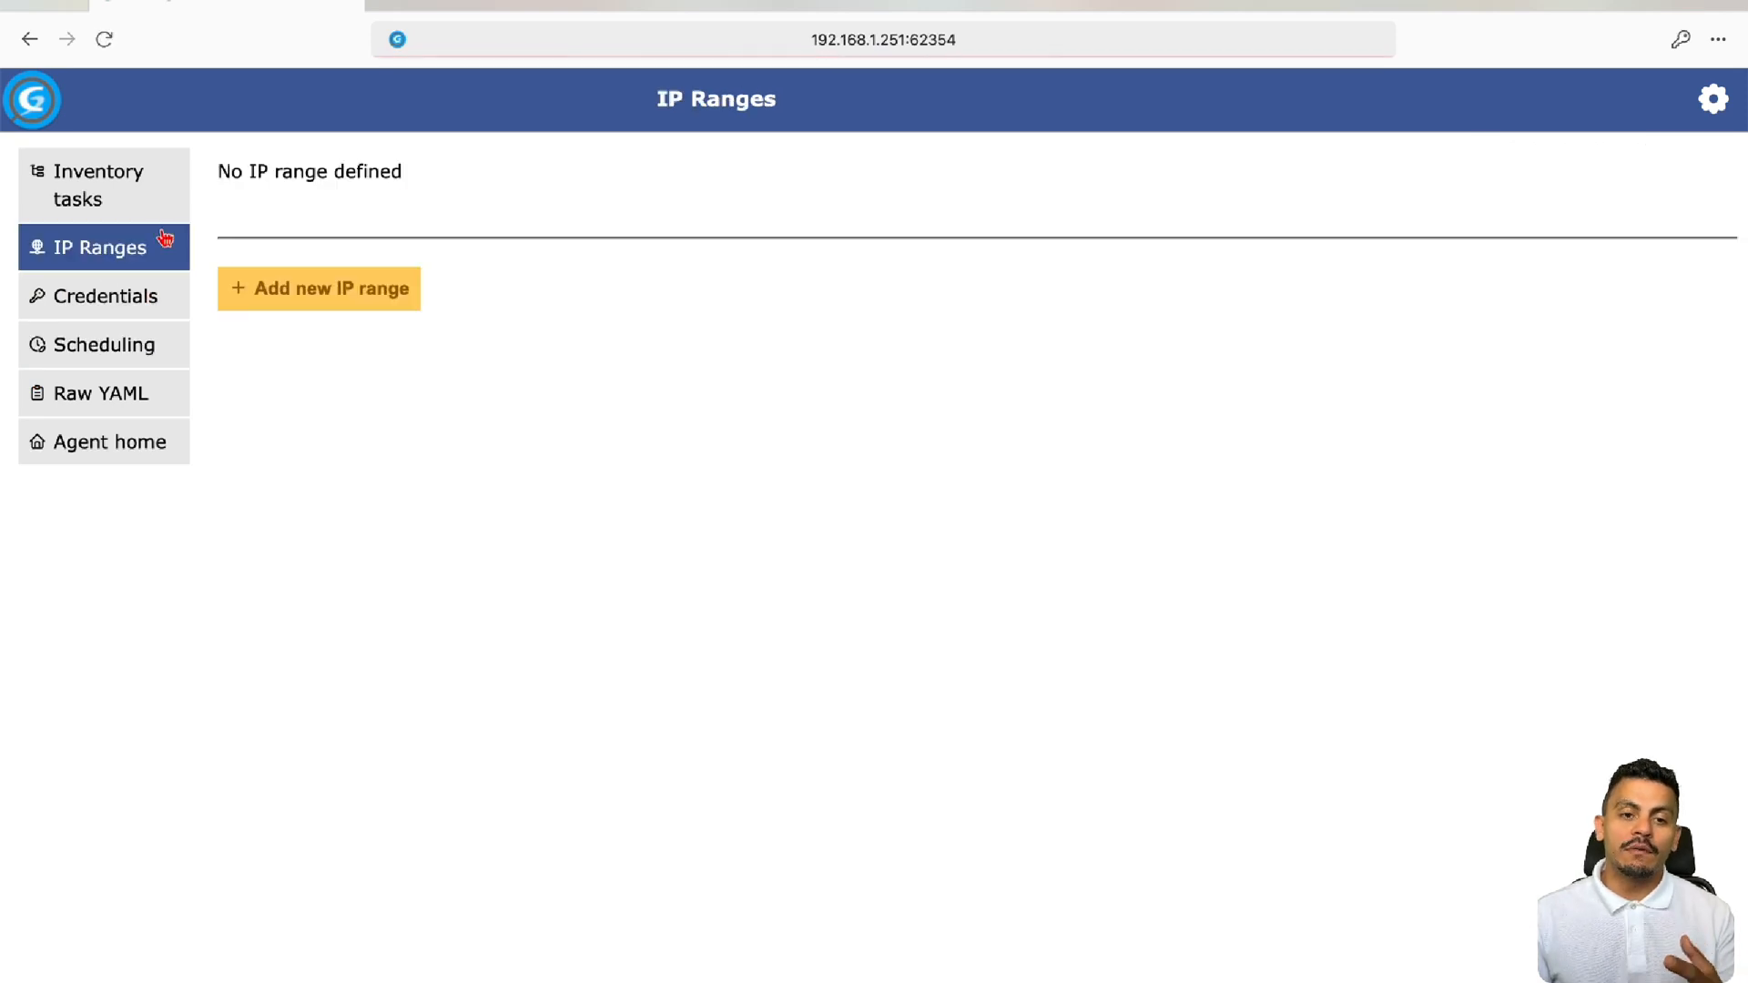
left_click(317, 288)
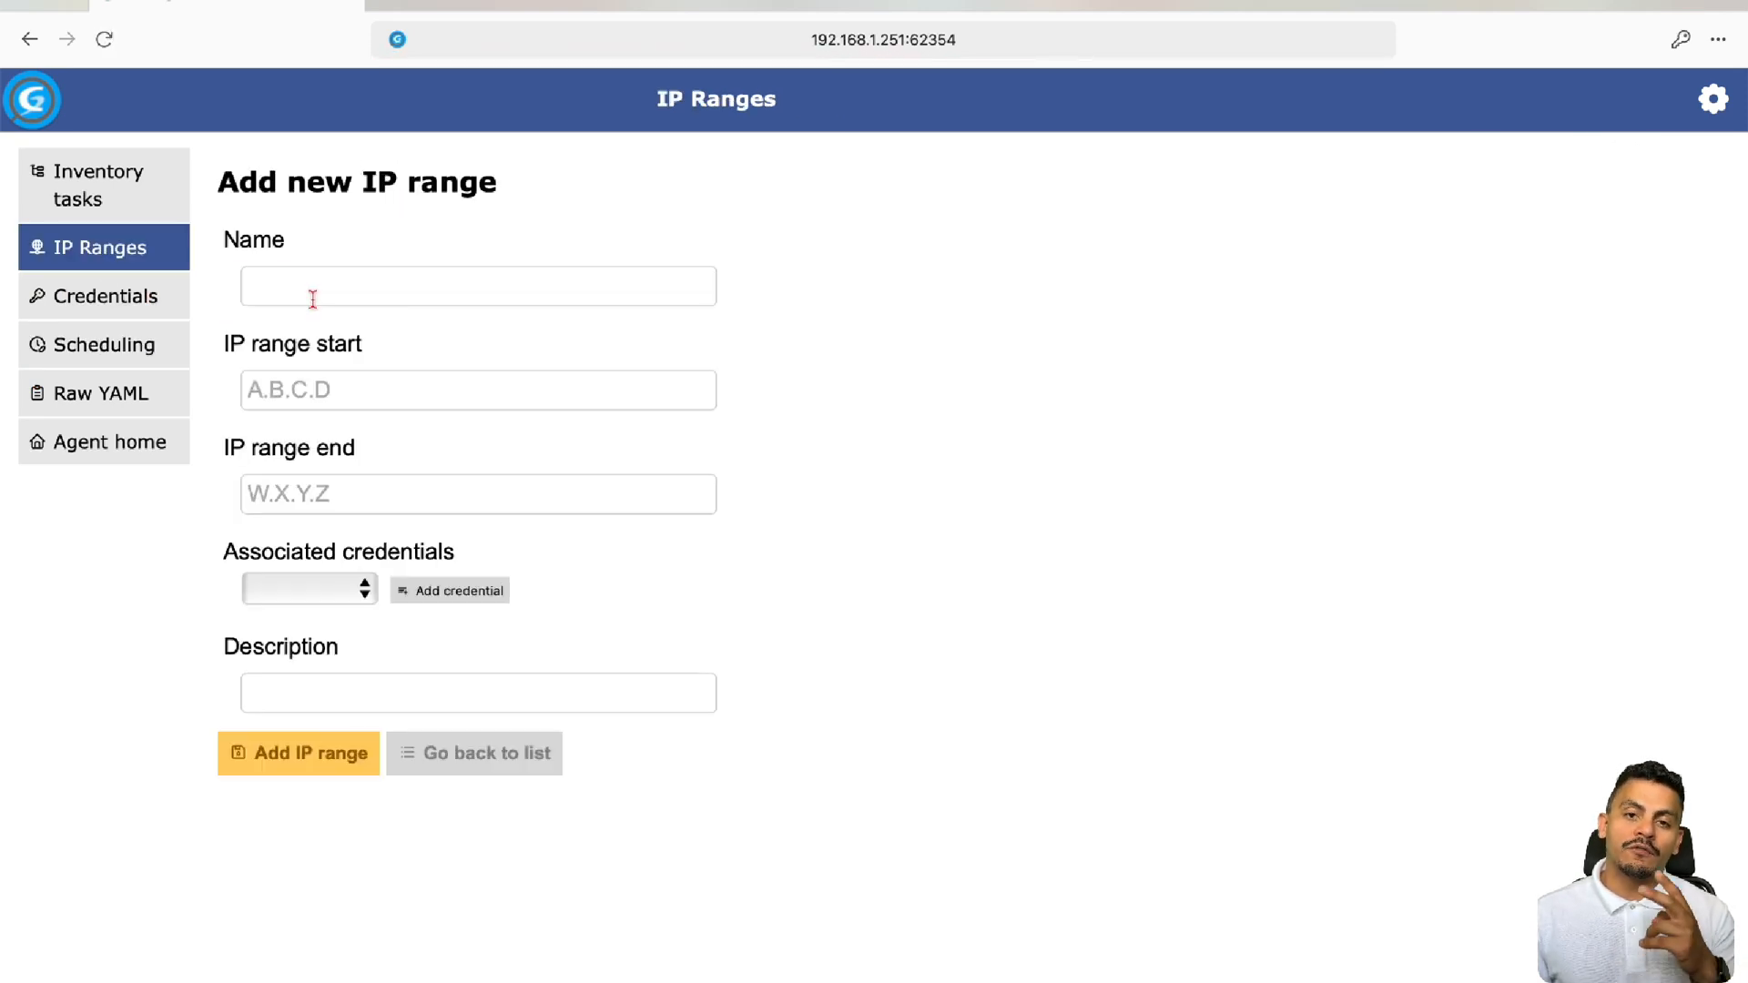
left_click(478, 286)
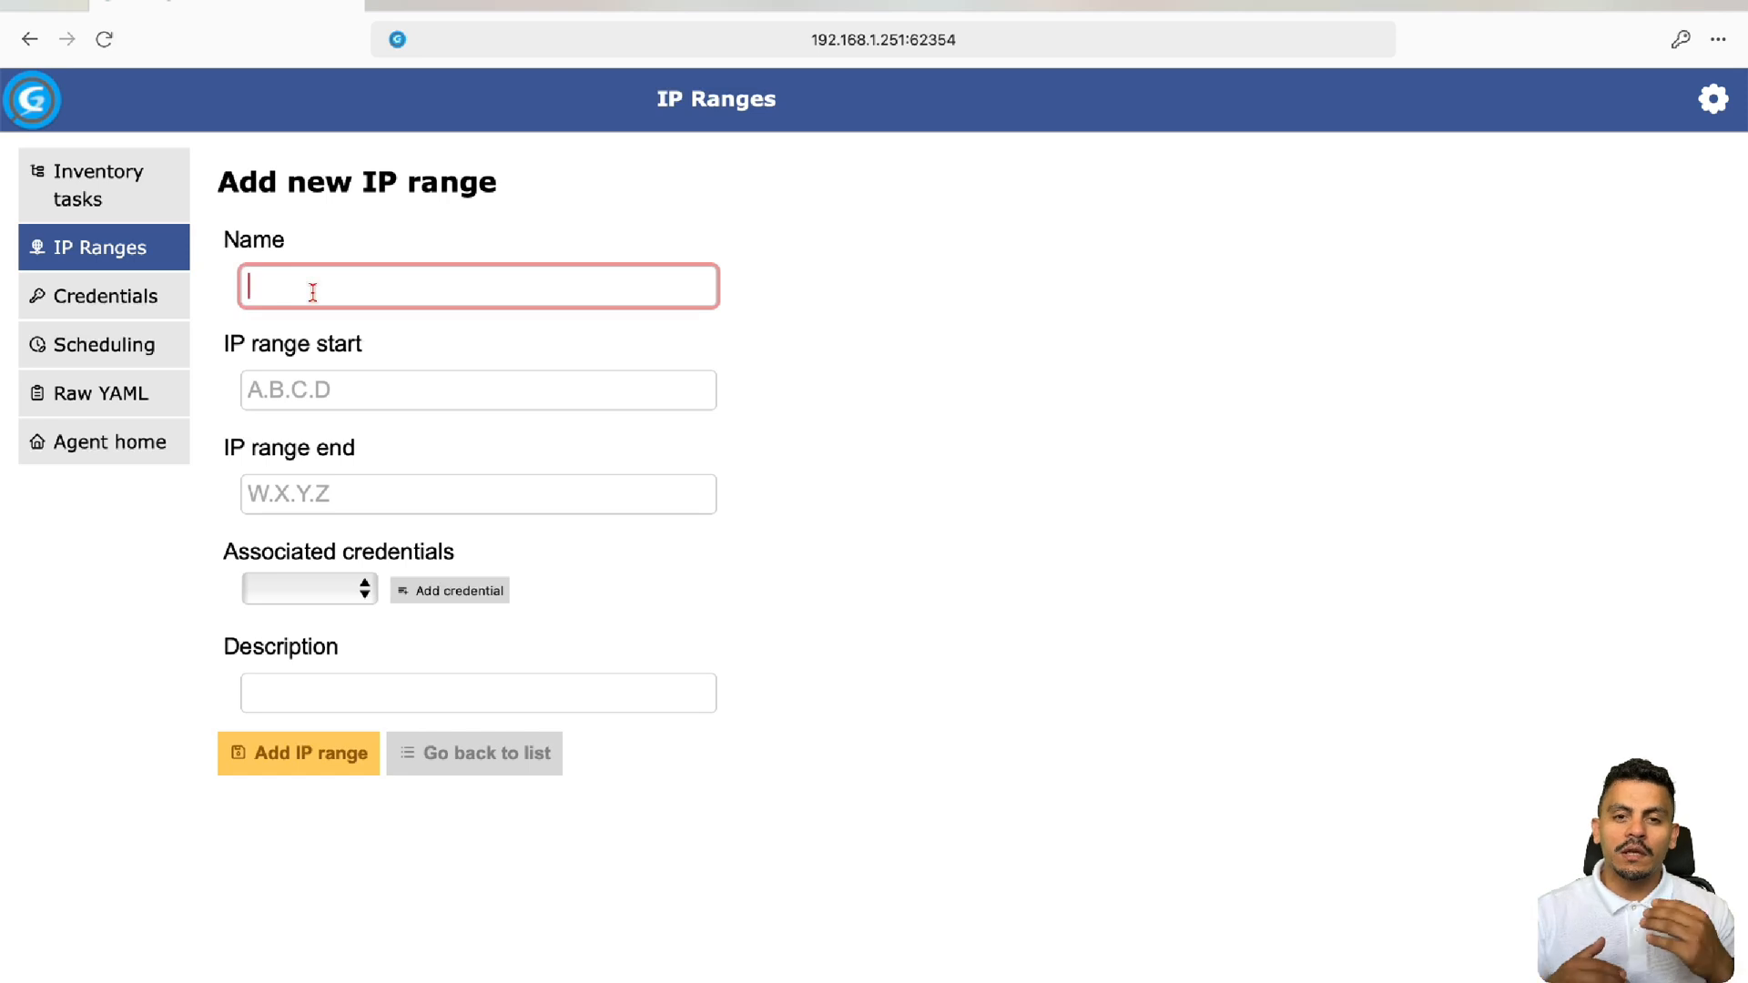
type("windows-devices")
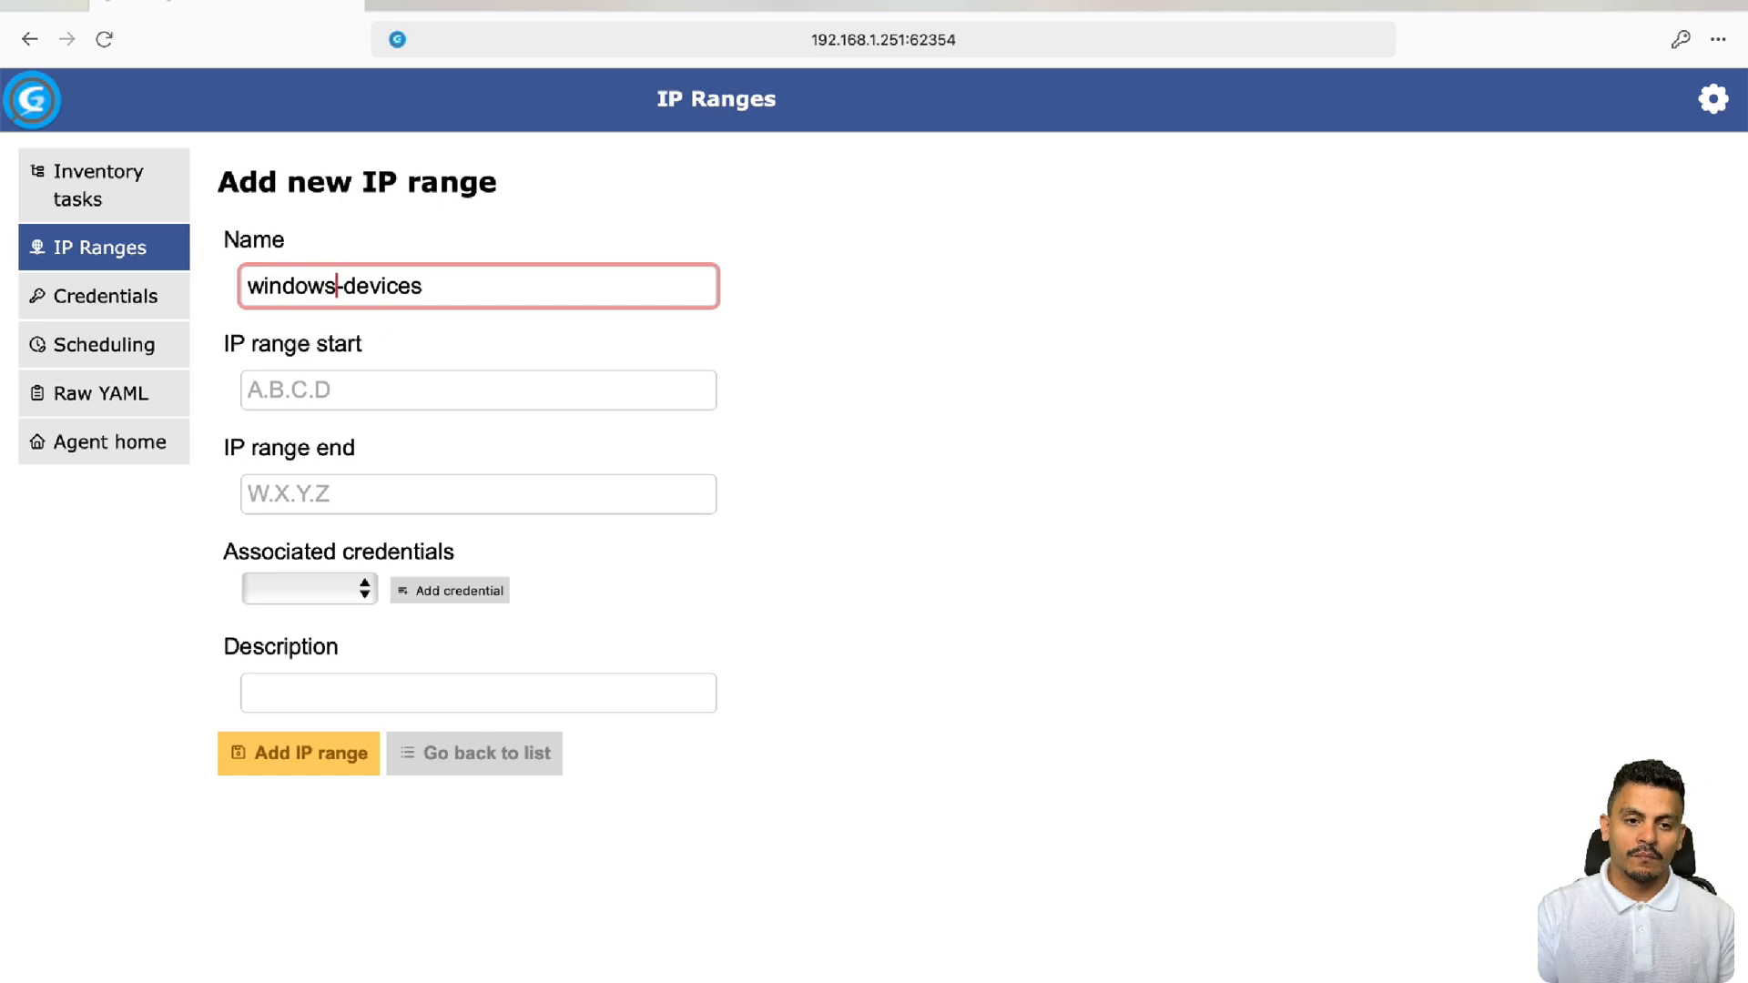
left_click(477, 390)
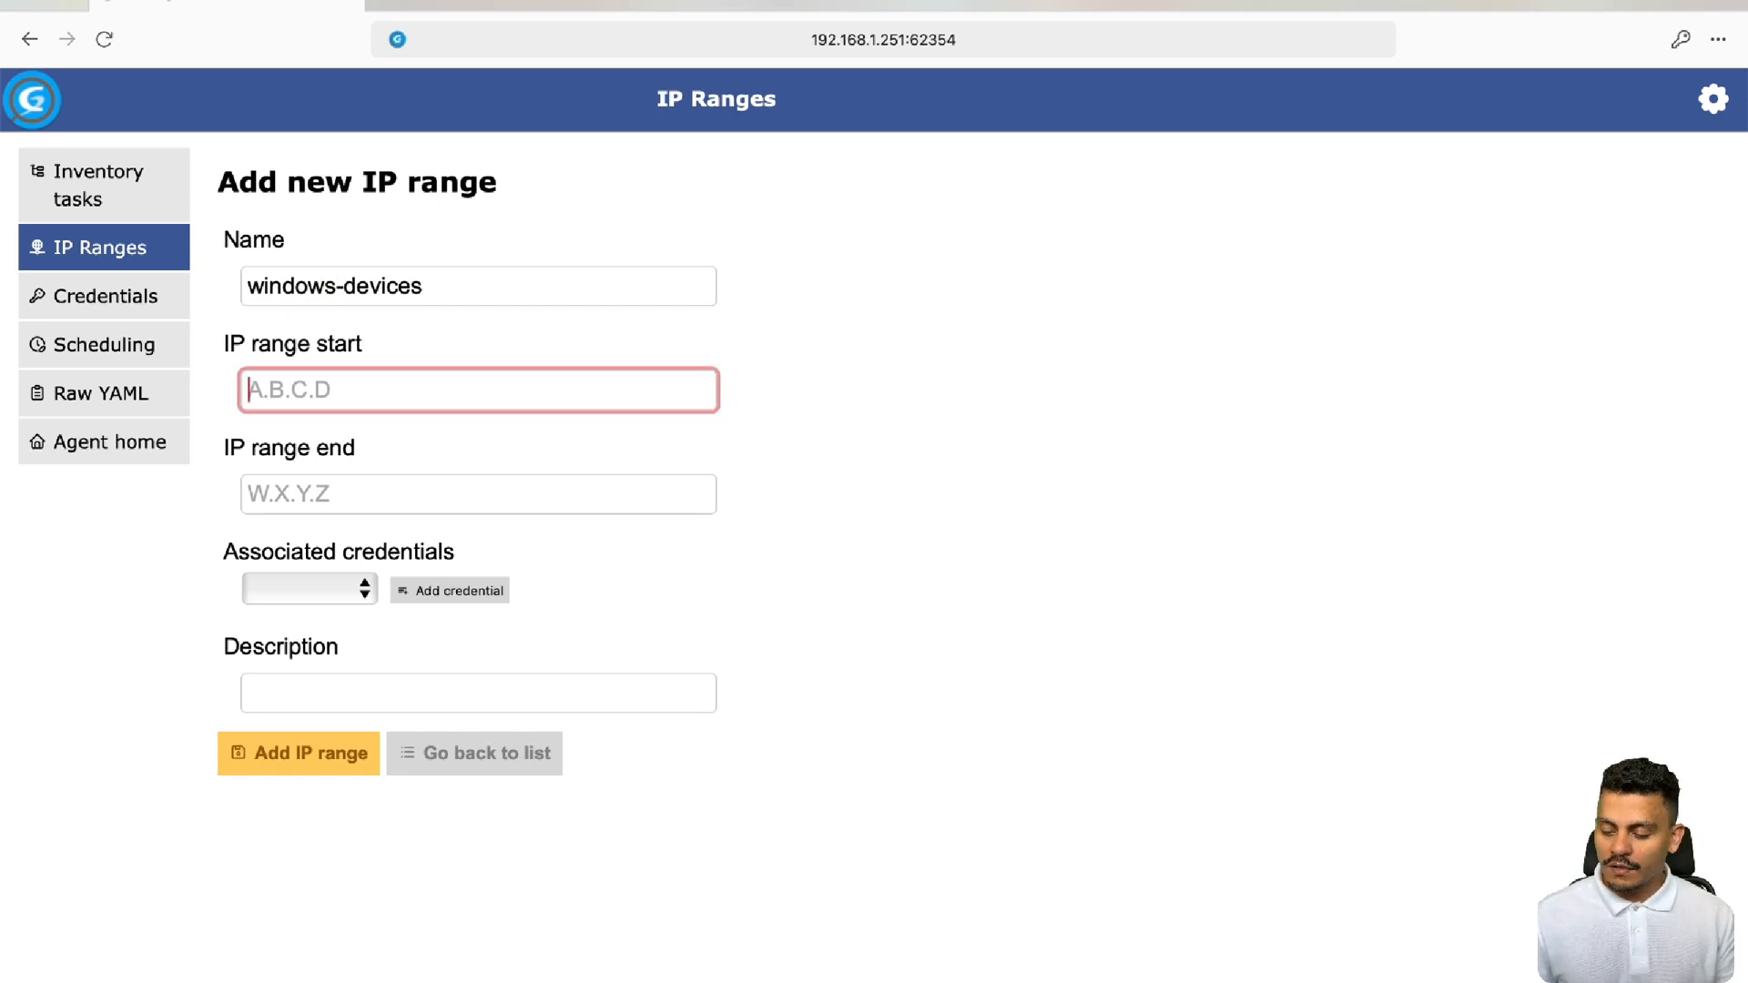
type("192.168.1")
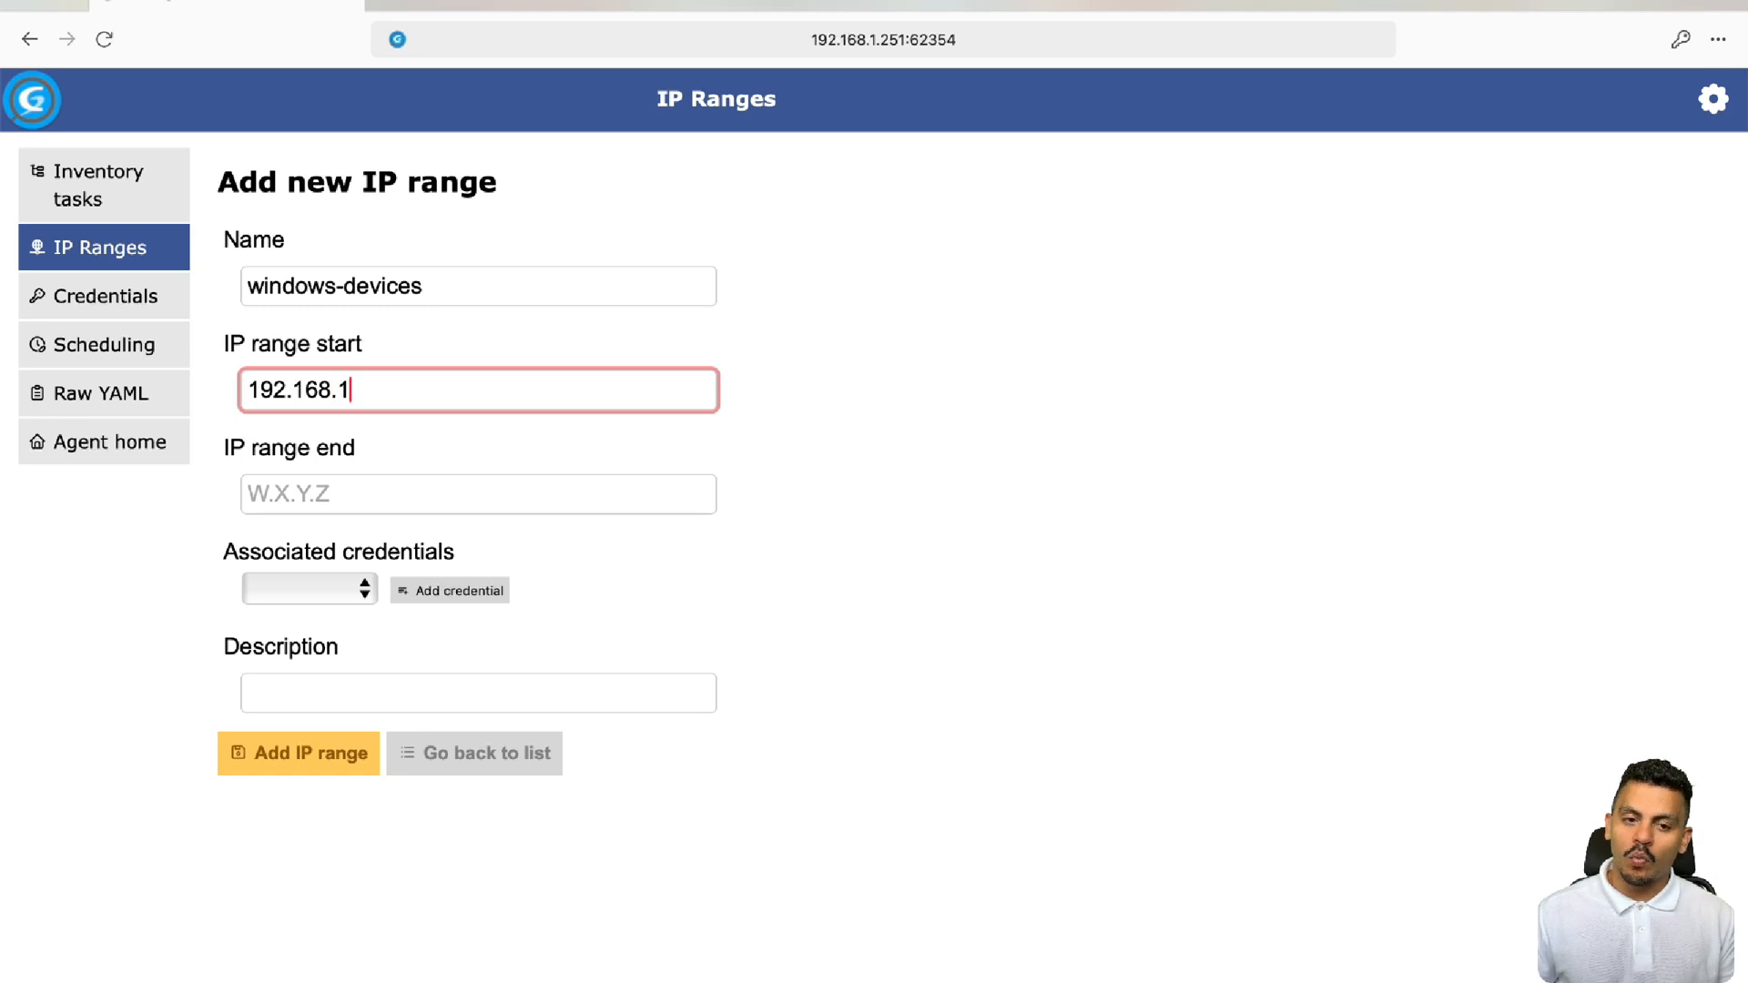
type("249")
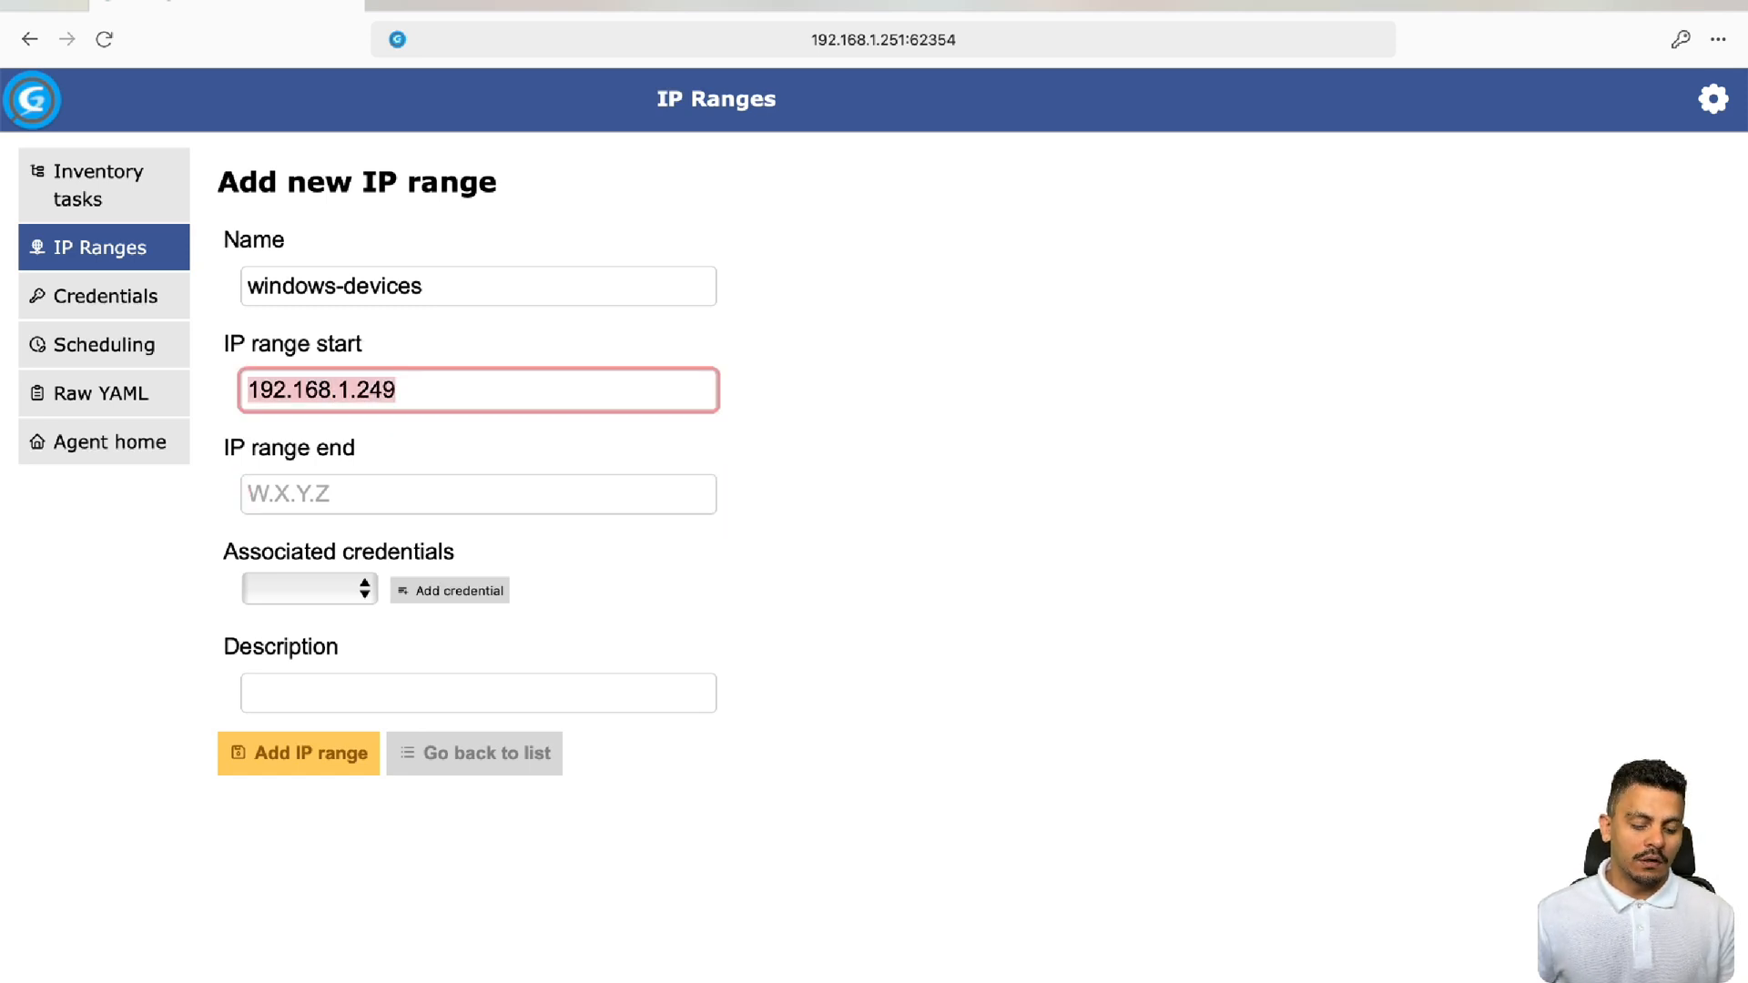
type("192.168.1.250")
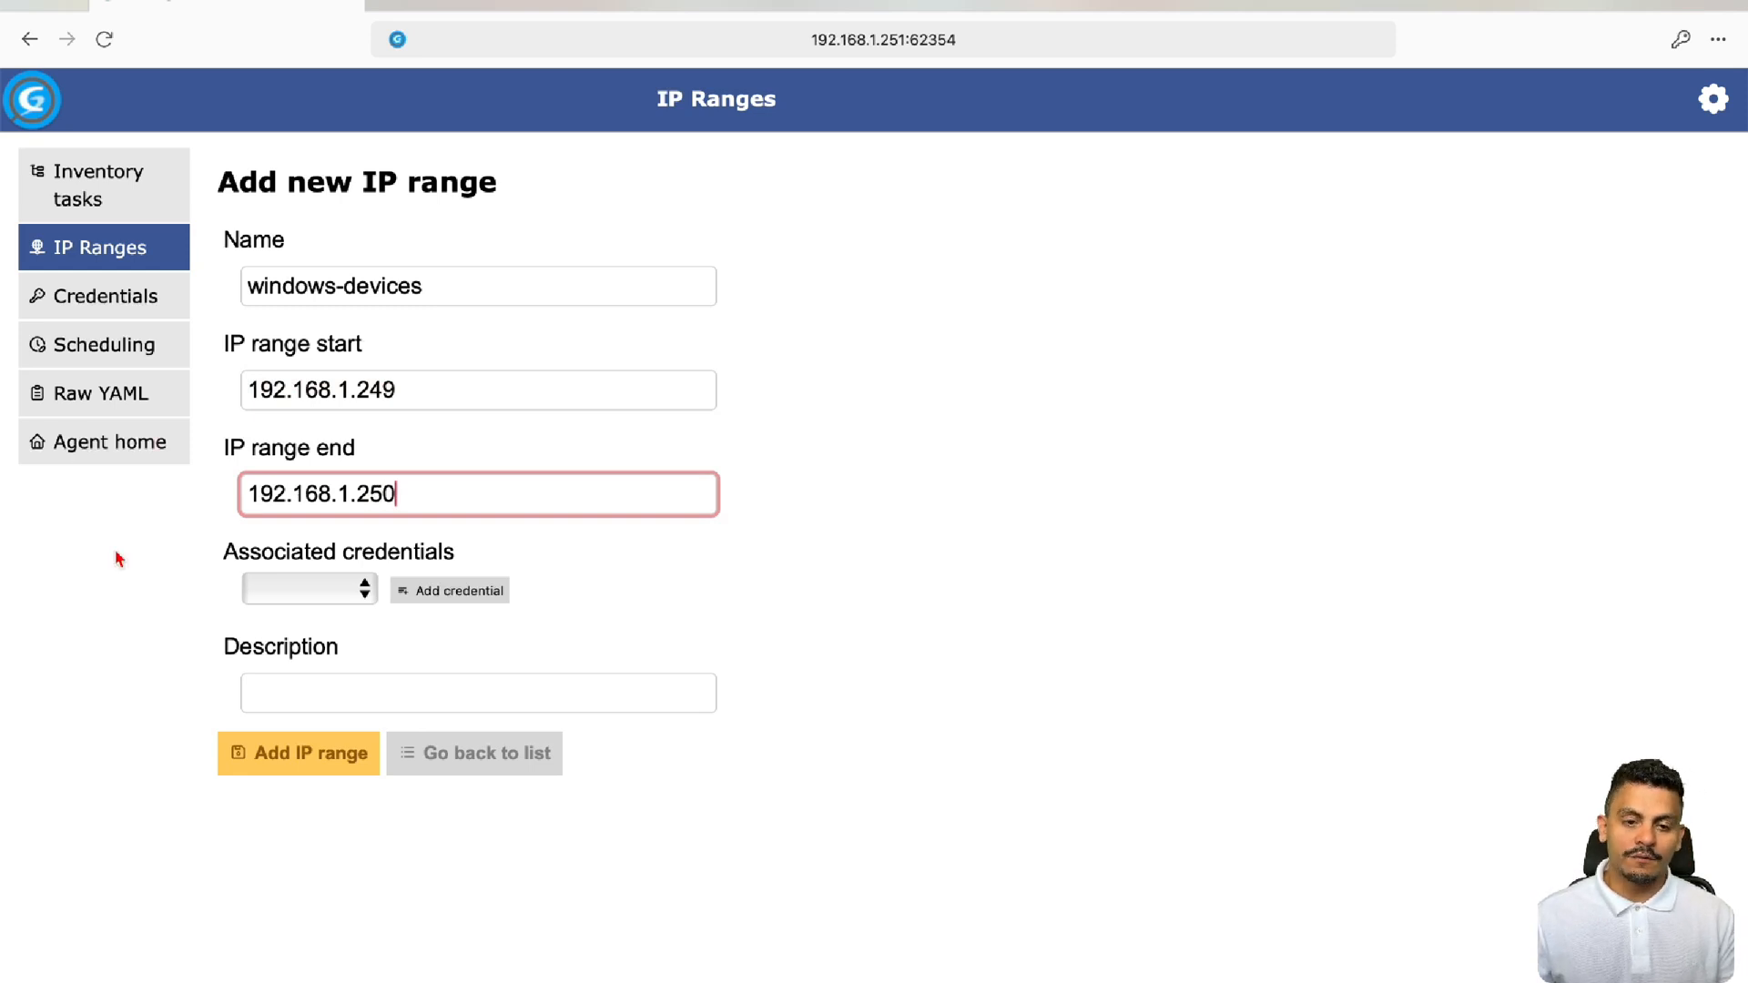
Link the inventory credential to the range and save windows-devices
left_click(309, 588)
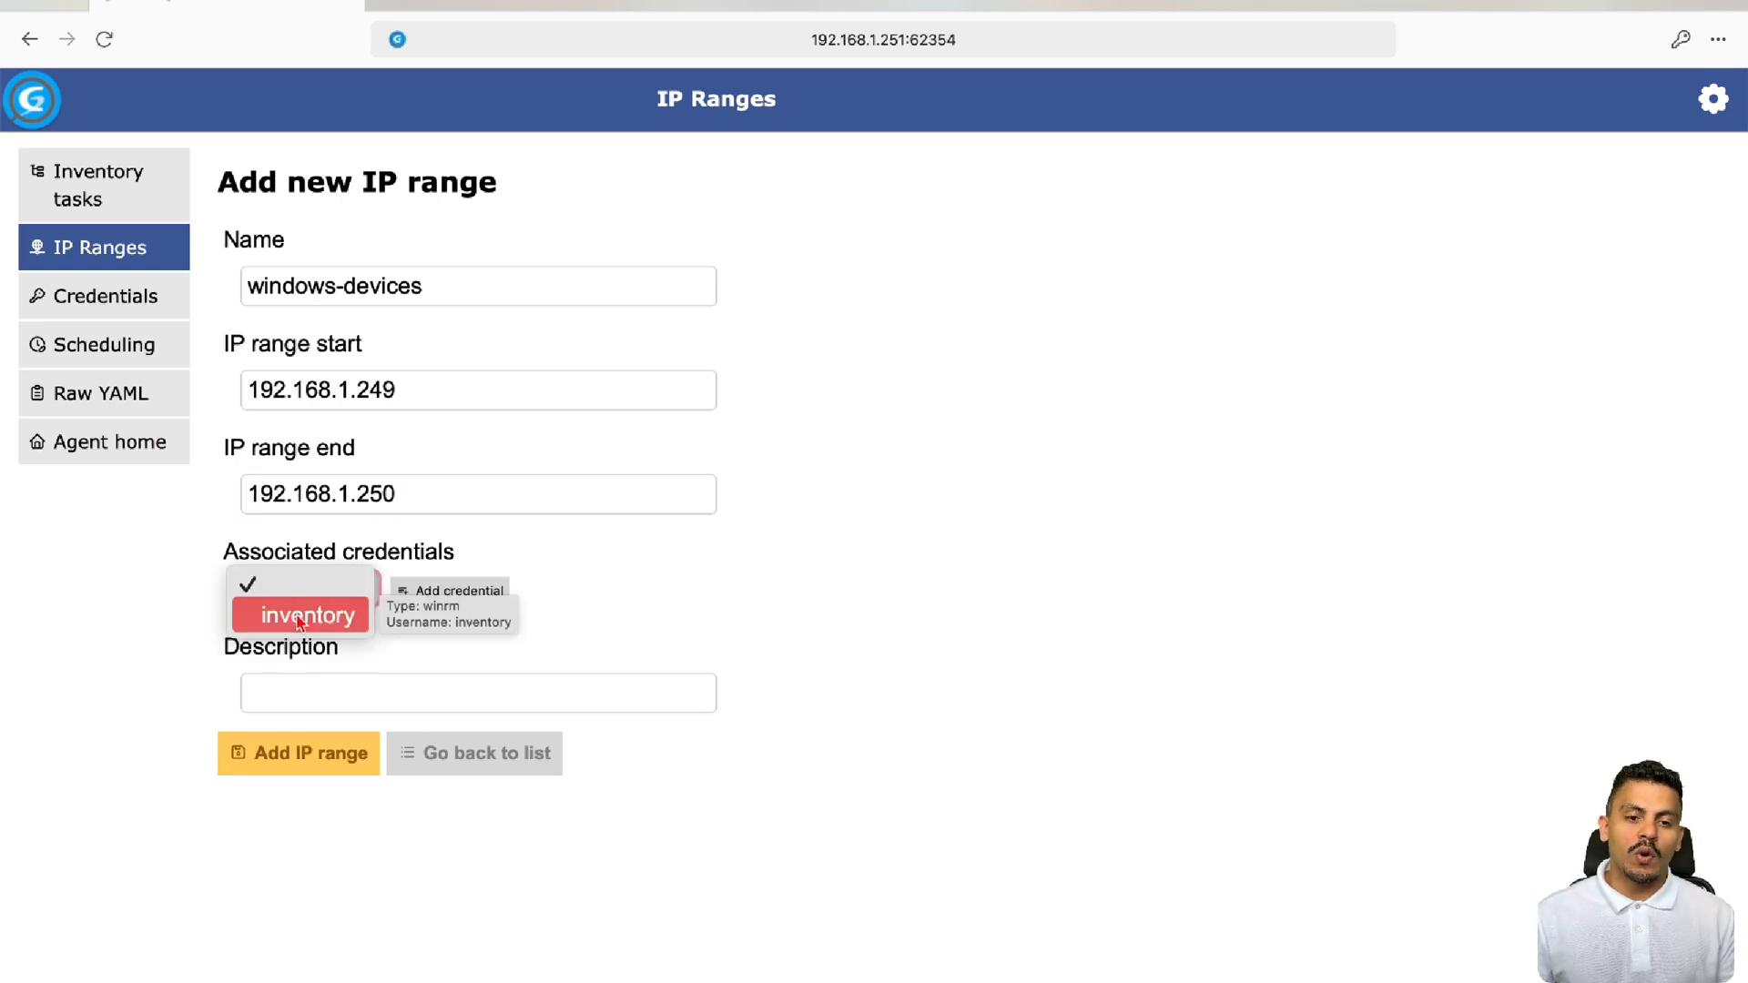
left_click(301, 614)
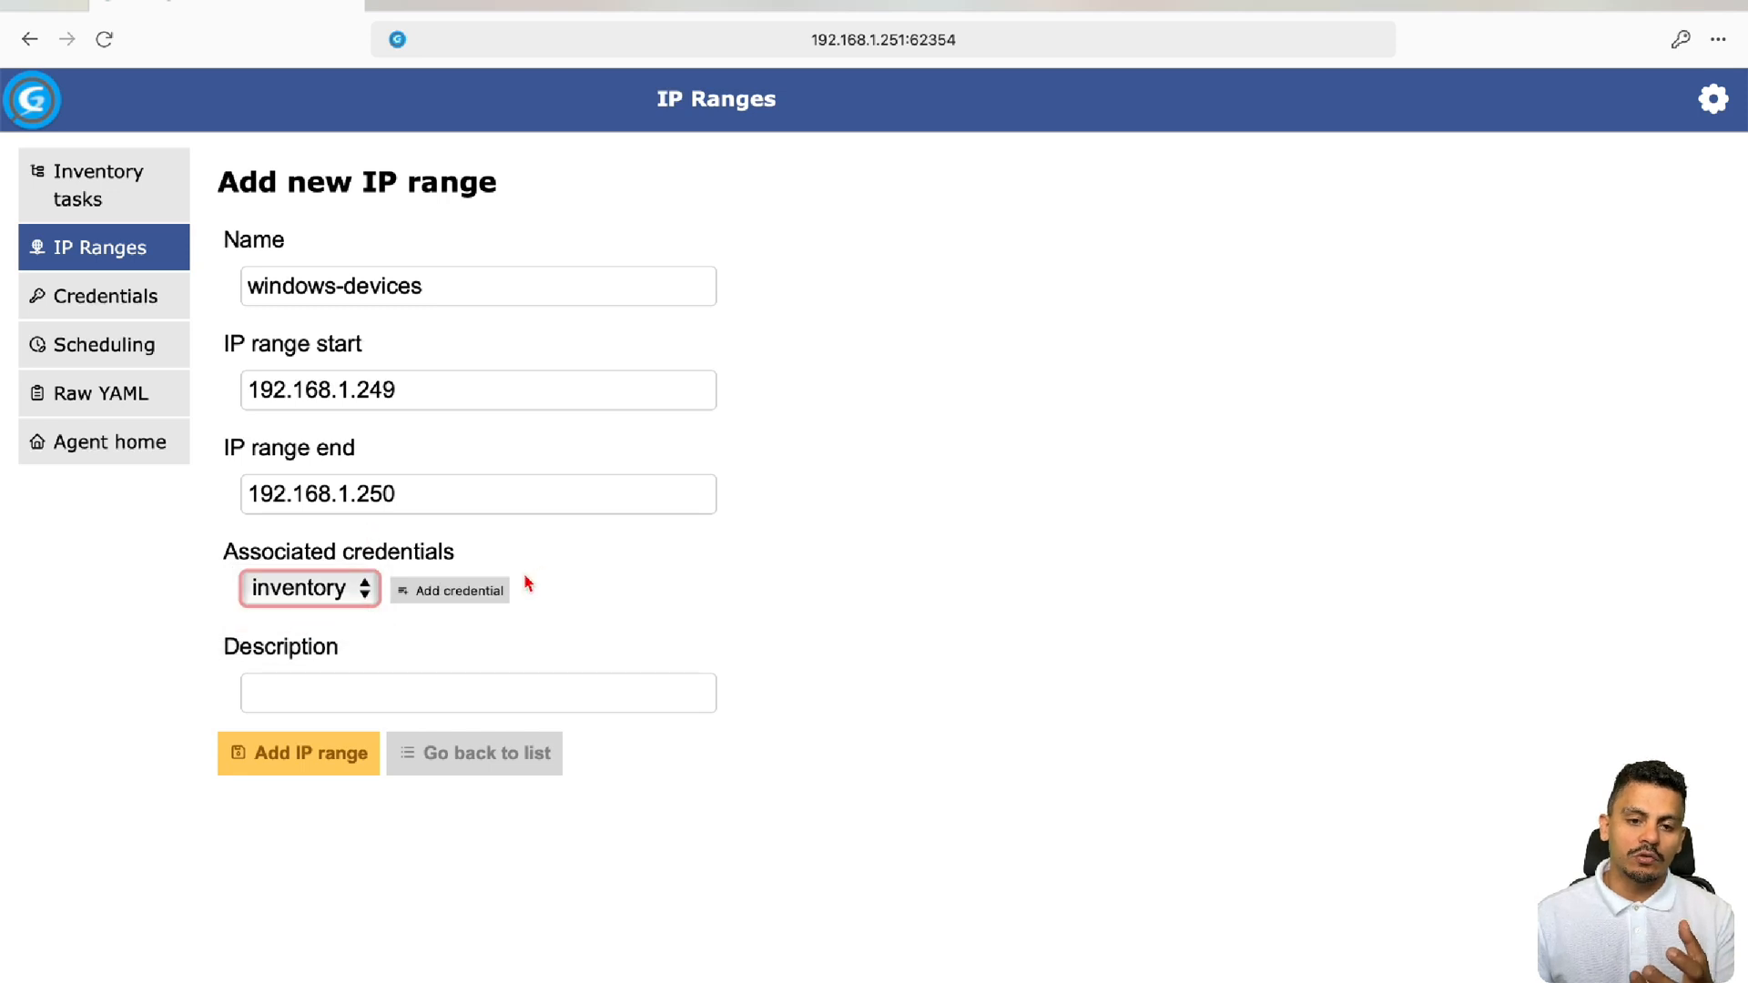
mouse_move(457, 590)
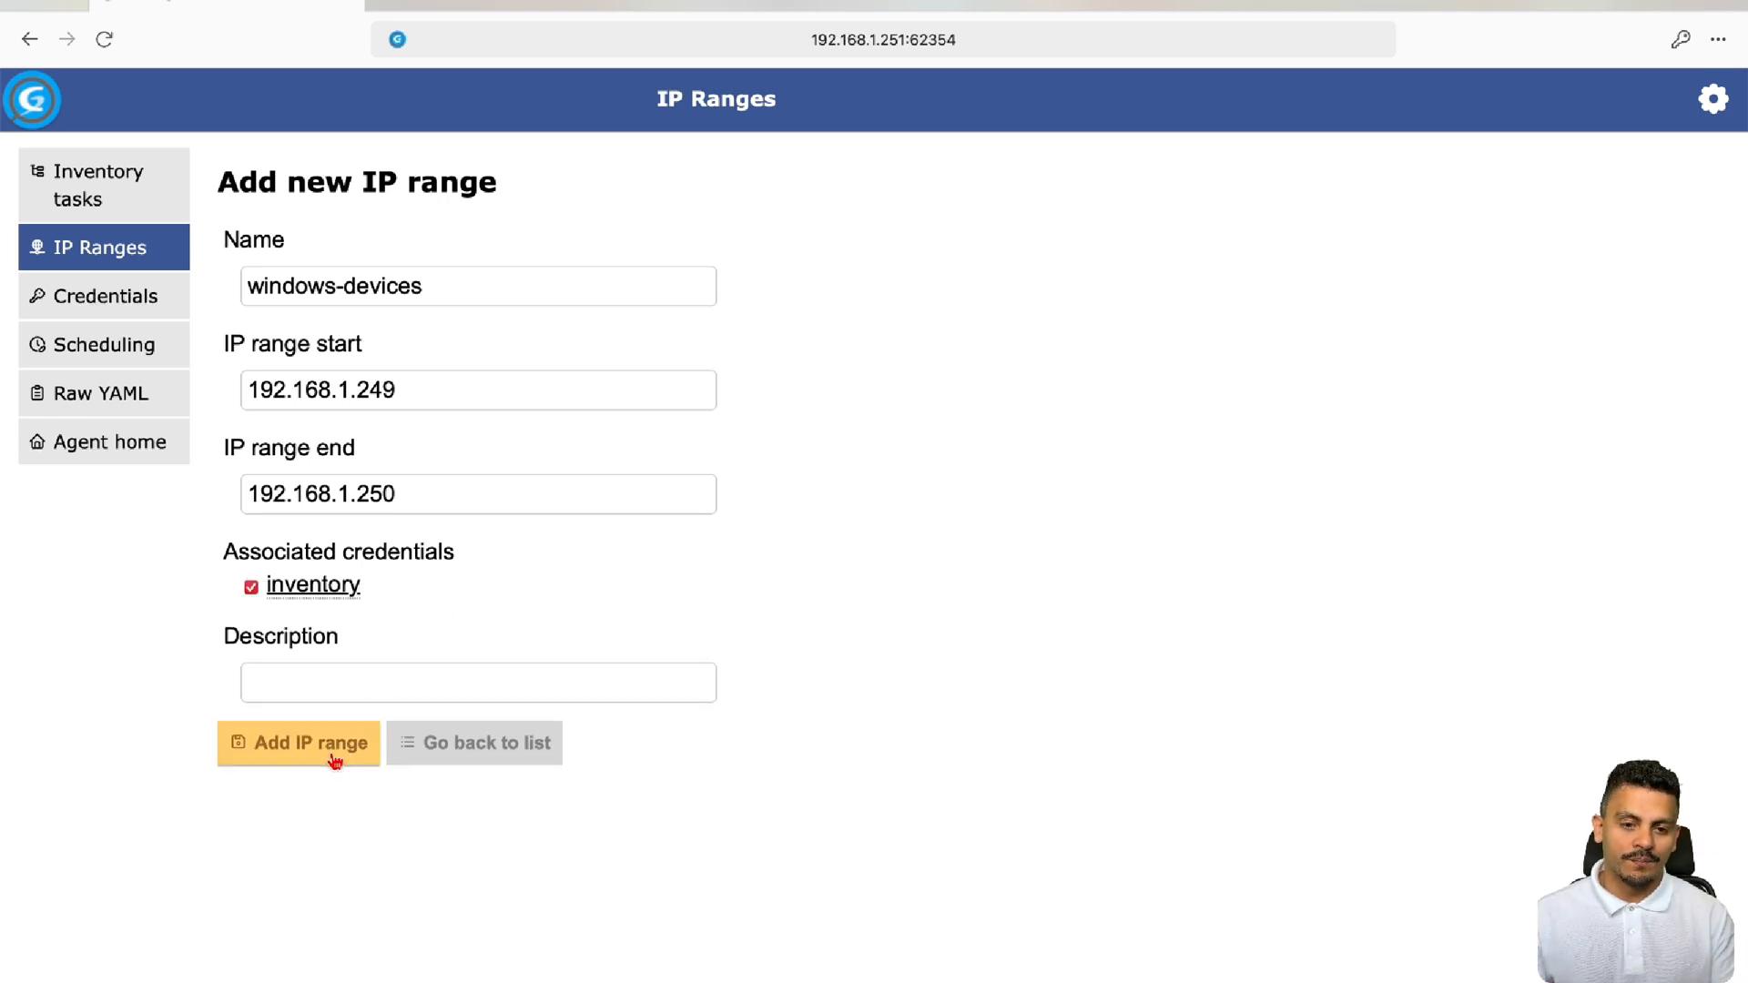
left_click(298, 743)
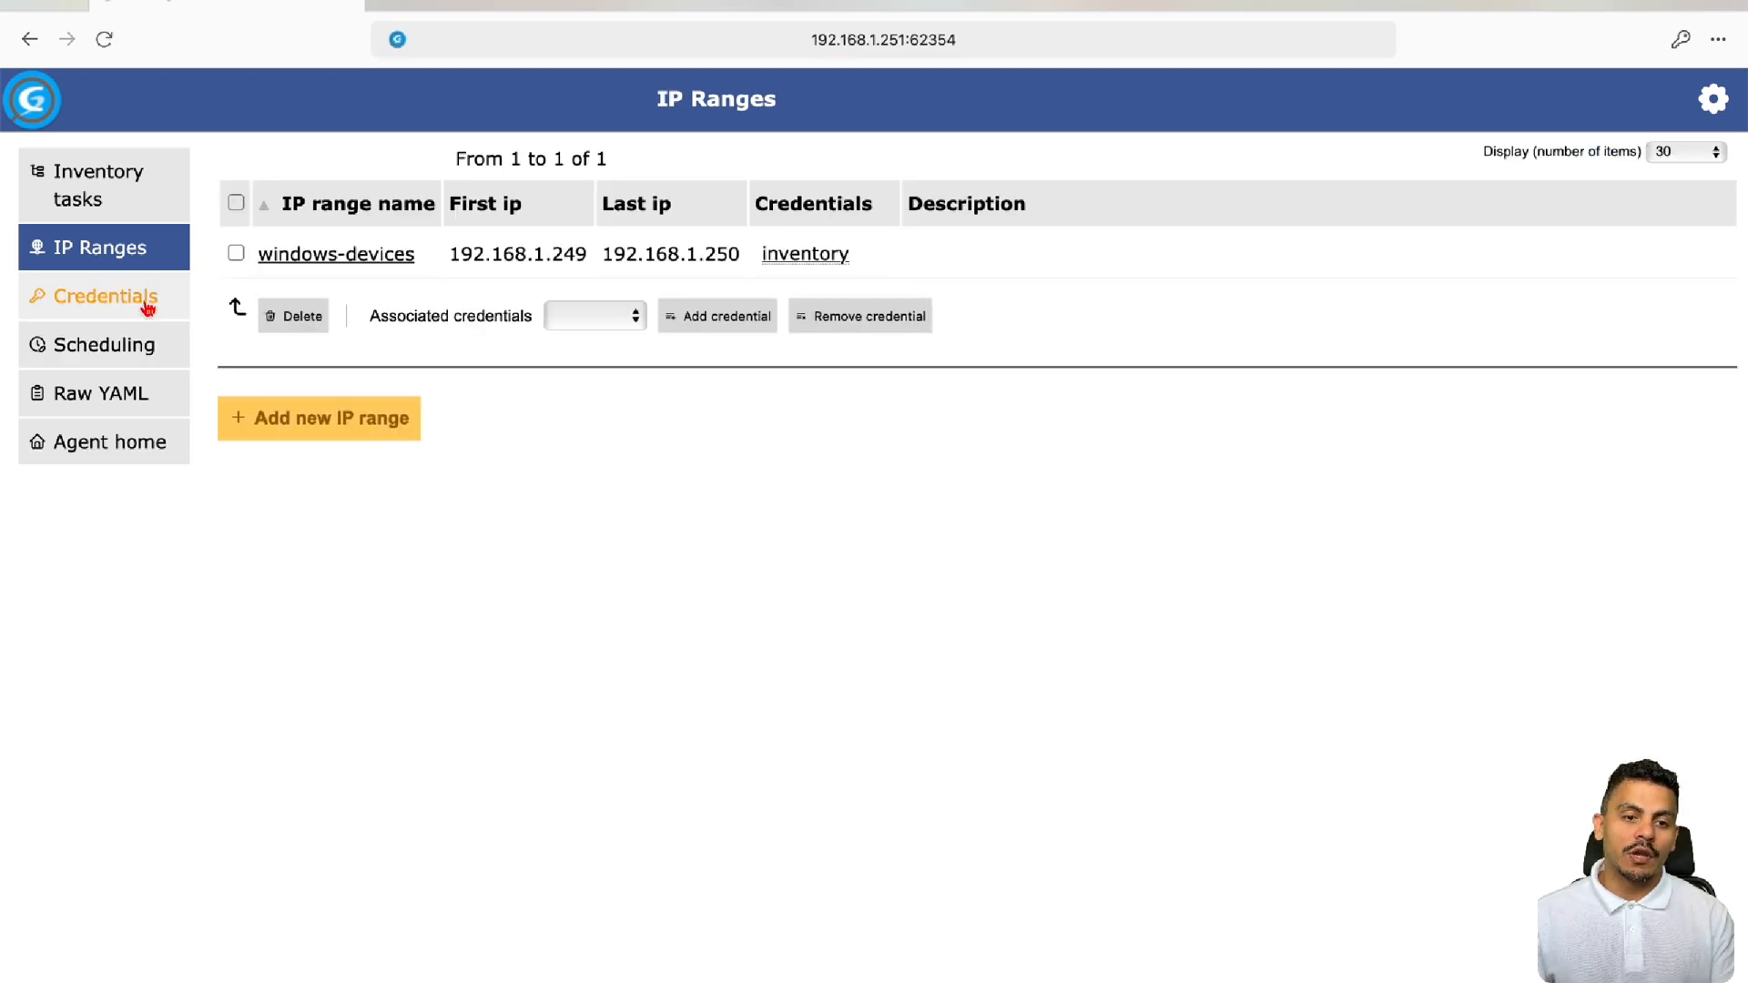
Start a new inventory task named 12-hours-winrm
left_click(98, 185)
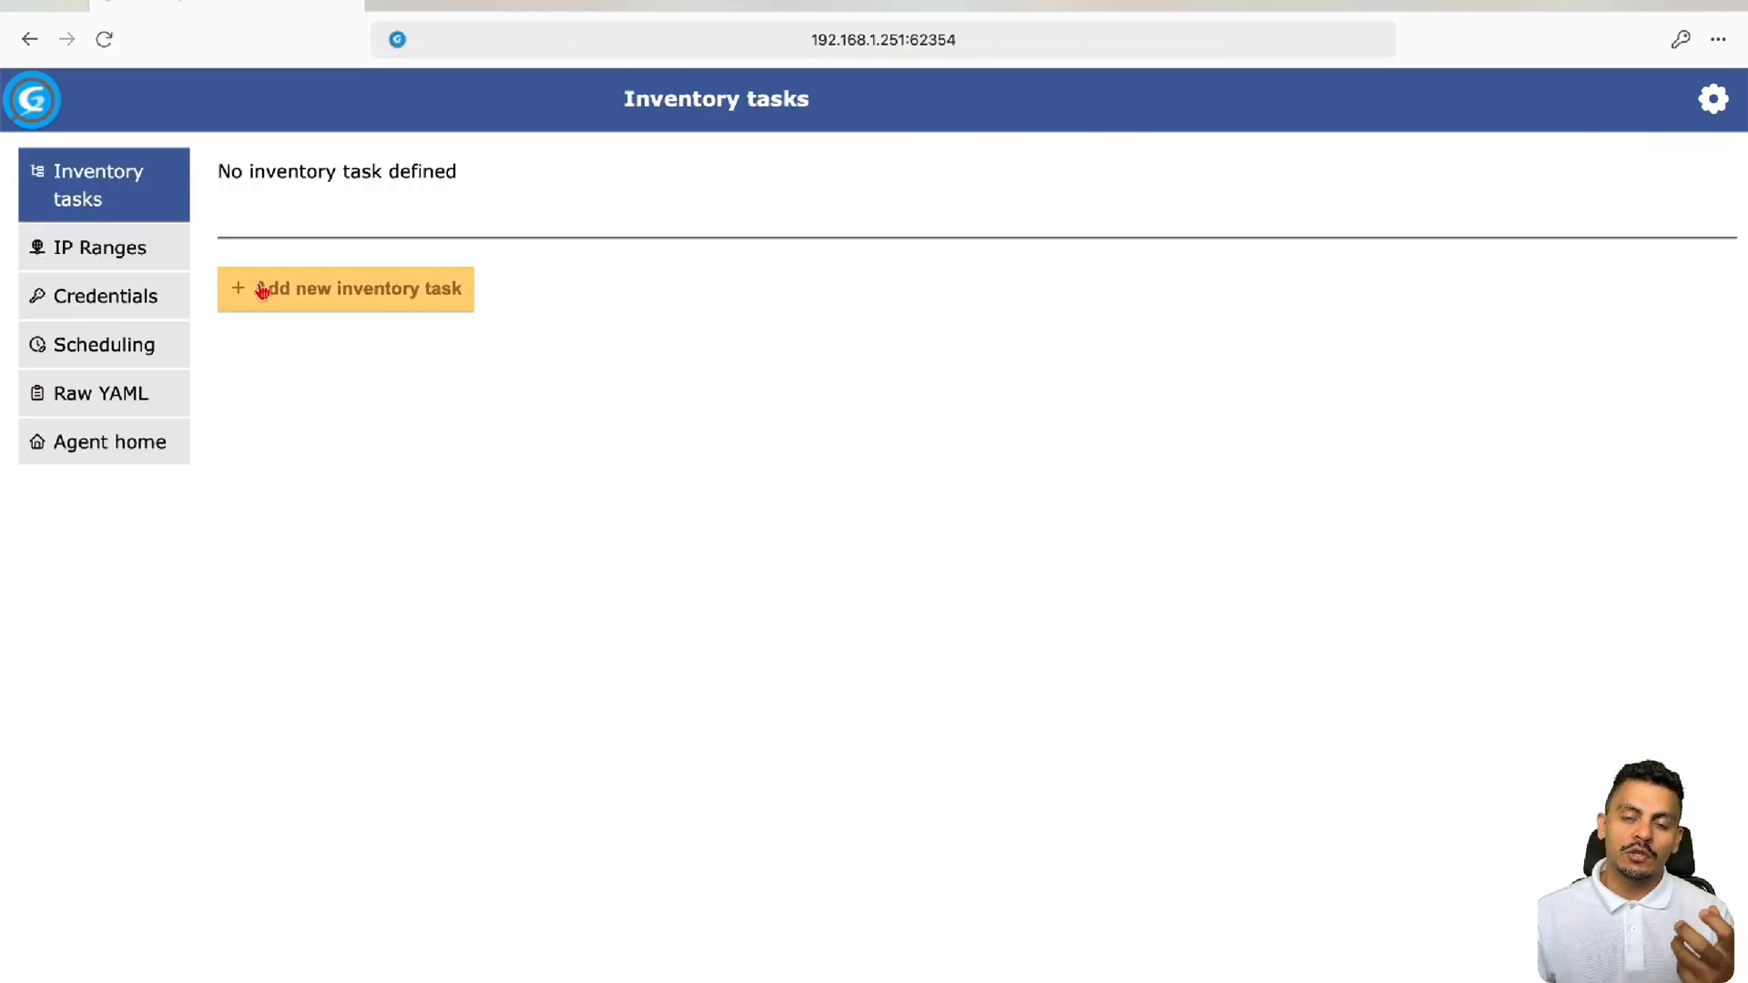
left_click(345, 289)
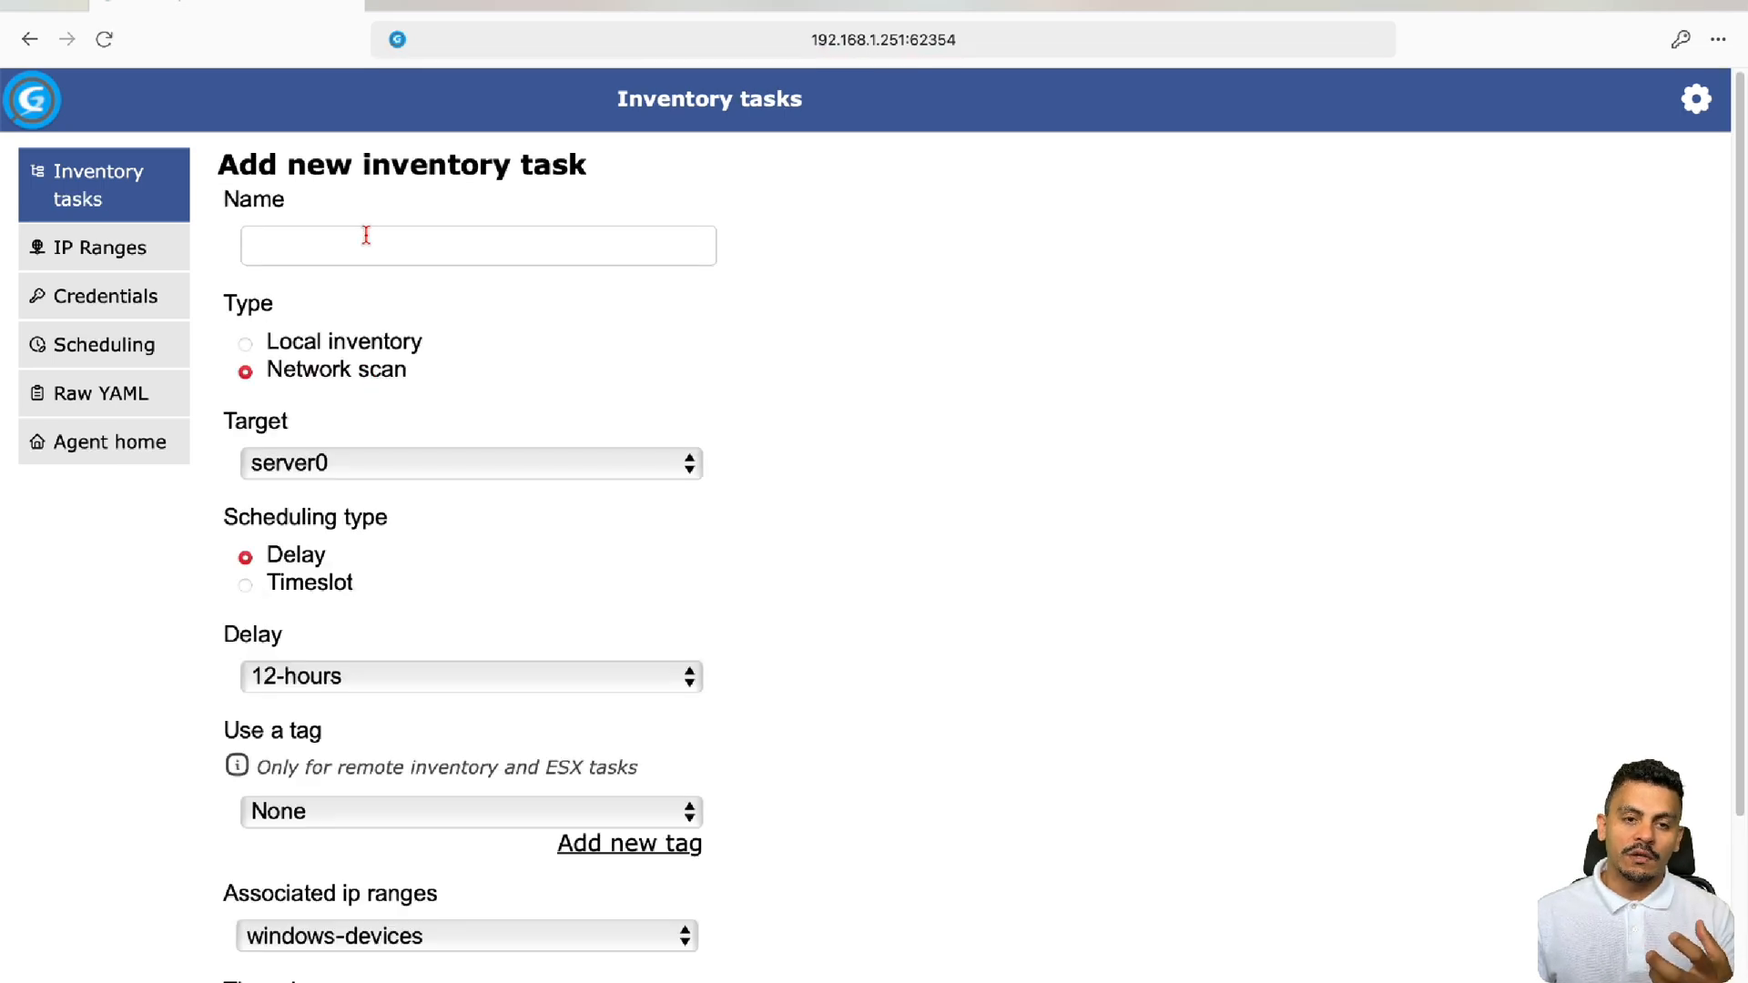
type("12-")
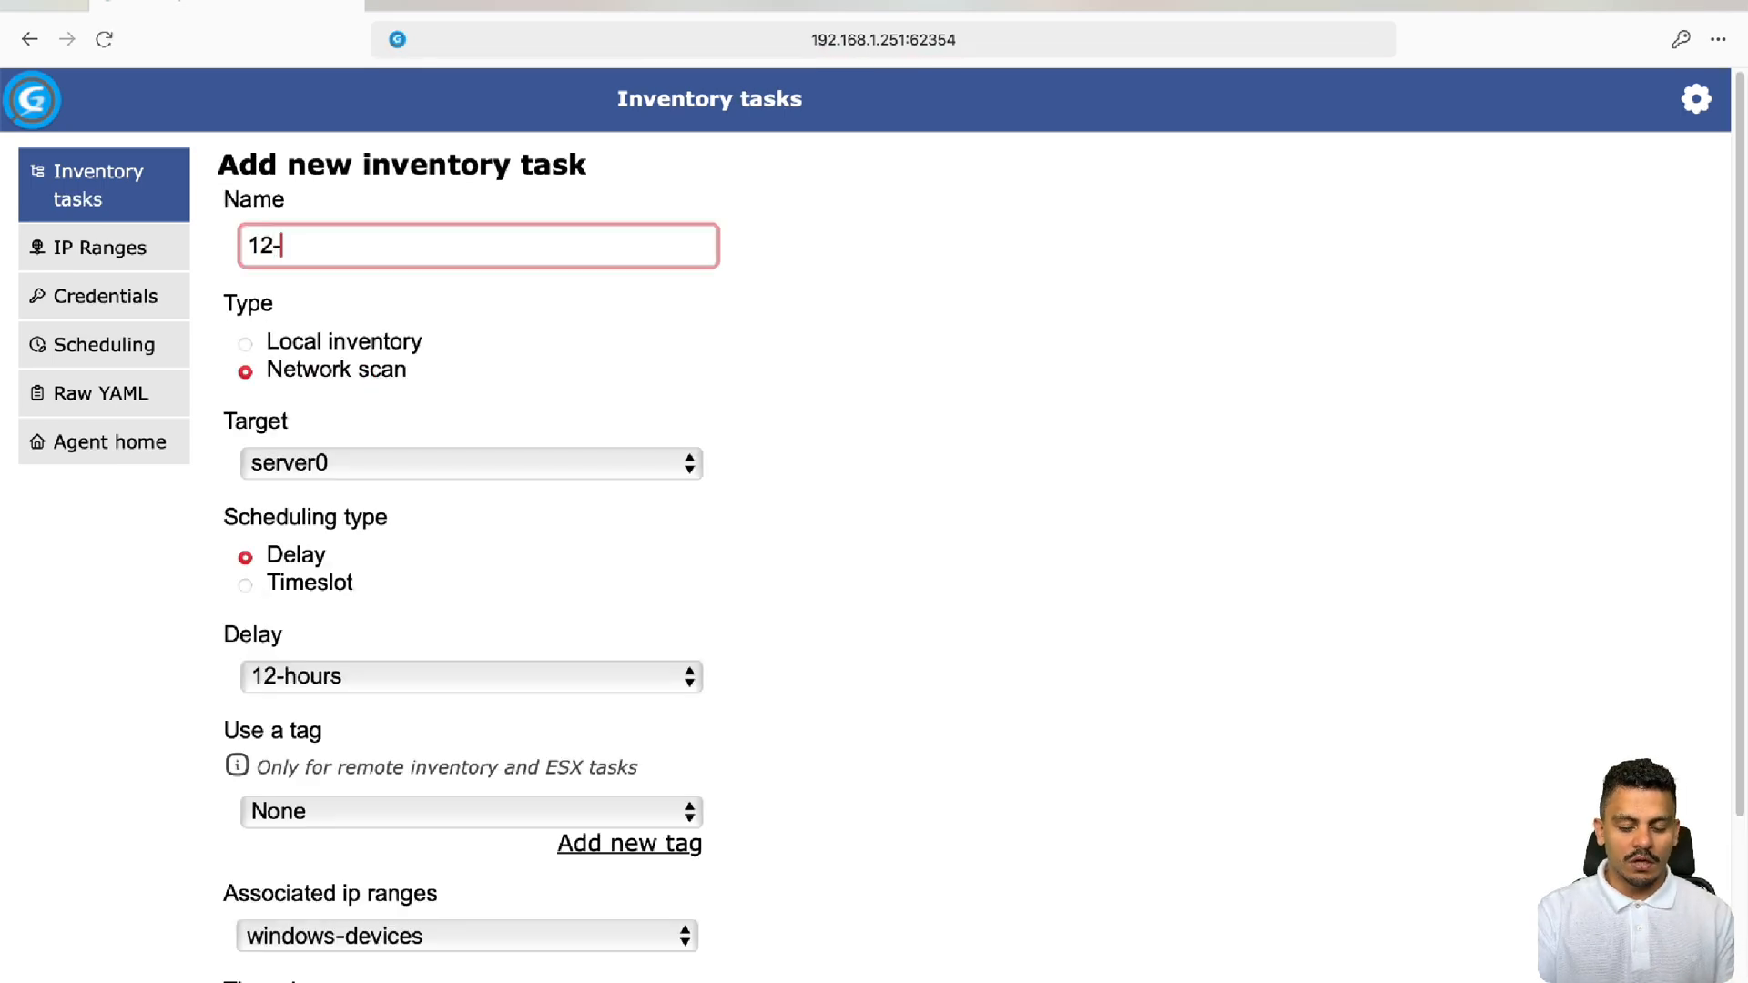
type("hours-winrm")
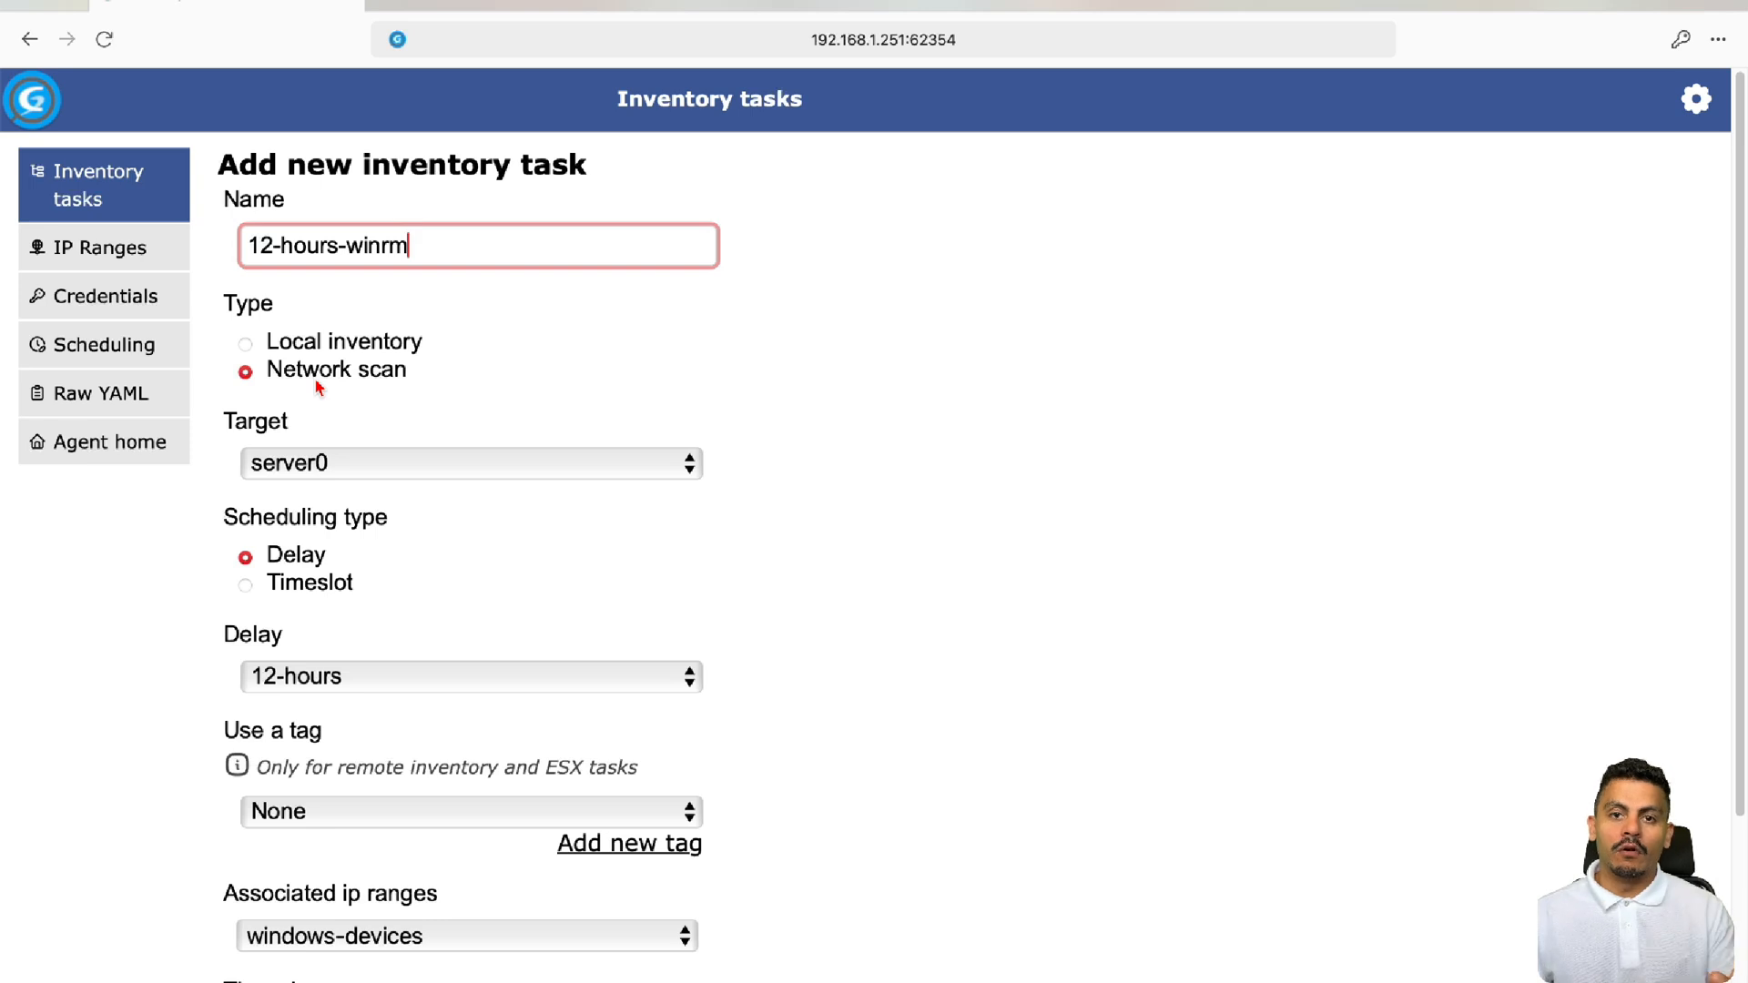
mouse_move(358, 688)
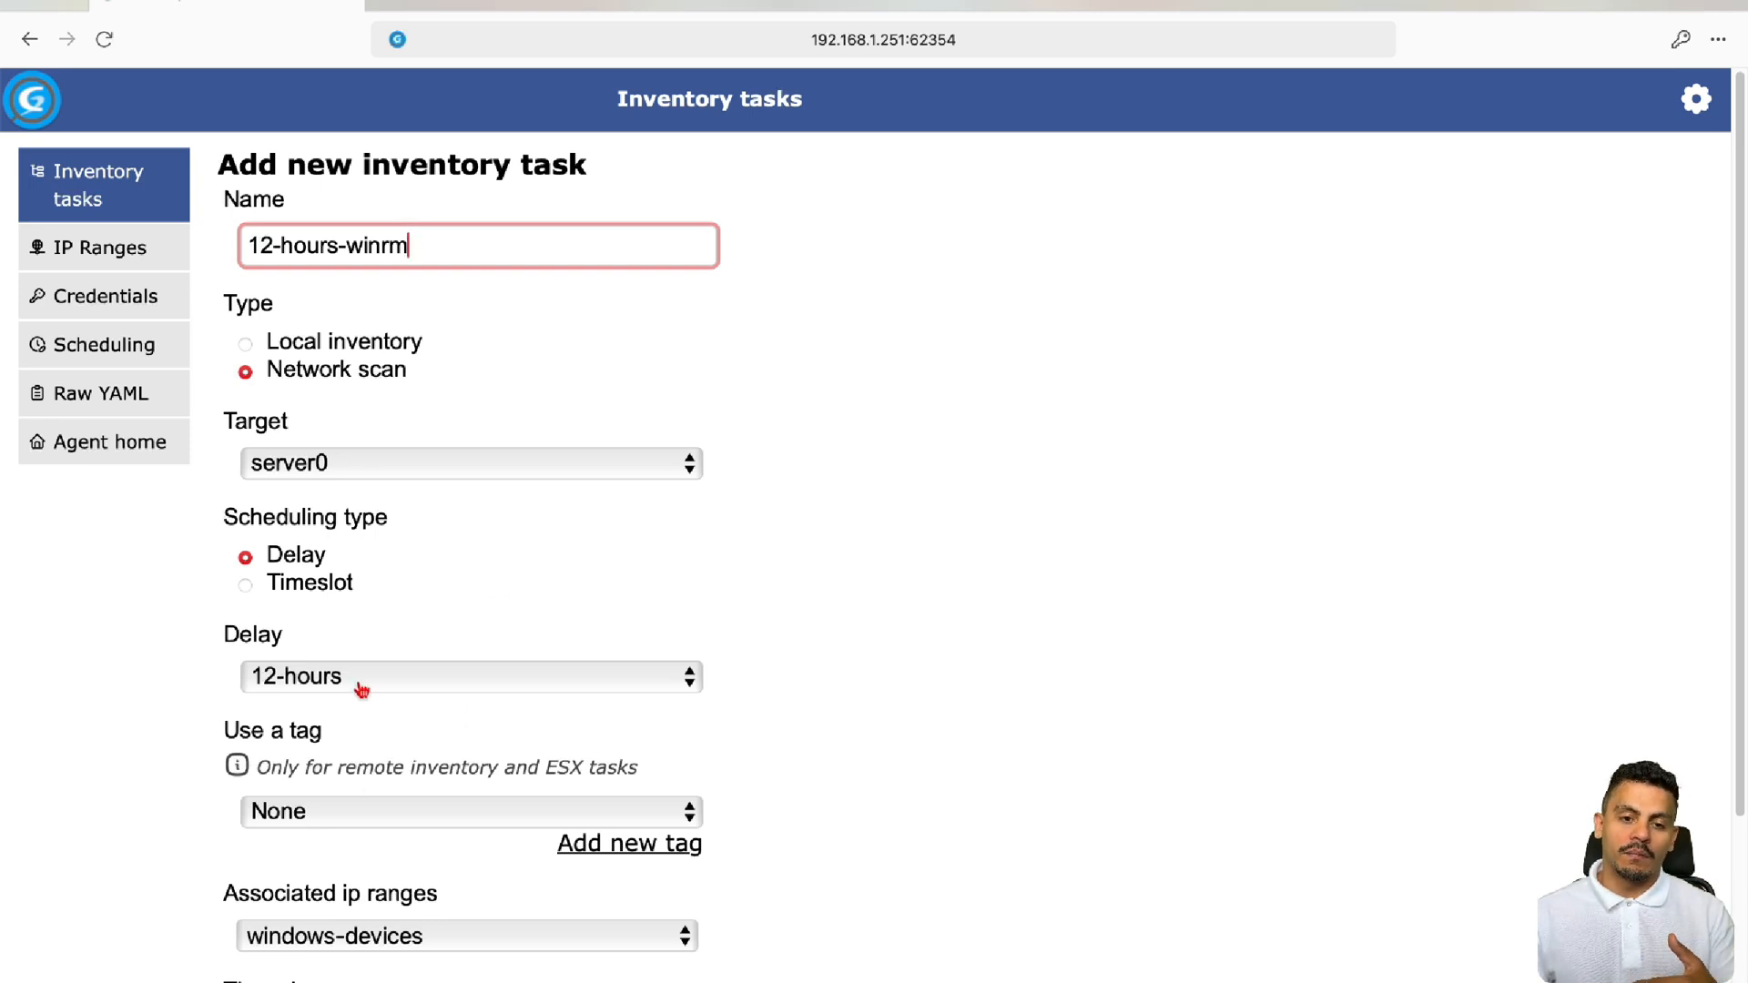
mouse_move(424, 637)
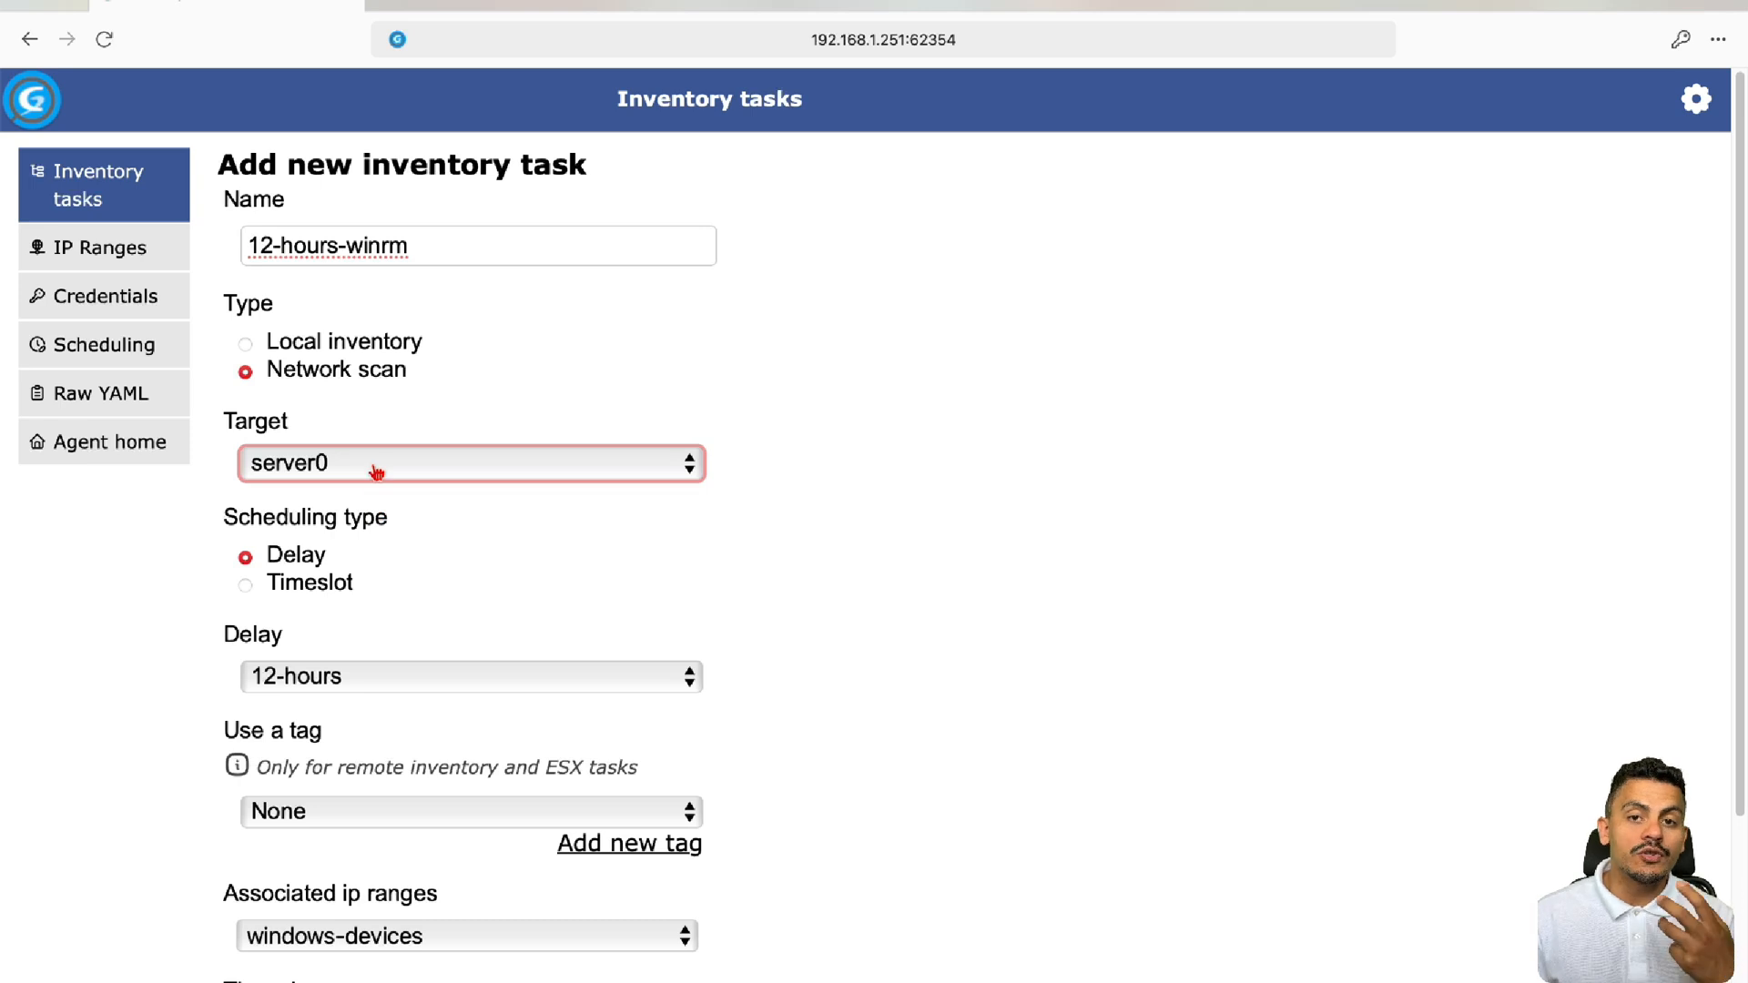
Target the task at server0 with the 12-hours delay scheduling
left_click(469, 462)
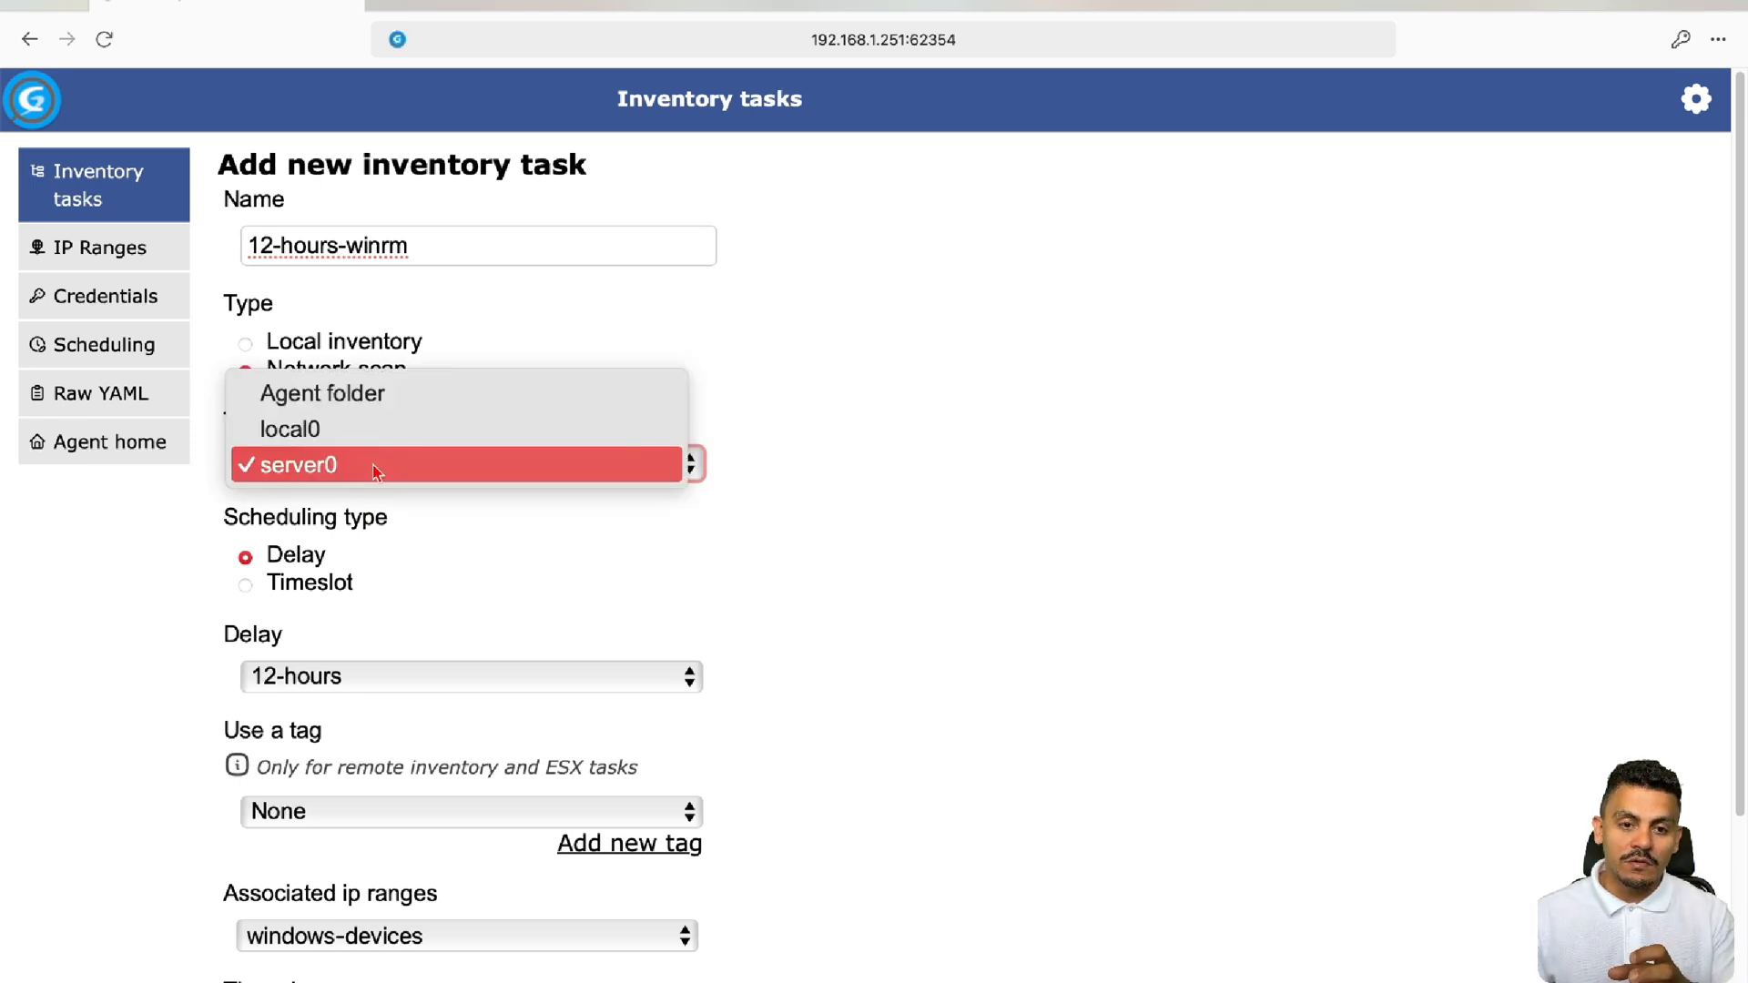
mouse_move(289, 428)
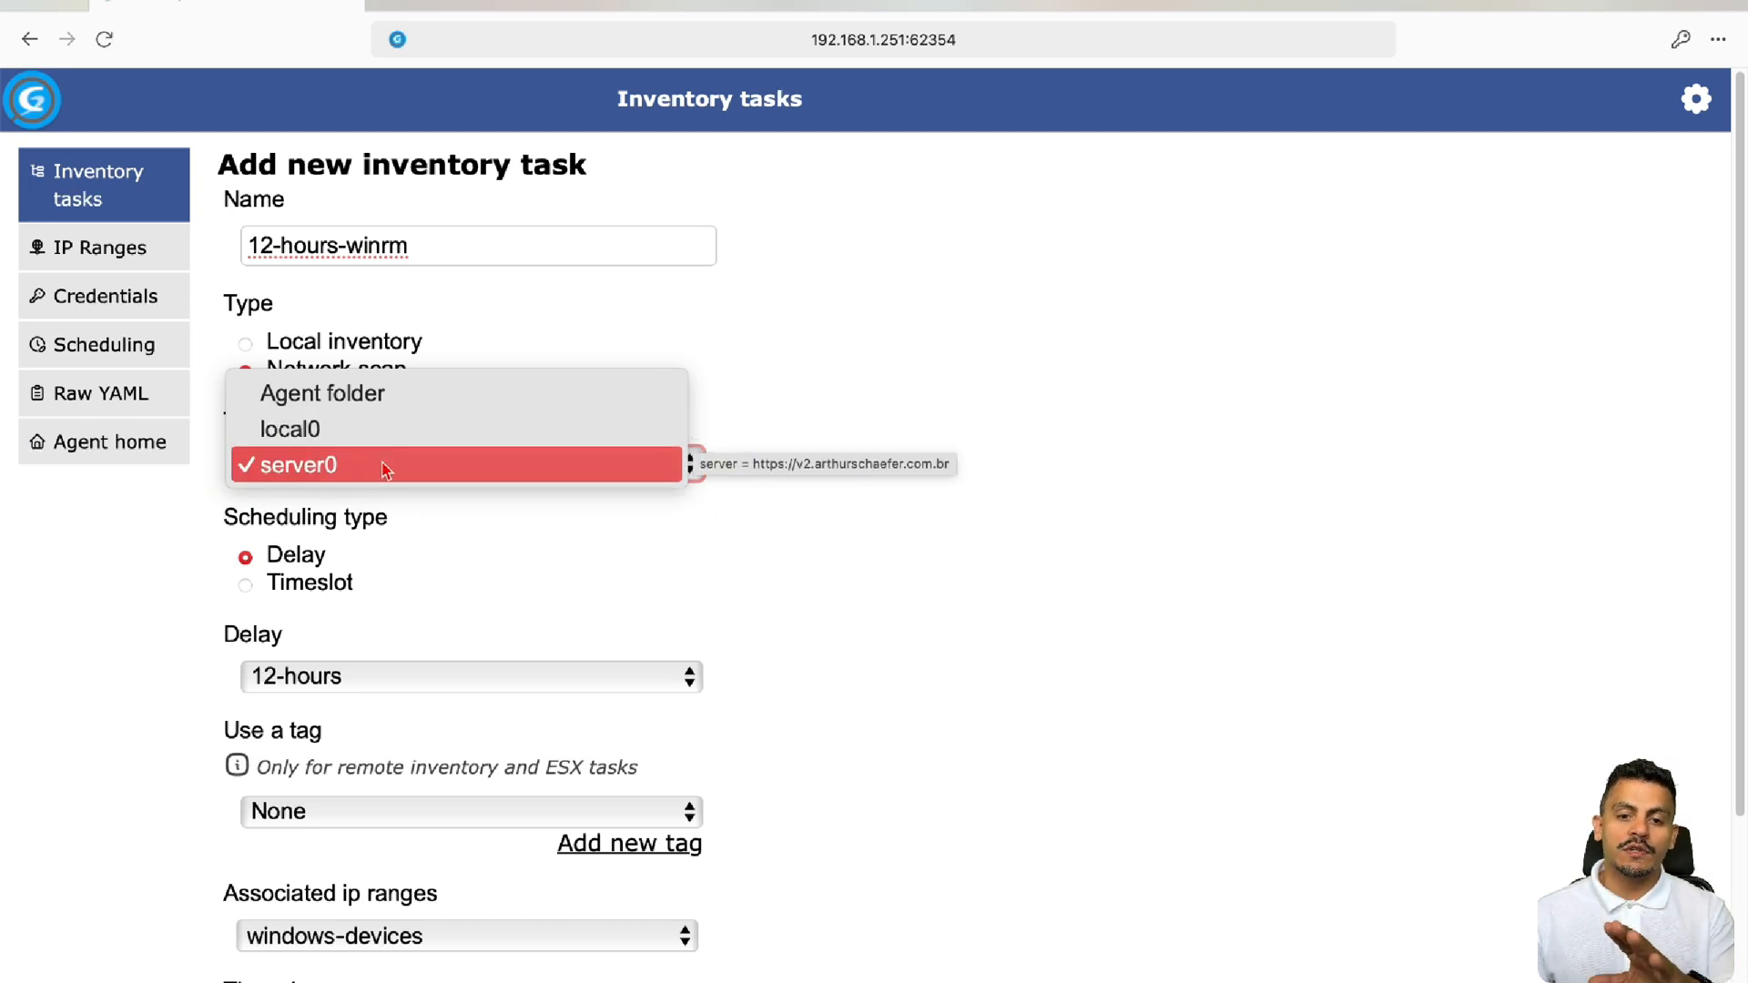
left_click(297, 465)
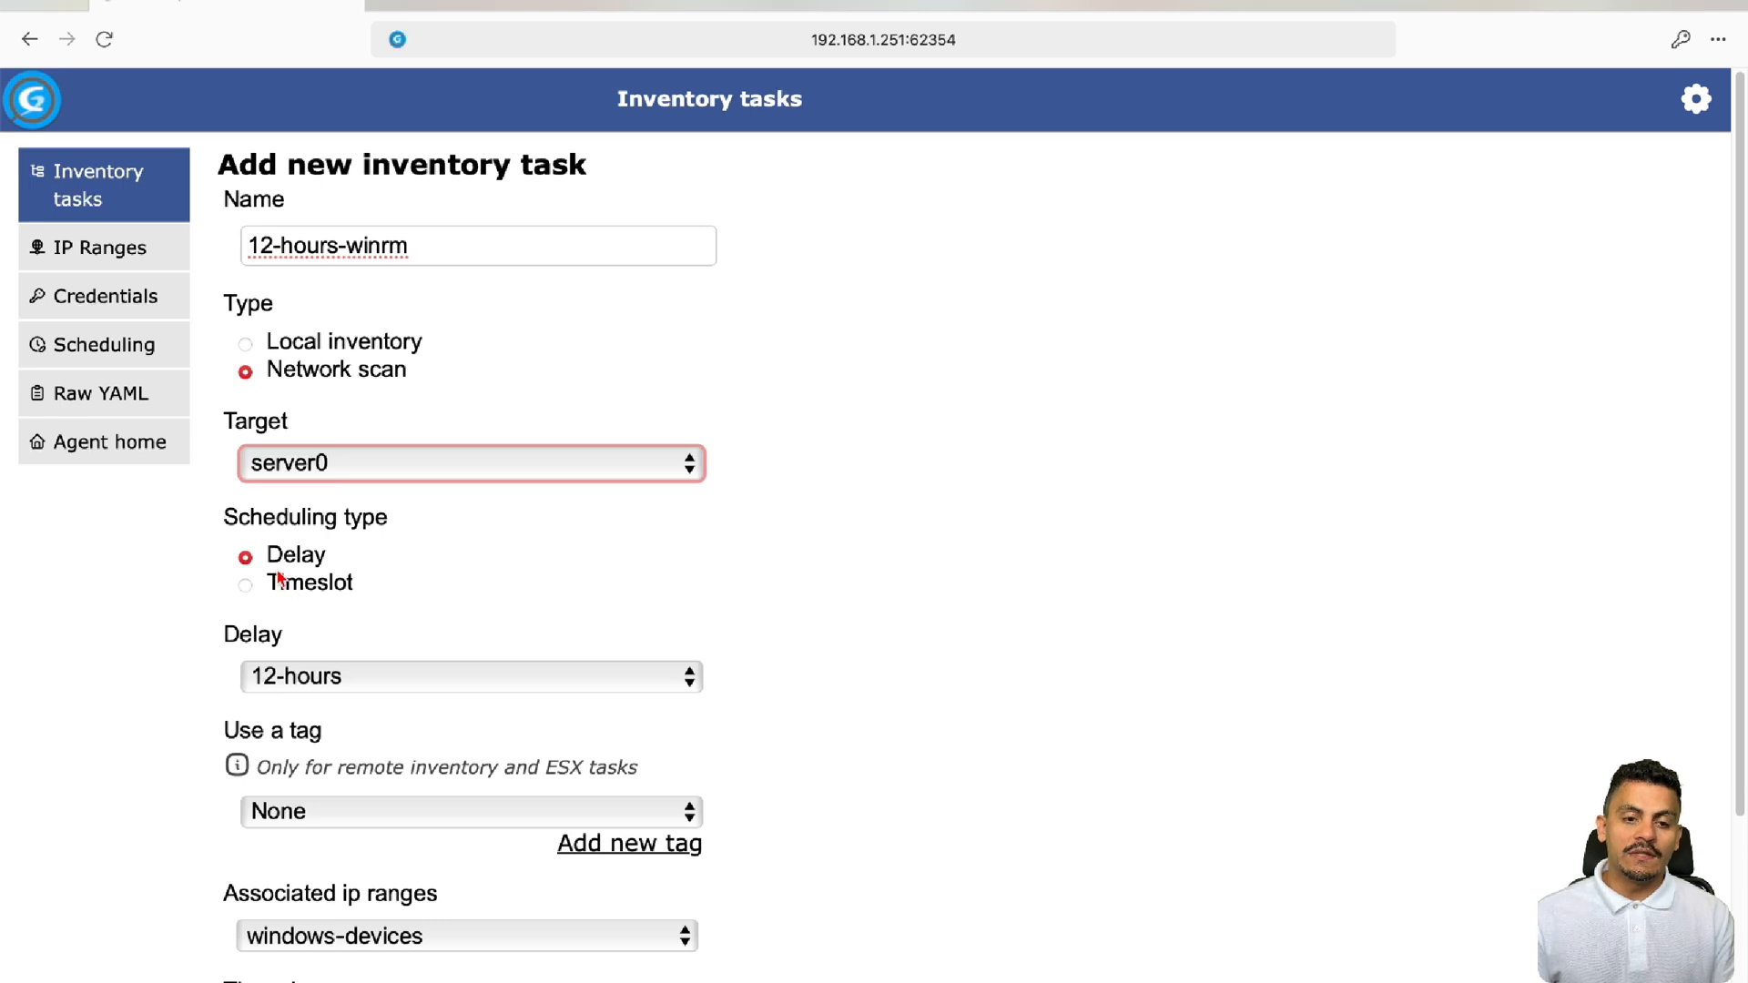
left_click(467, 675)
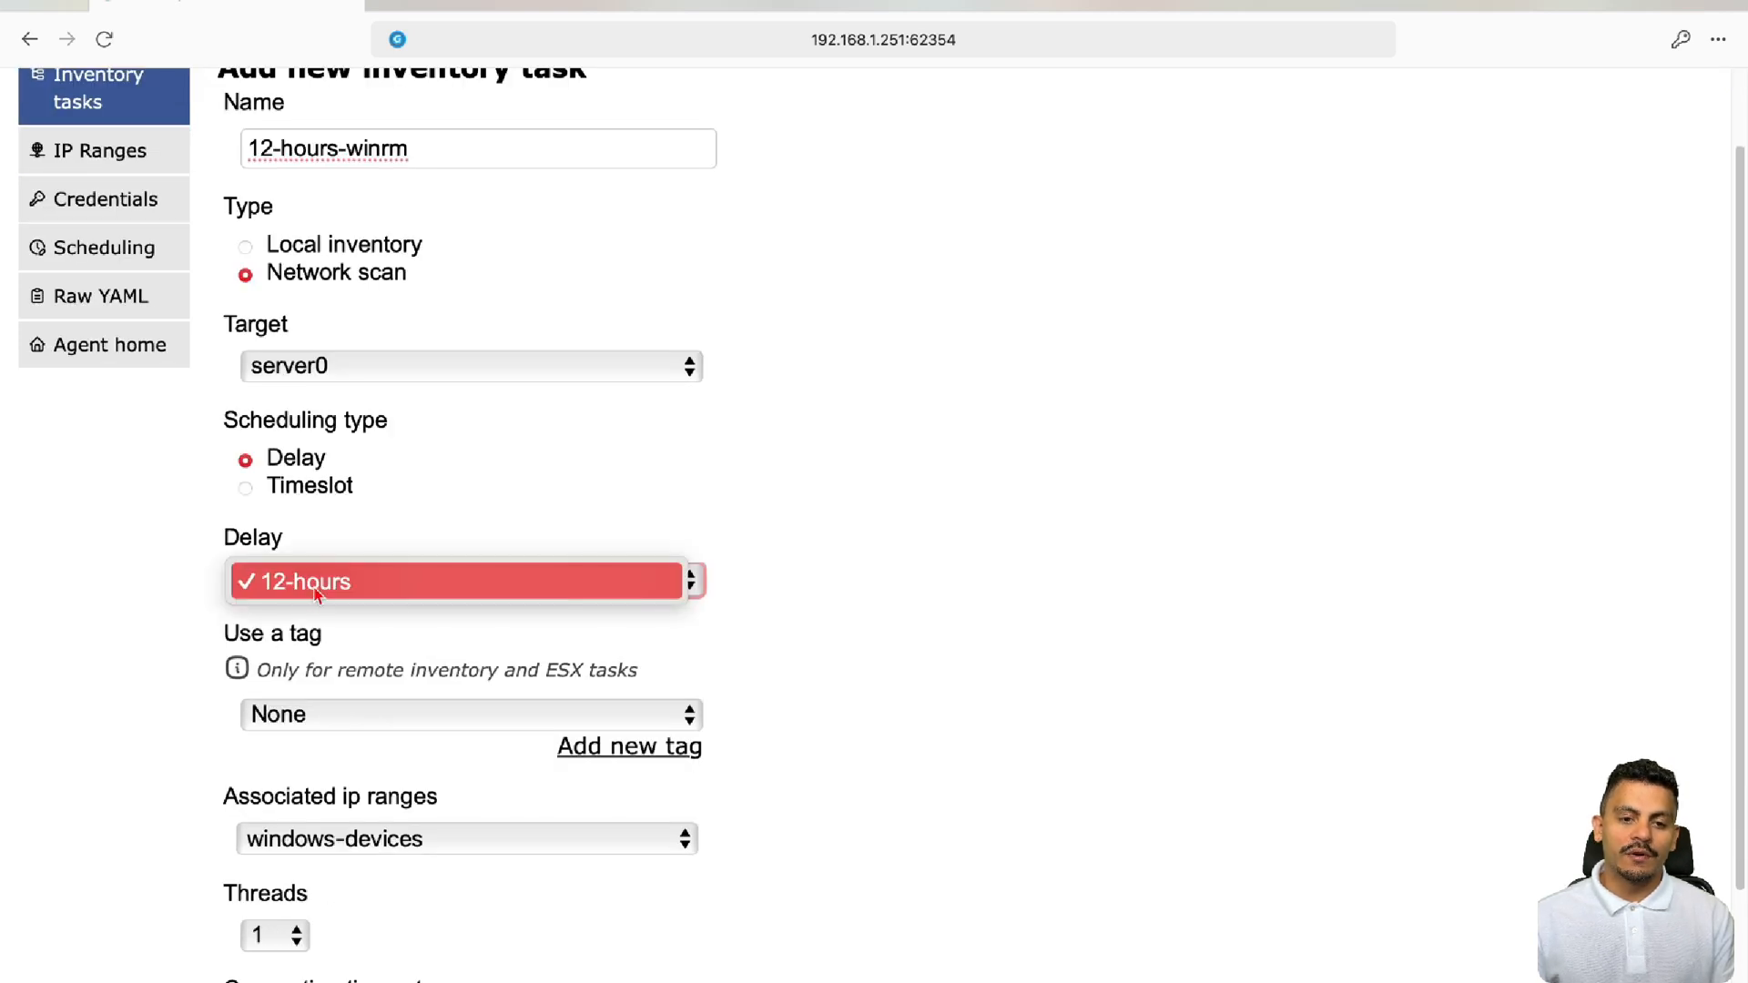
left_click(302, 581)
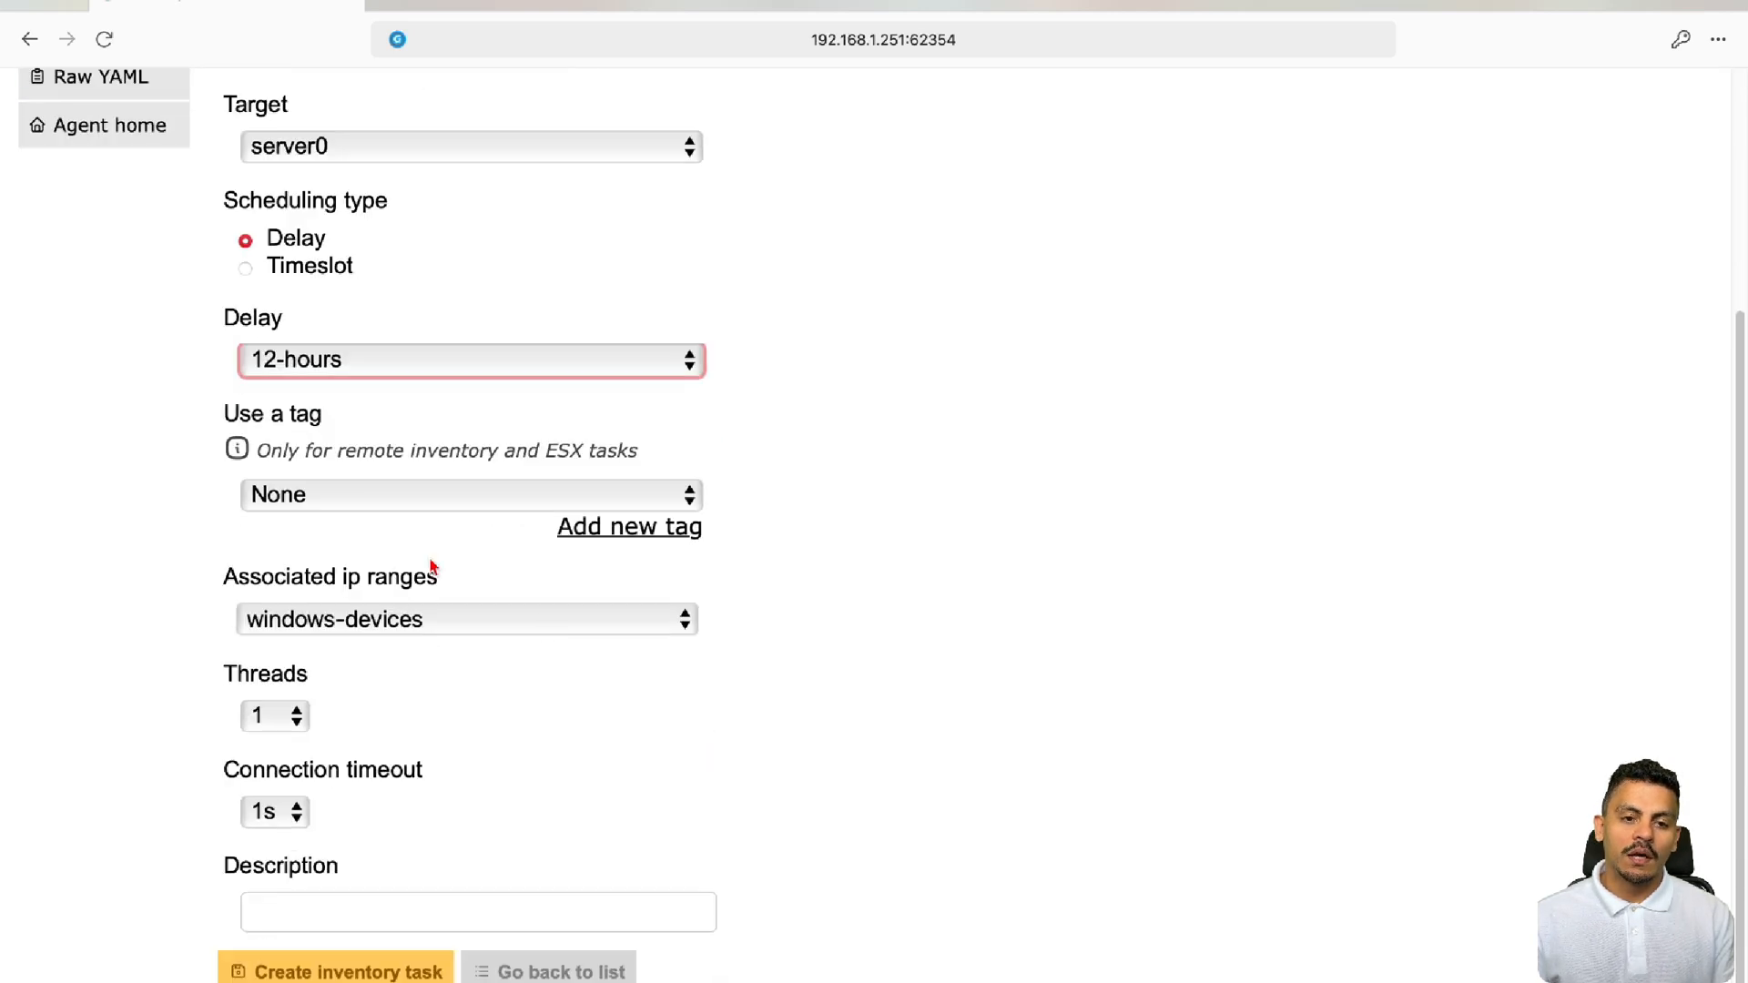
Create the remotevideo tag, assign it to the task and save the task
left_click(628, 526)
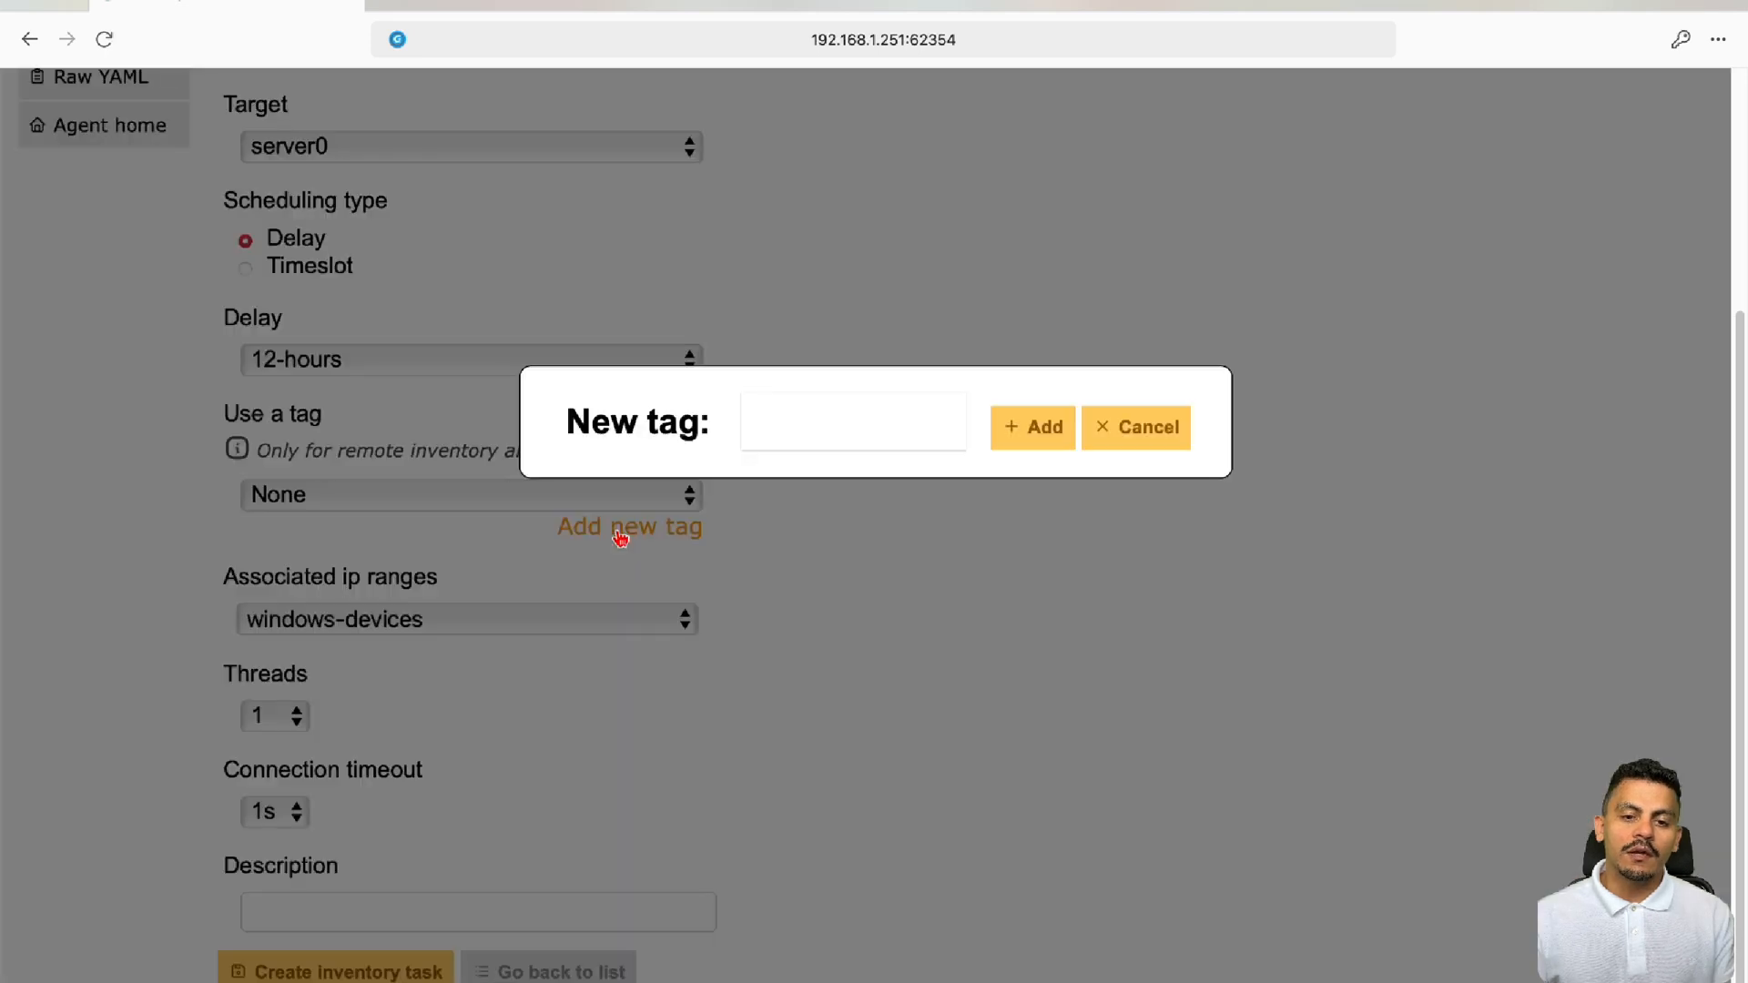
type("remote")
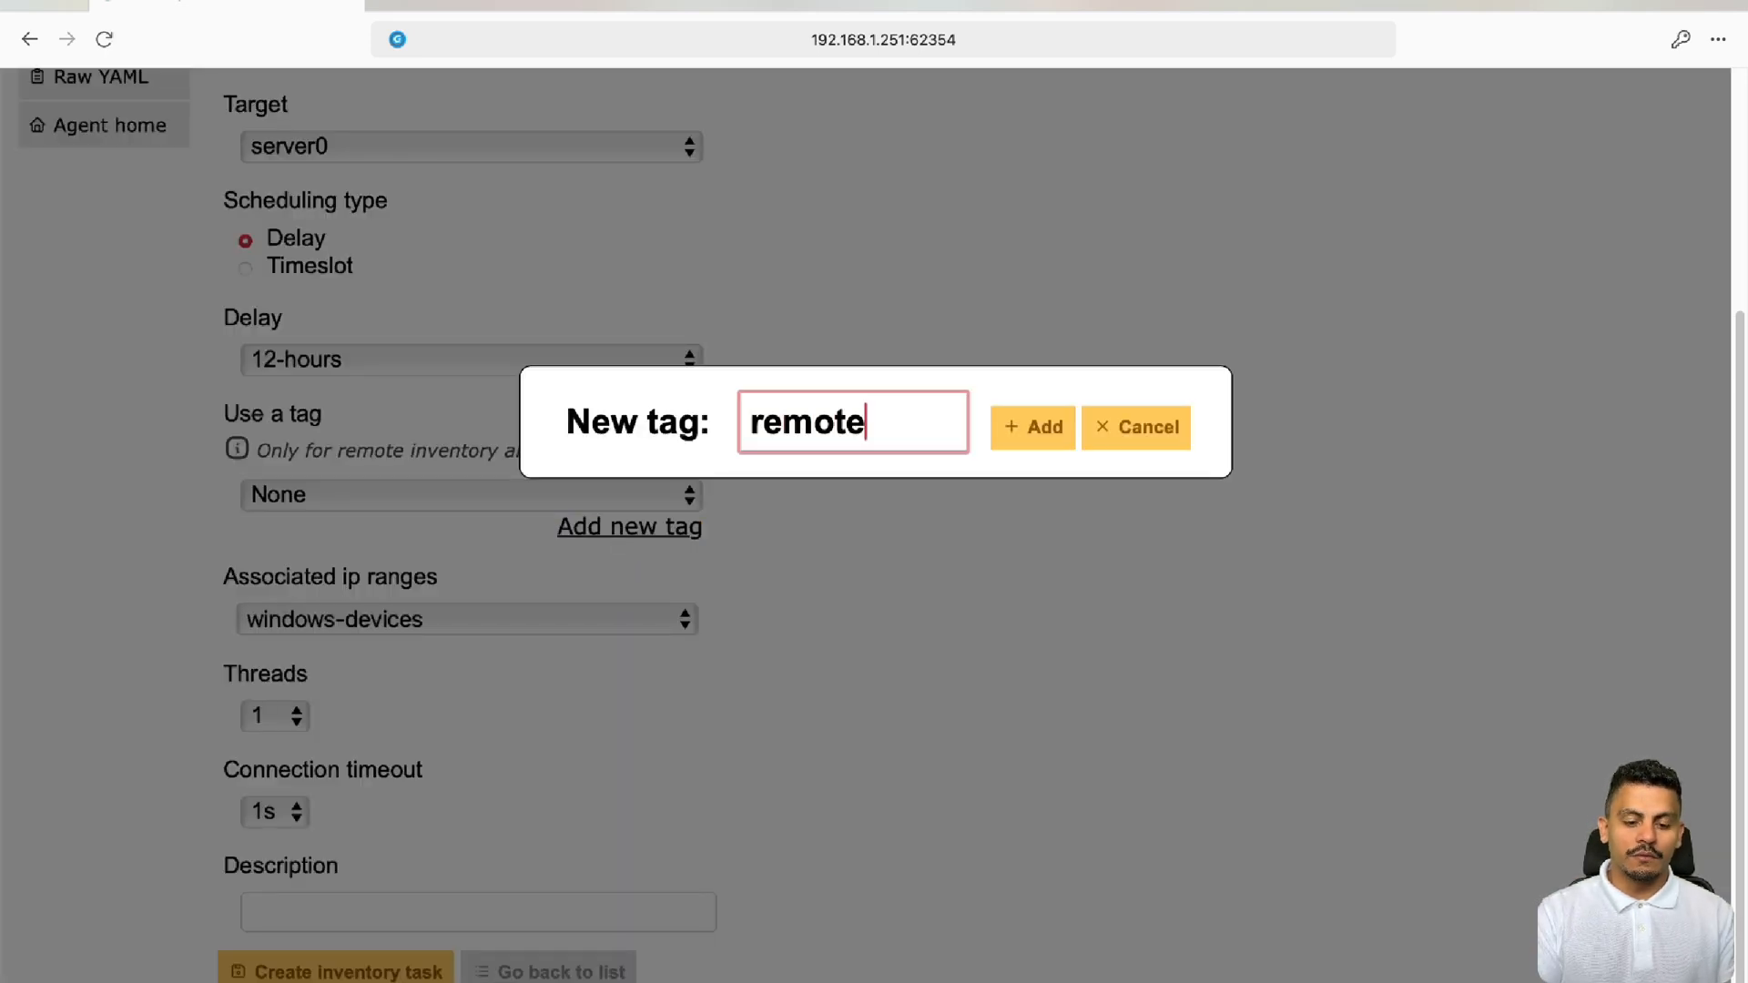
left_click(1031, 426)
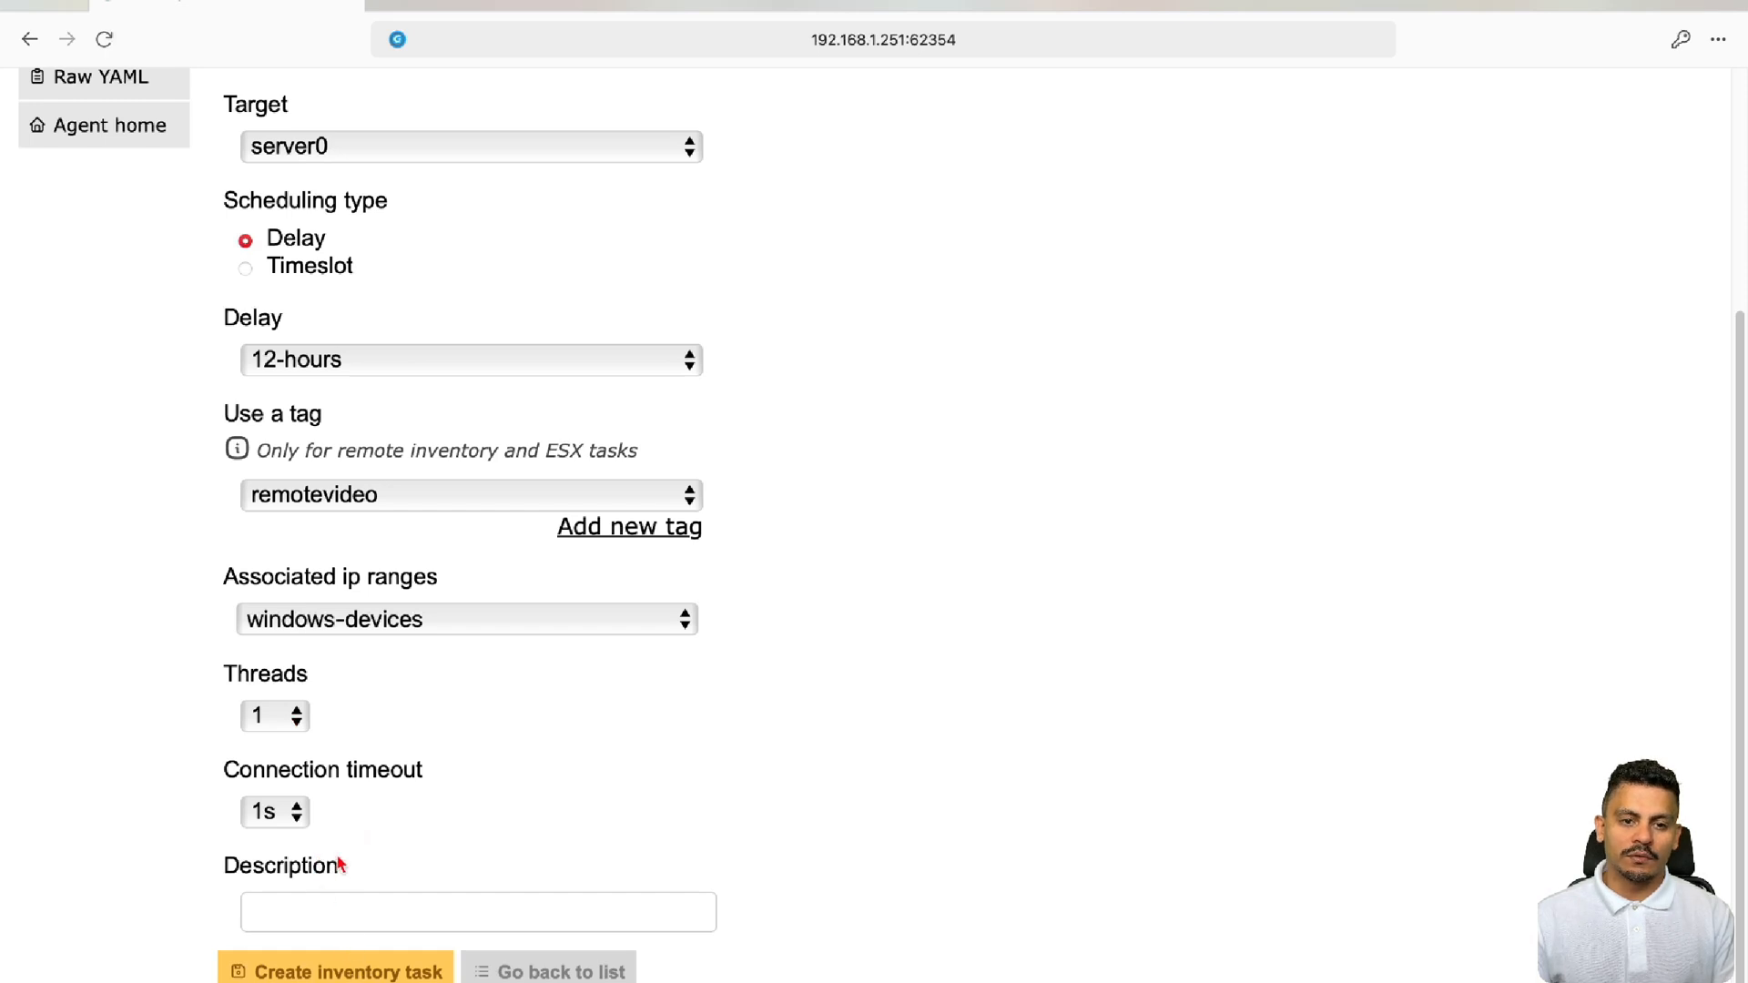
left_click(344, 967)
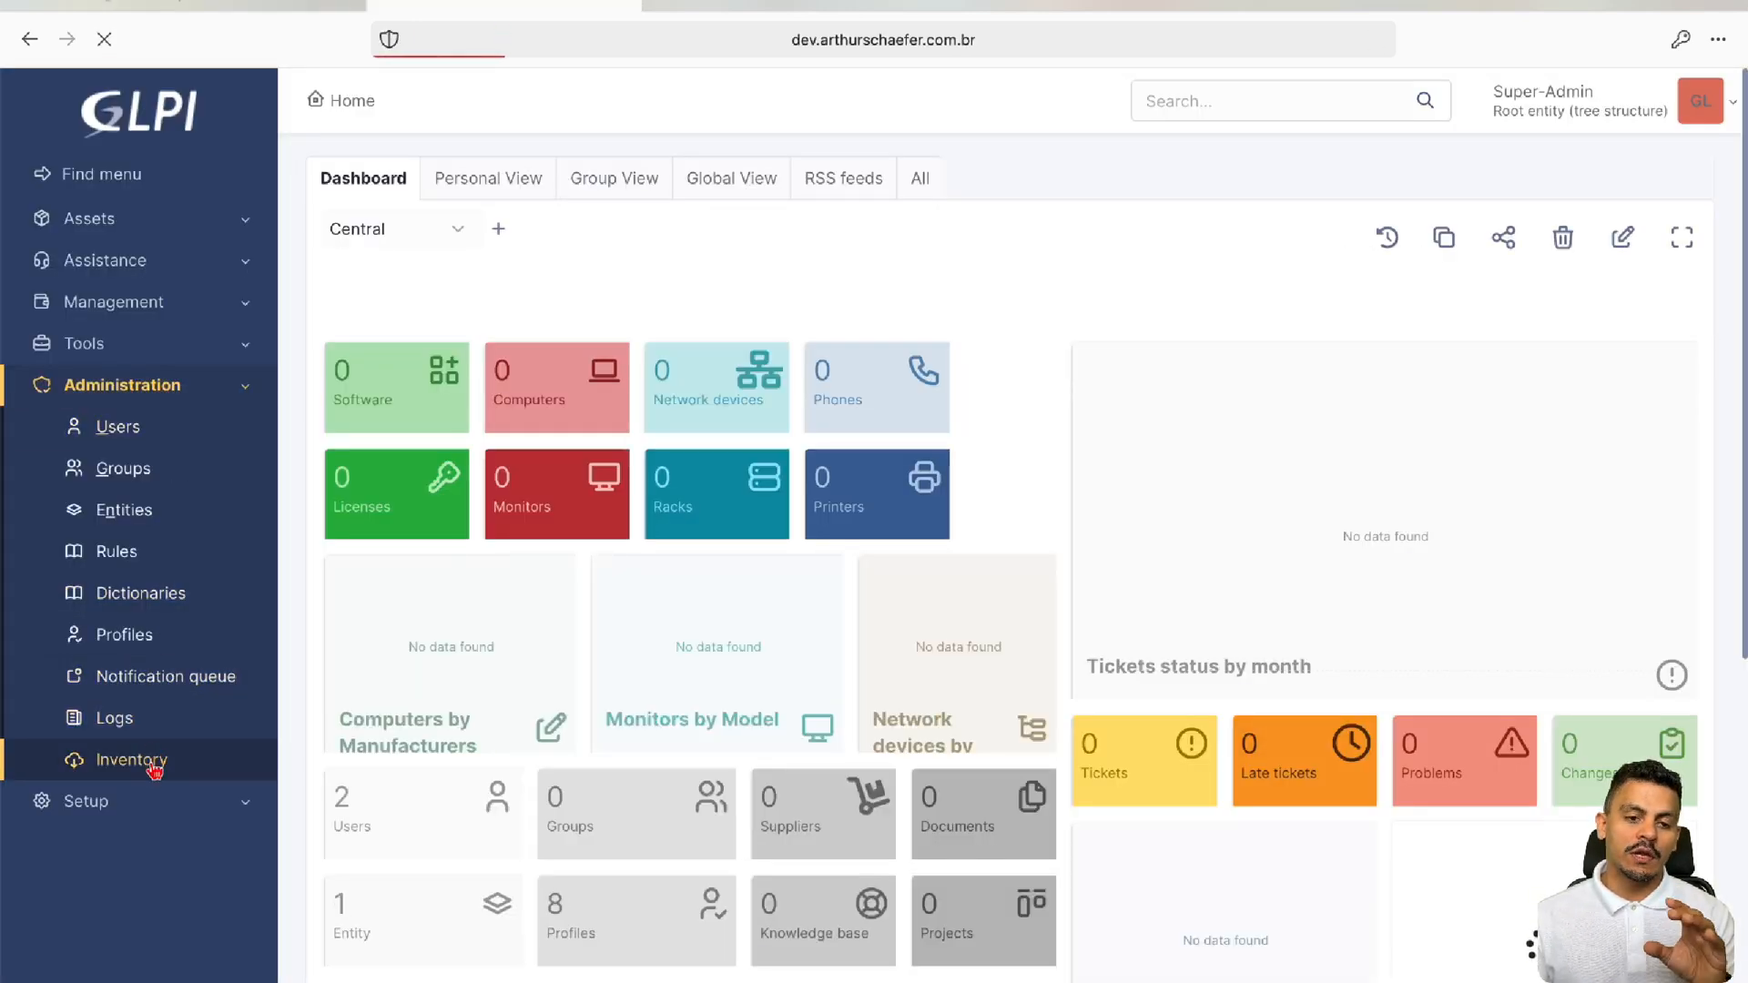
Review GLPI's Administration > Inventory configuration and Import from file pages, then expand Assets
left_click(131, 759)
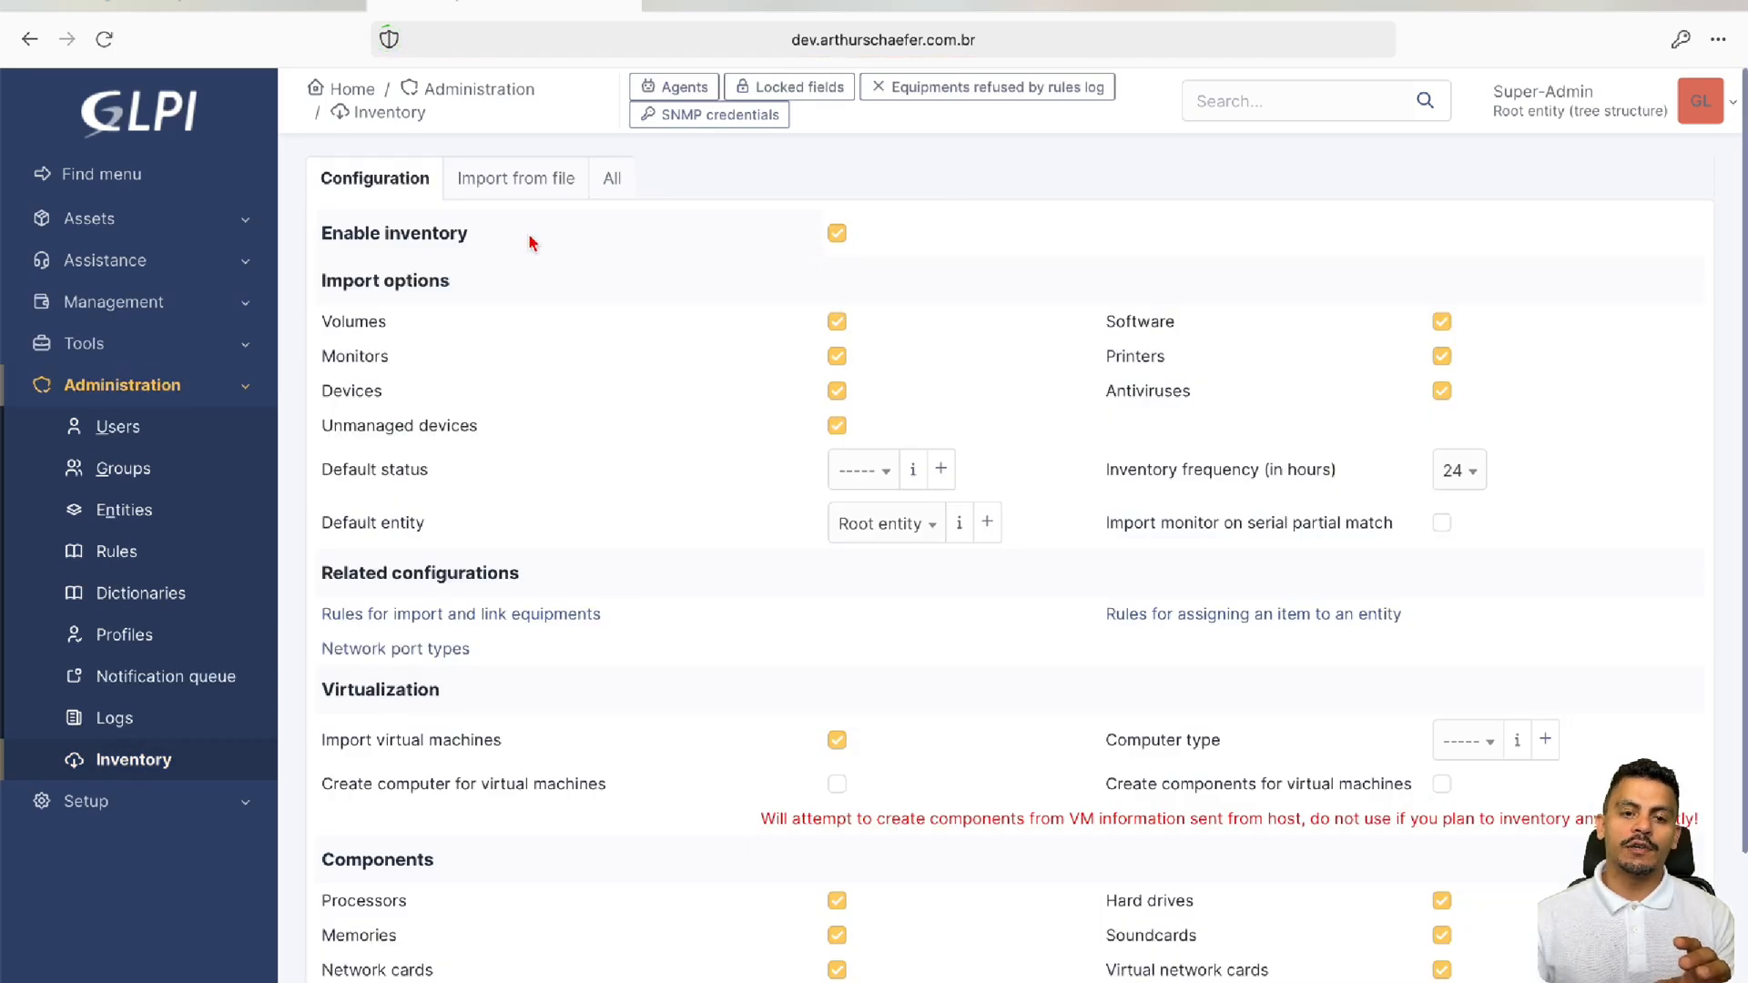
left_click(837, 233)
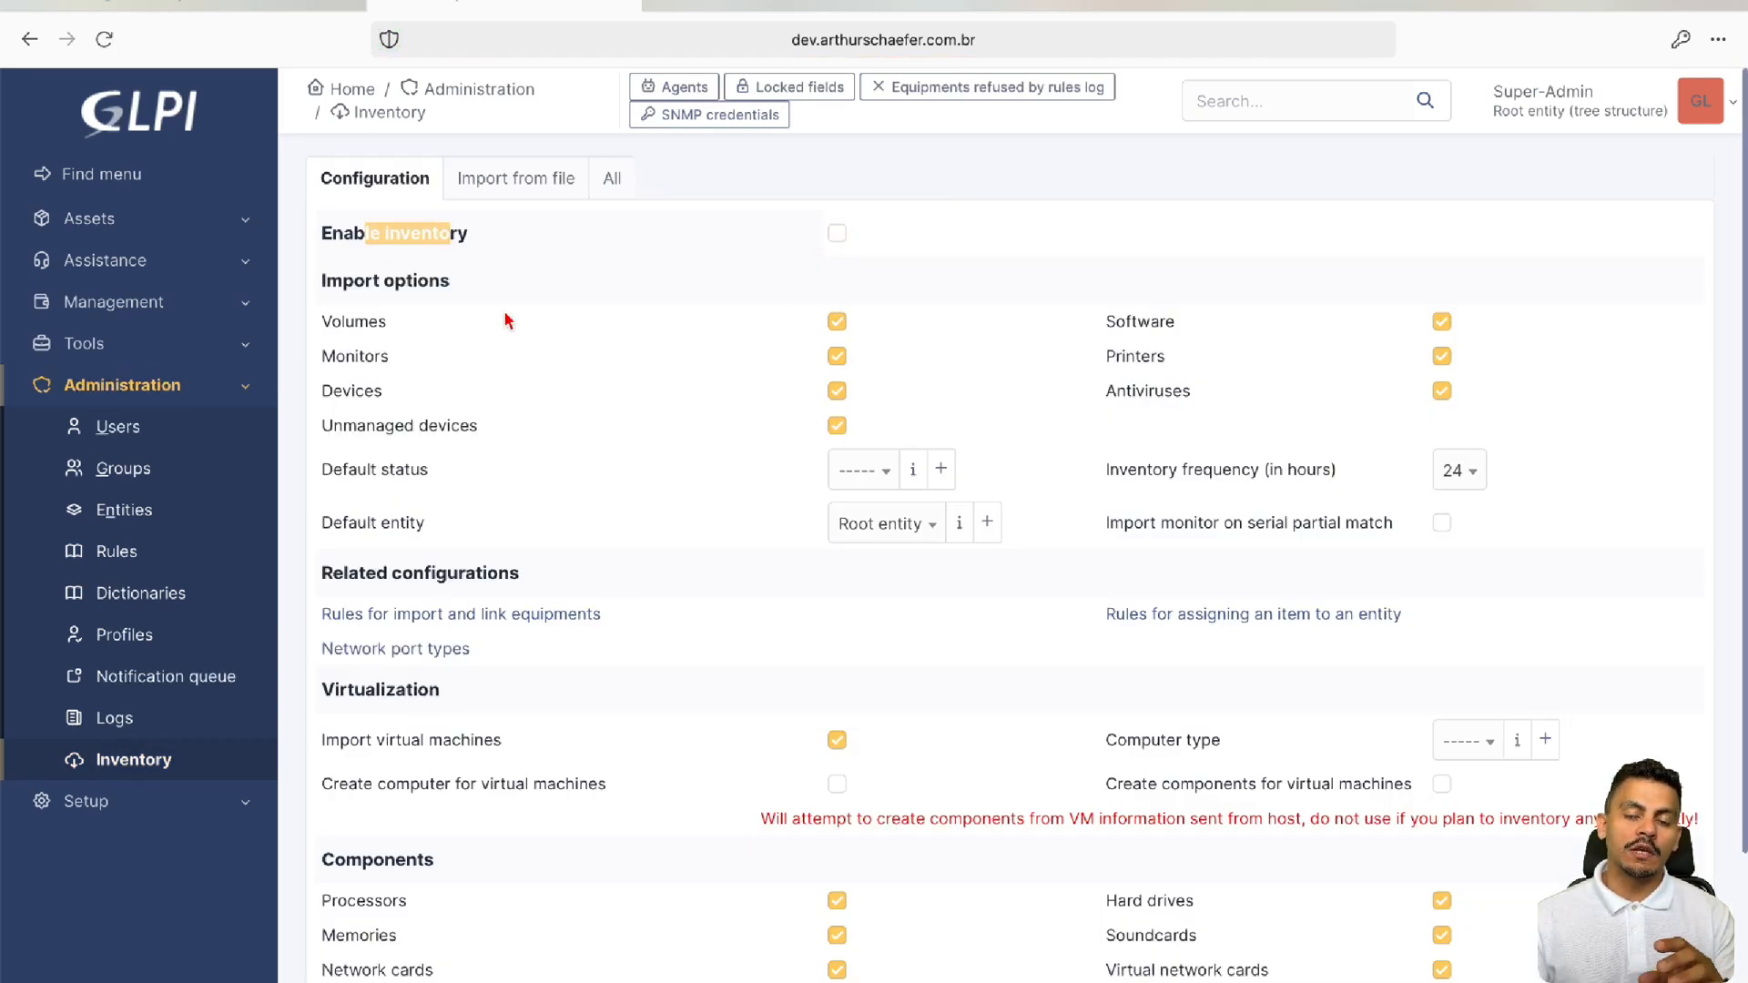
mouse_move(515, 179)
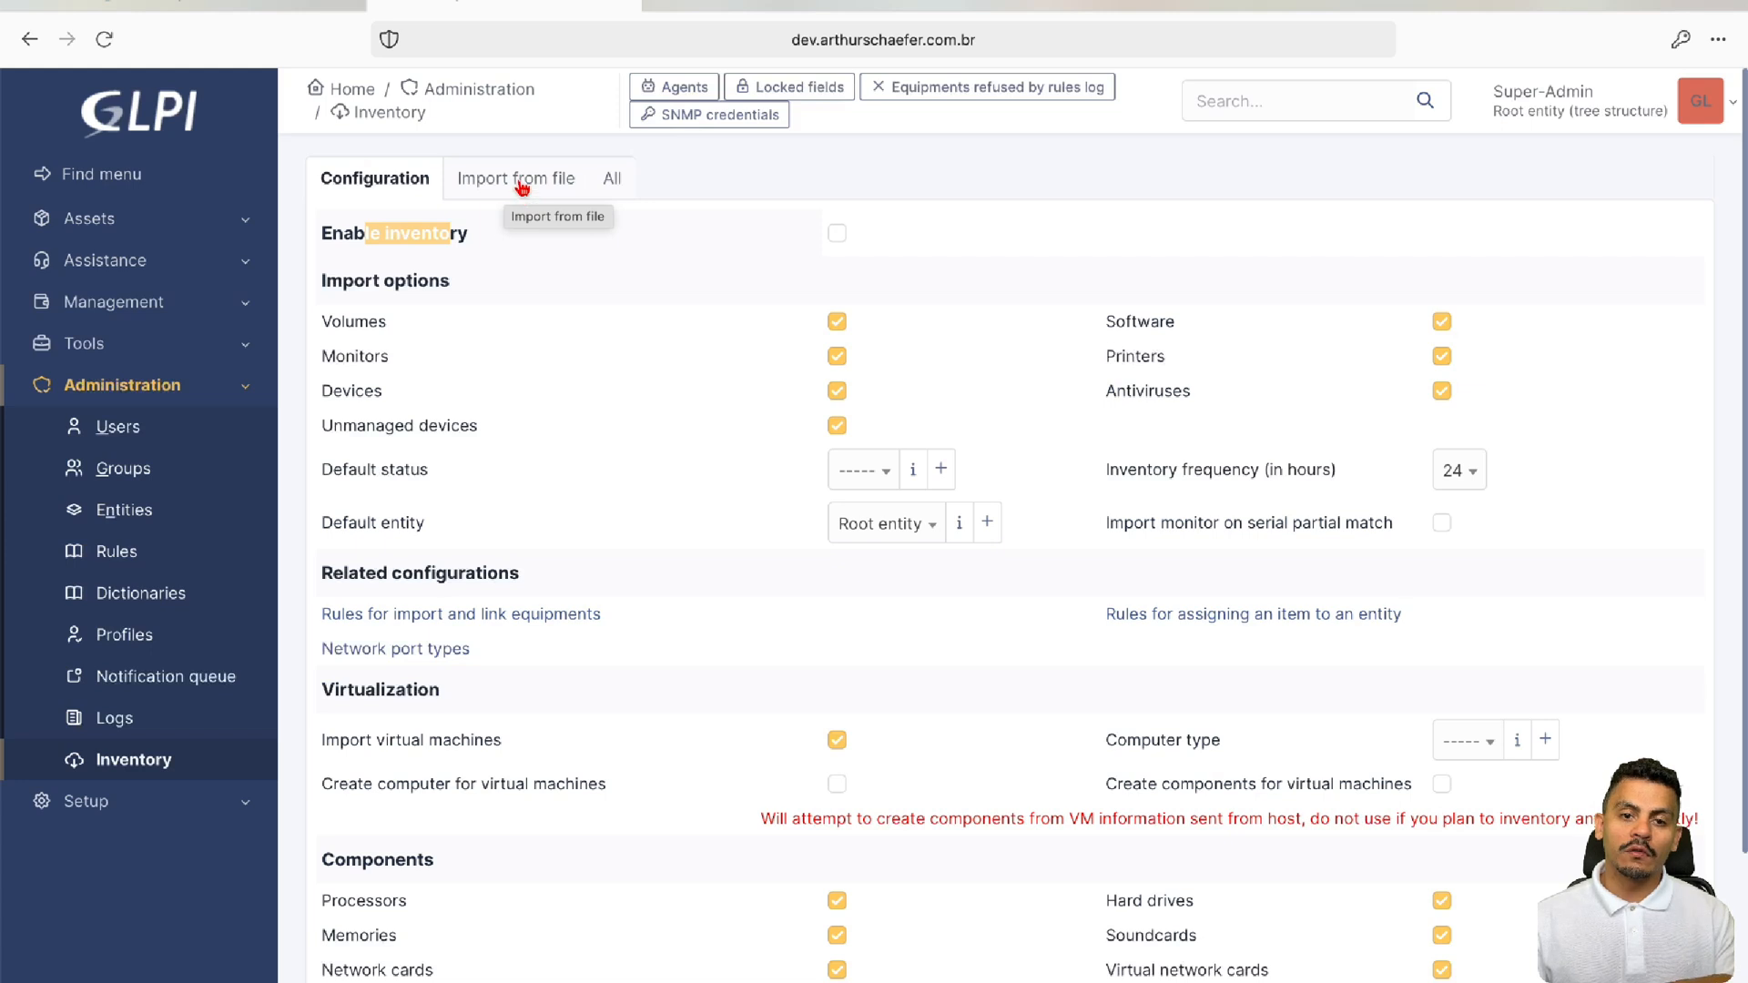
left_click(516, 178)
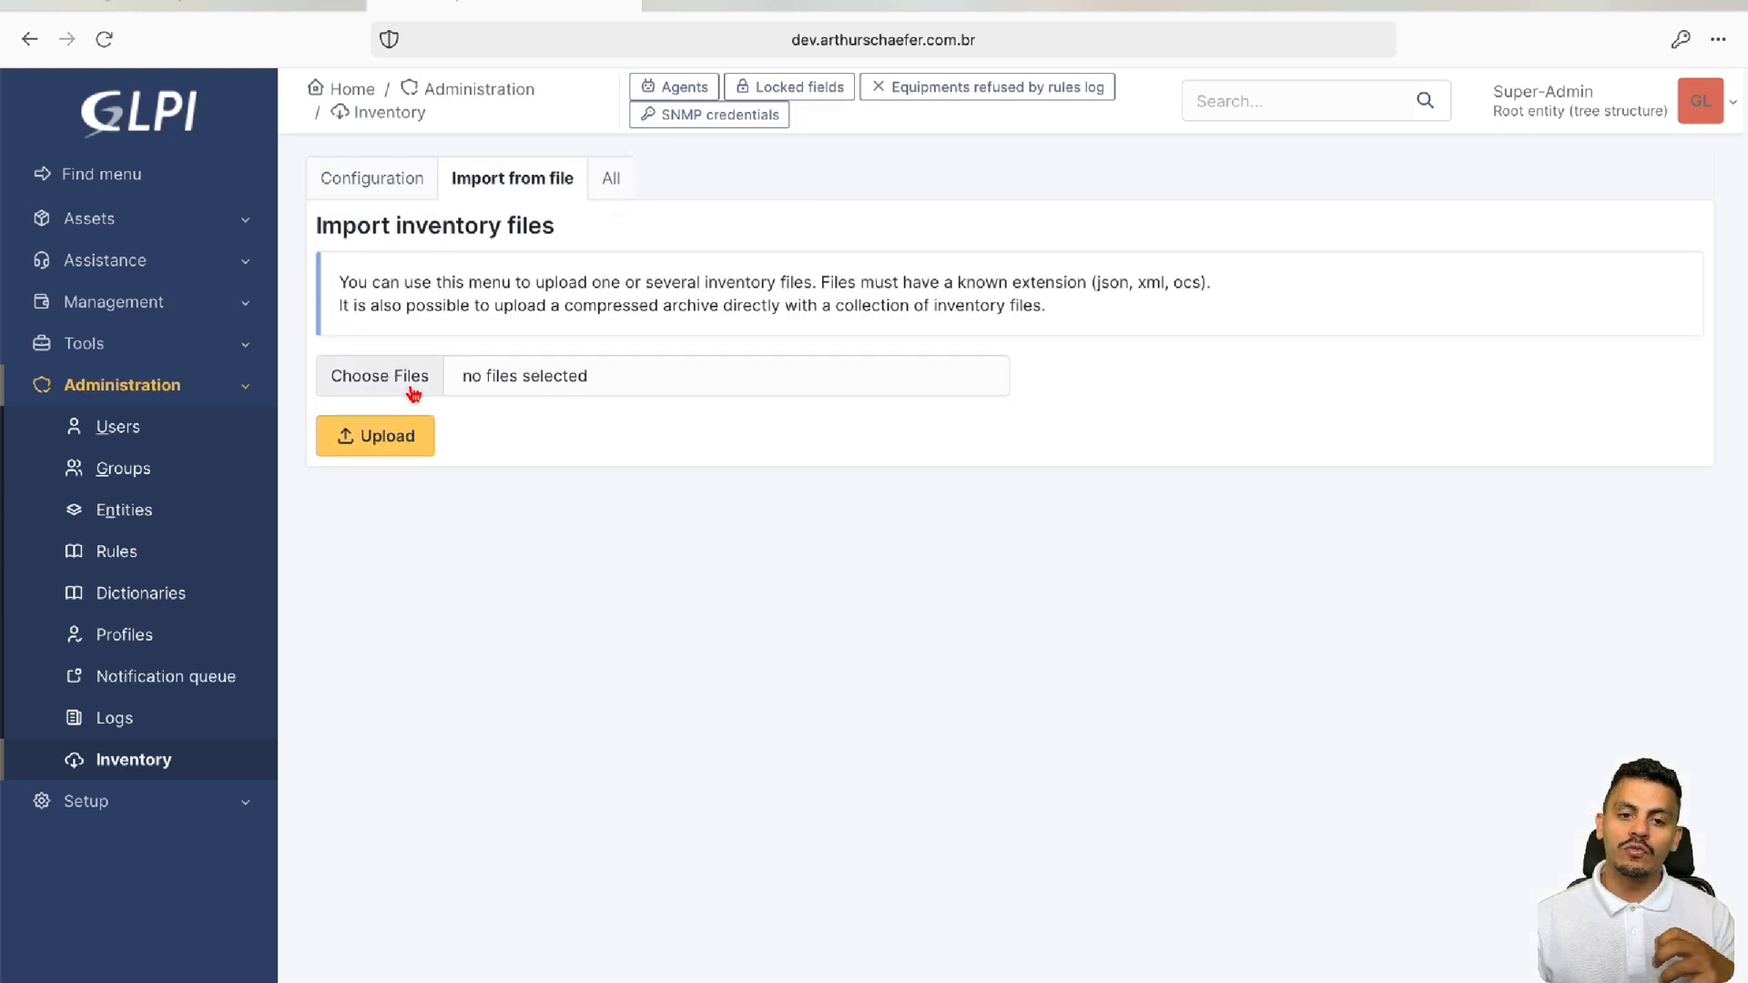
left_click(372, 178)
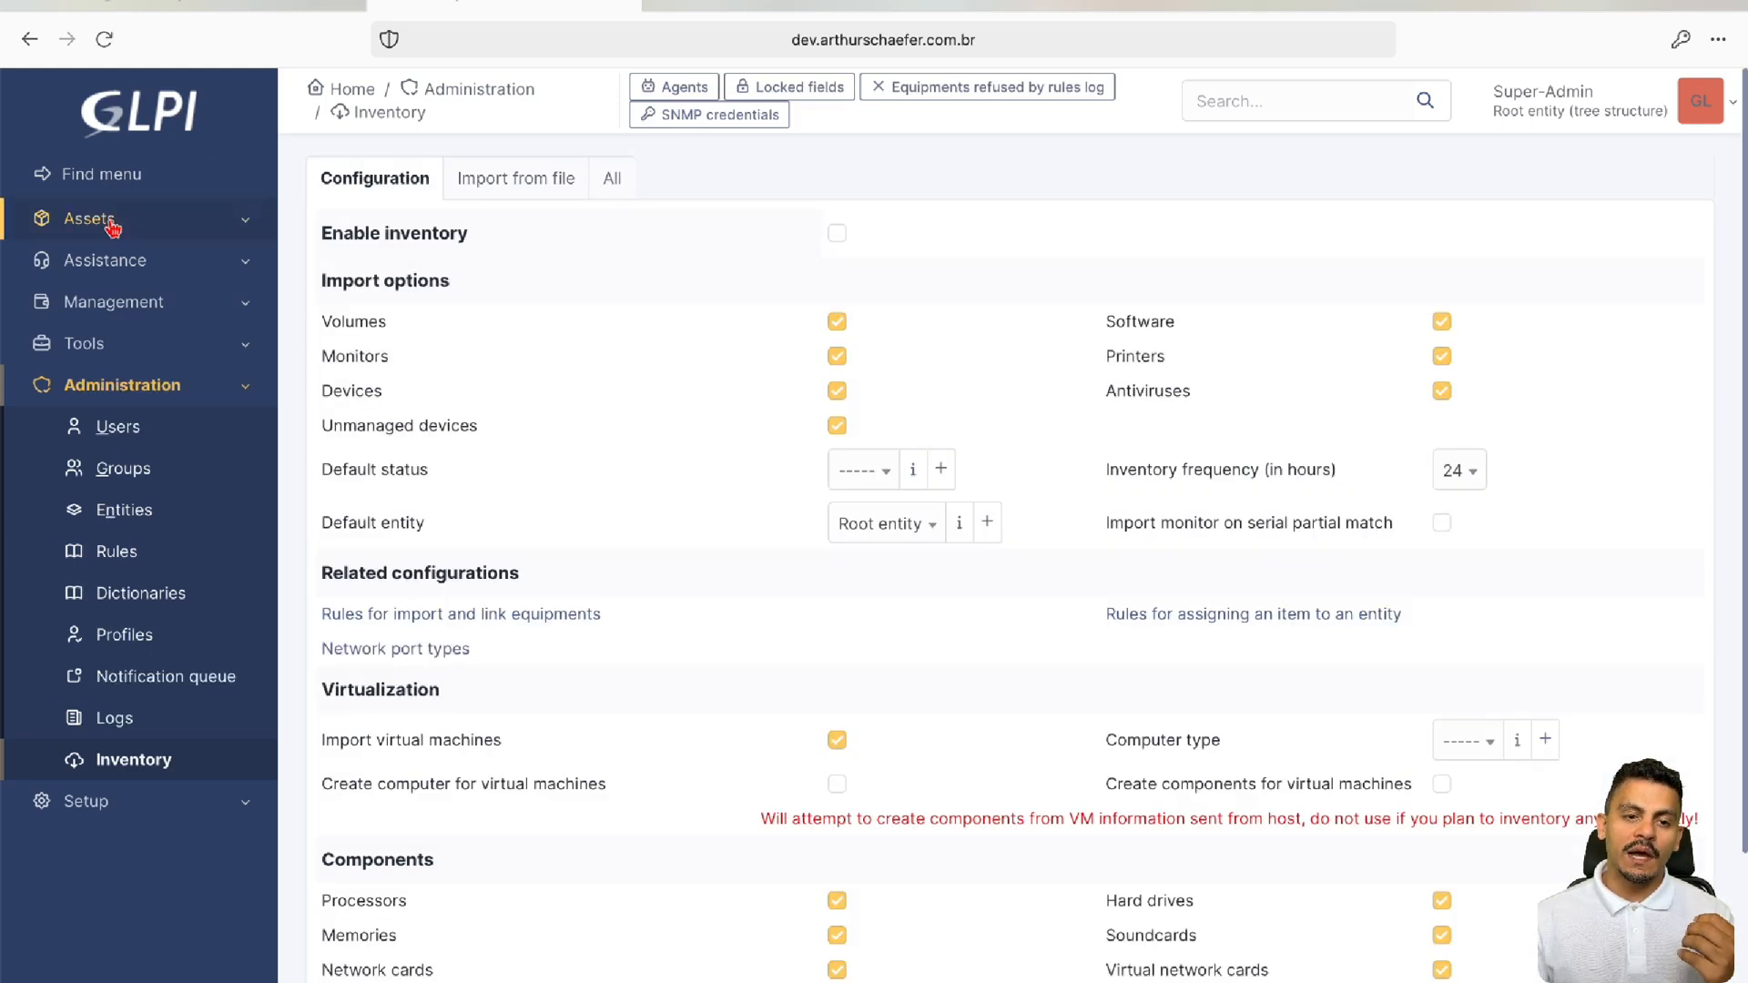
left_click(90, 219)
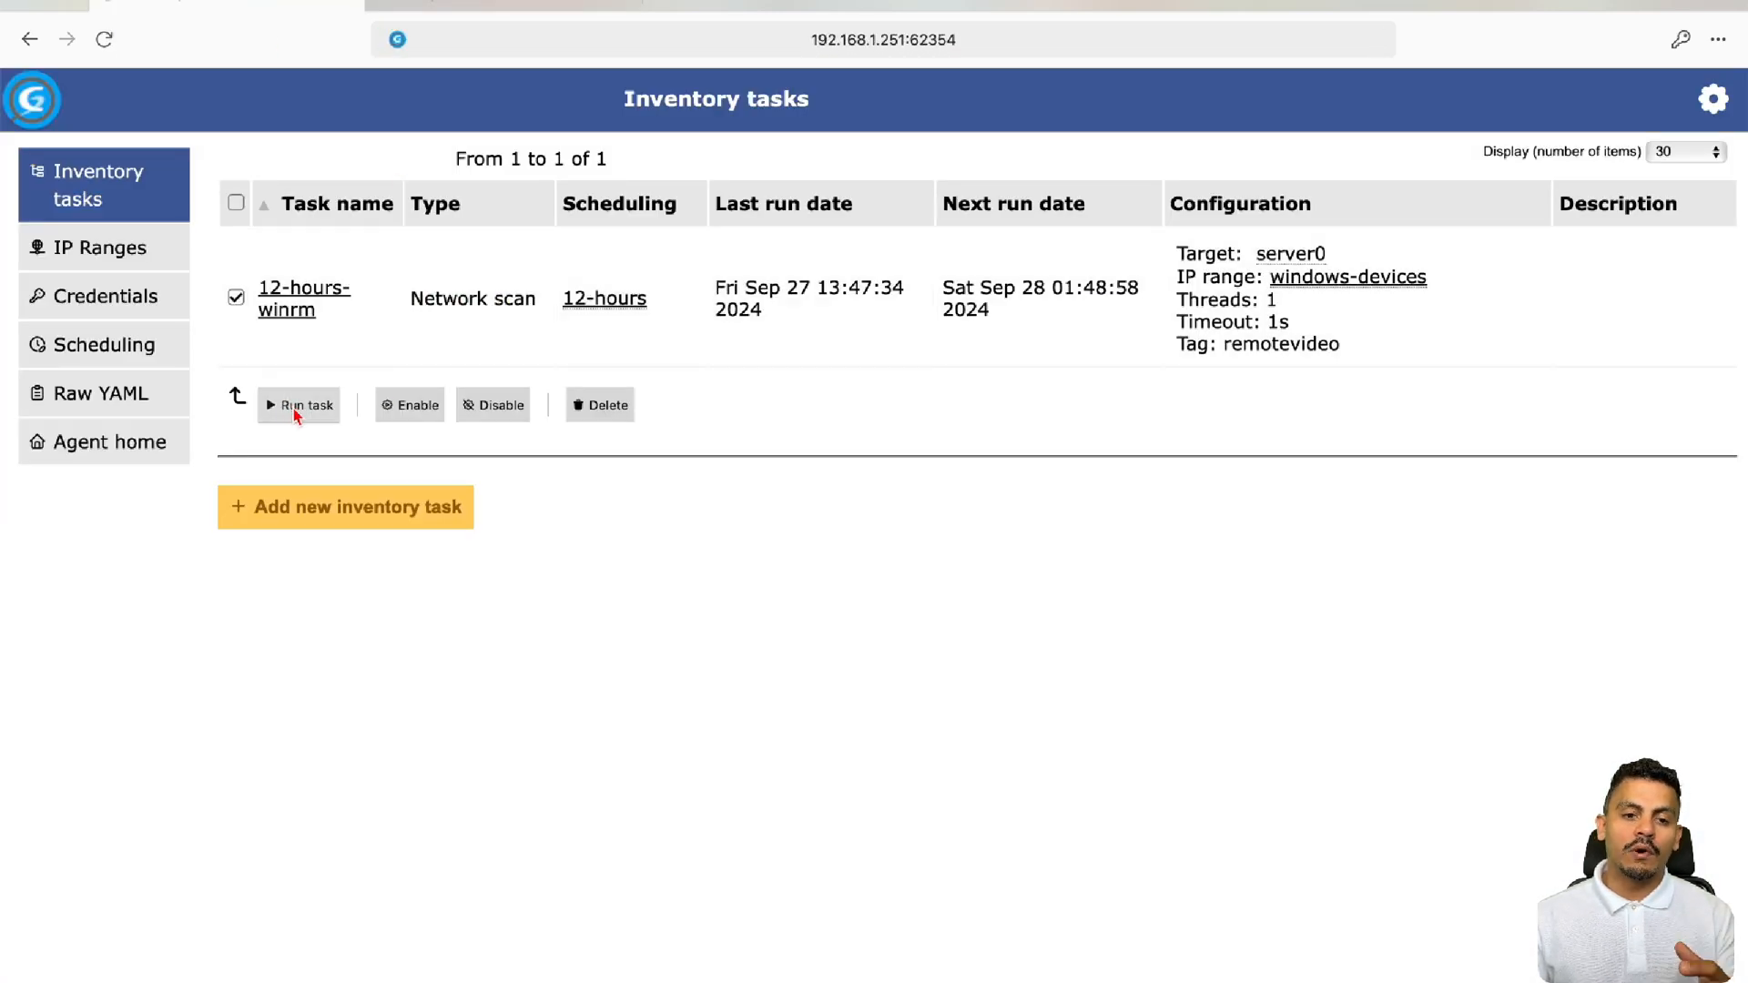
Run the 12-hours-winrm task and scroll its log showing a new inventory from DESKTOP-018BJTB
left_click(307, 404)
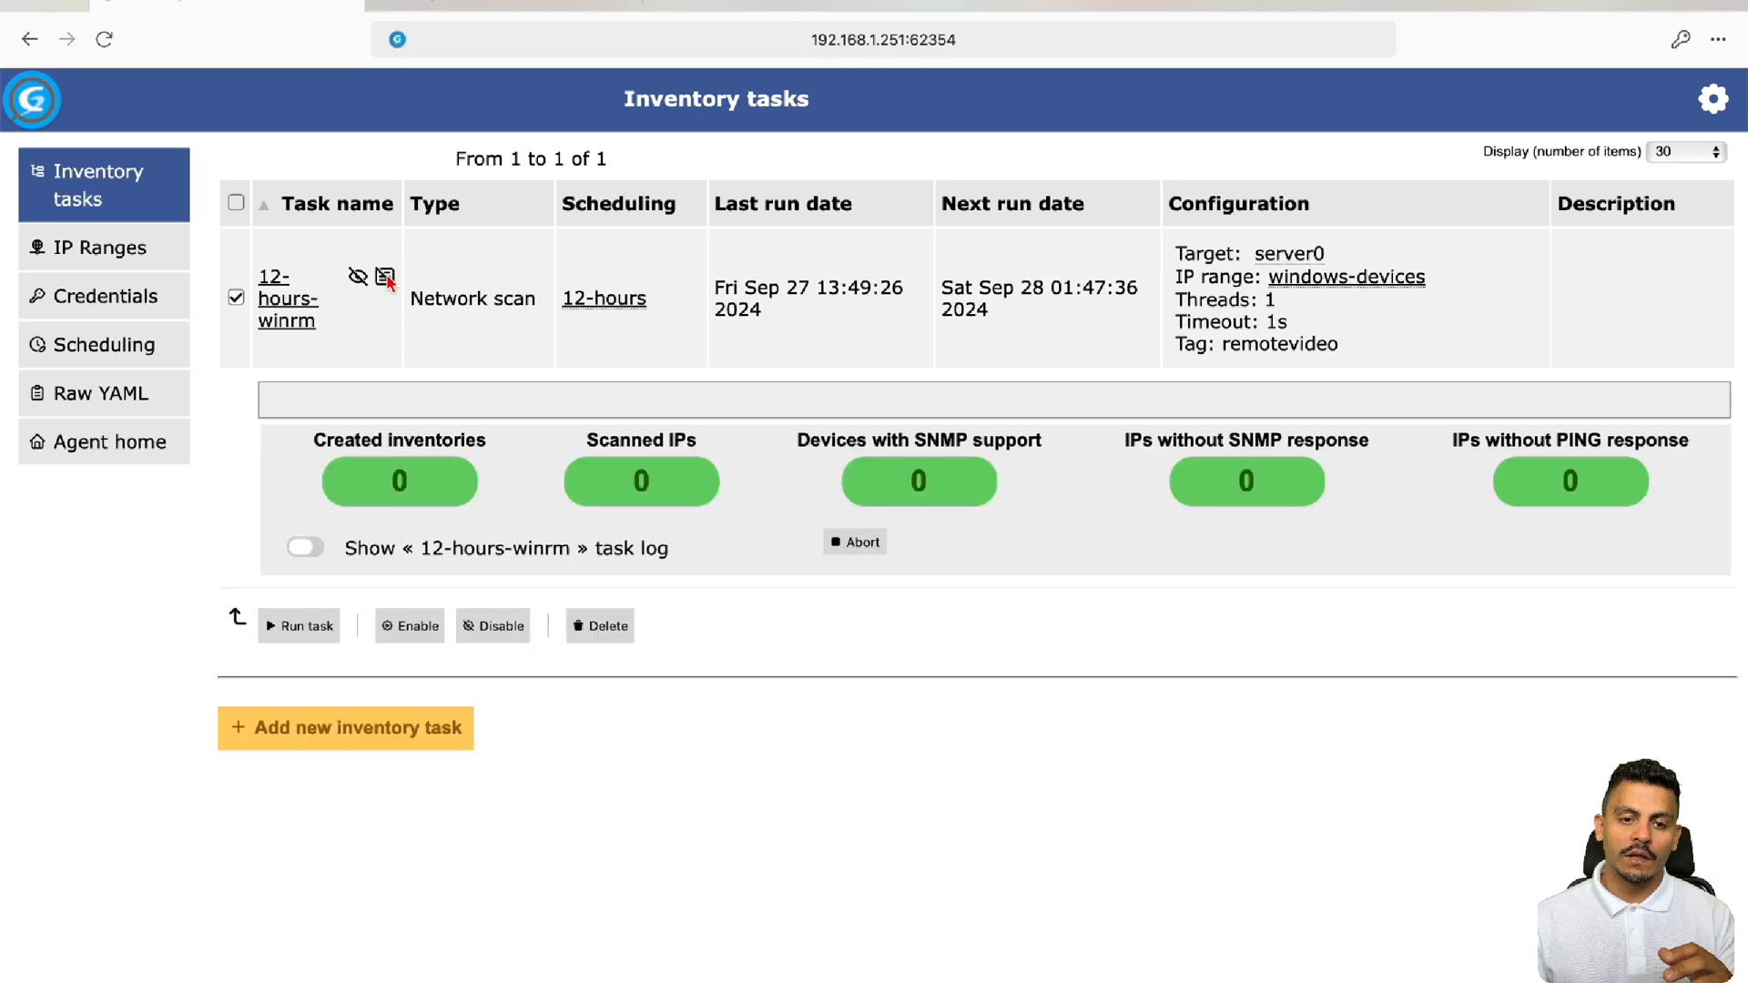
left_click(302, 548)
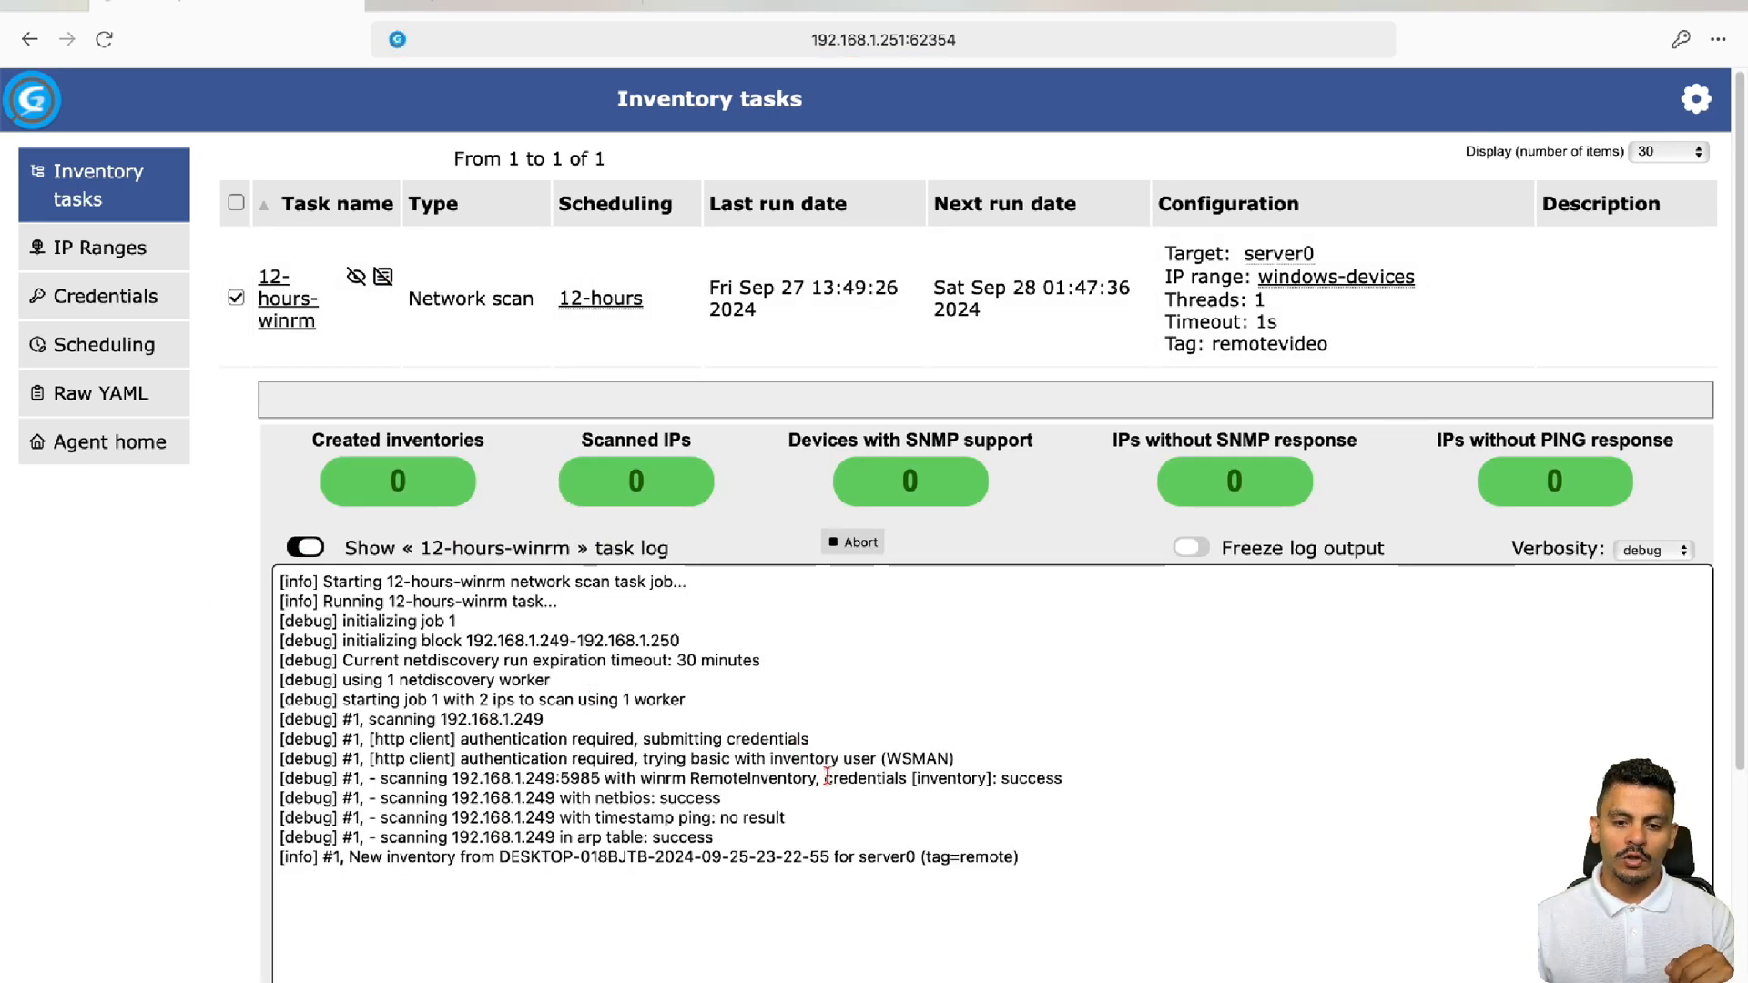
scroll("down", 3)
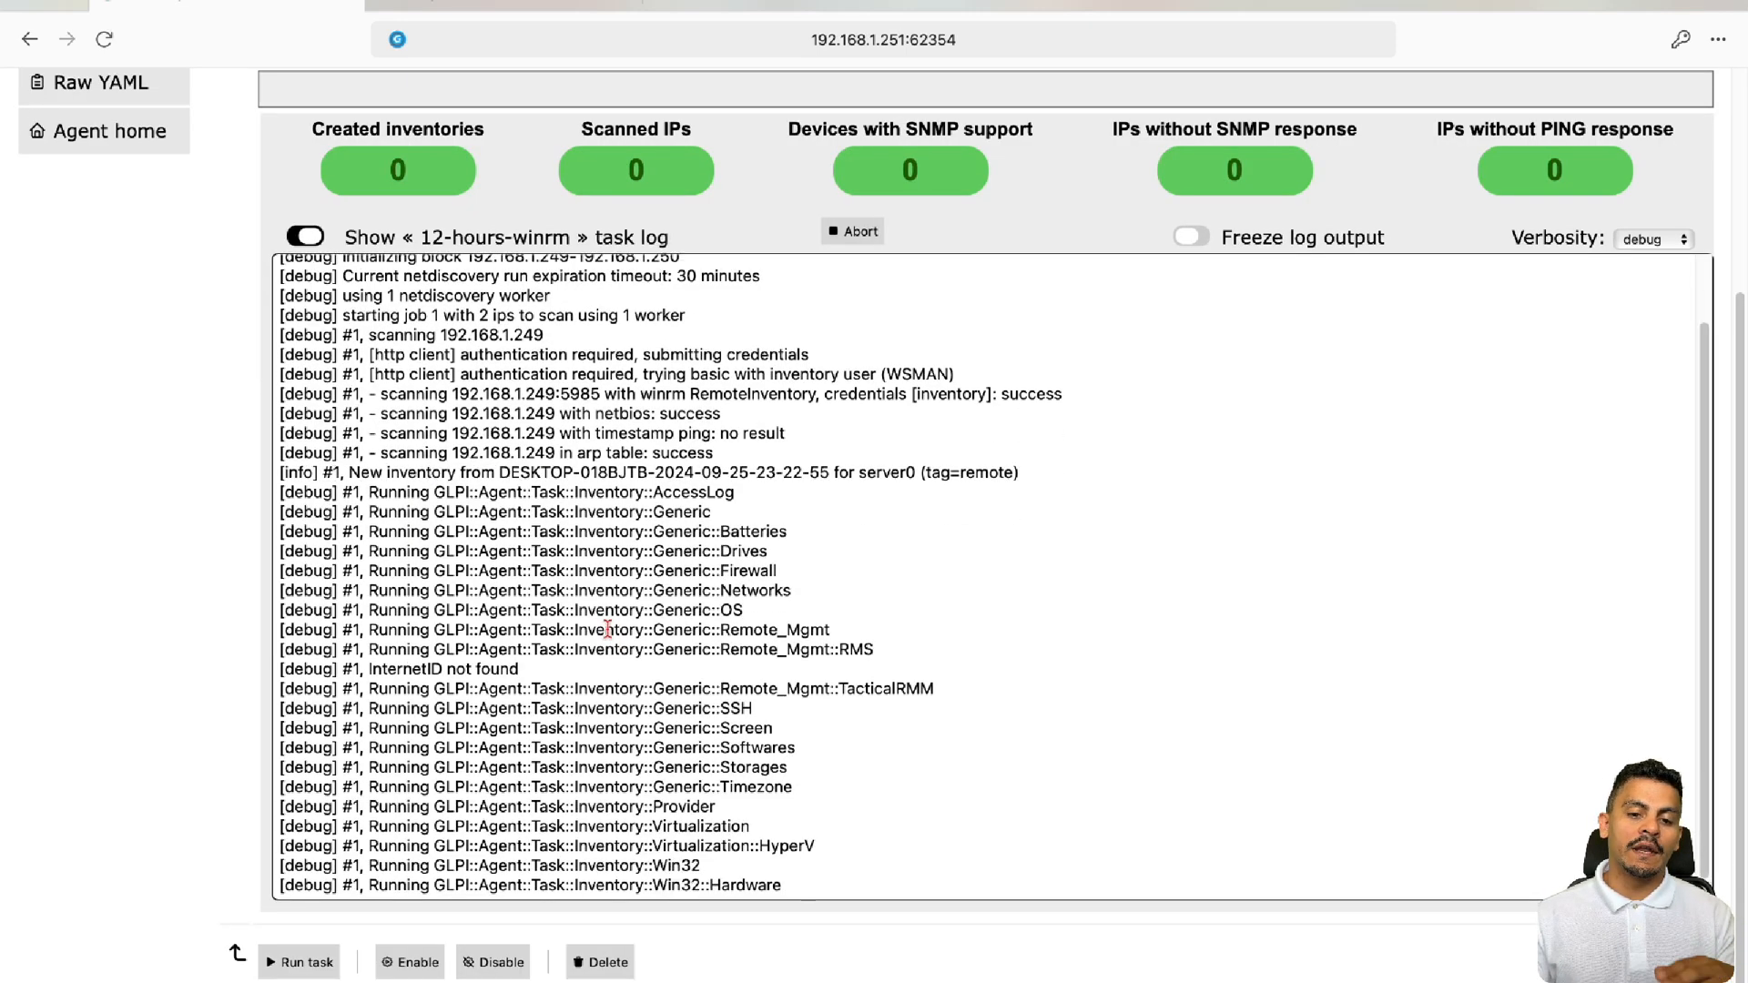
scroll("down", 3)
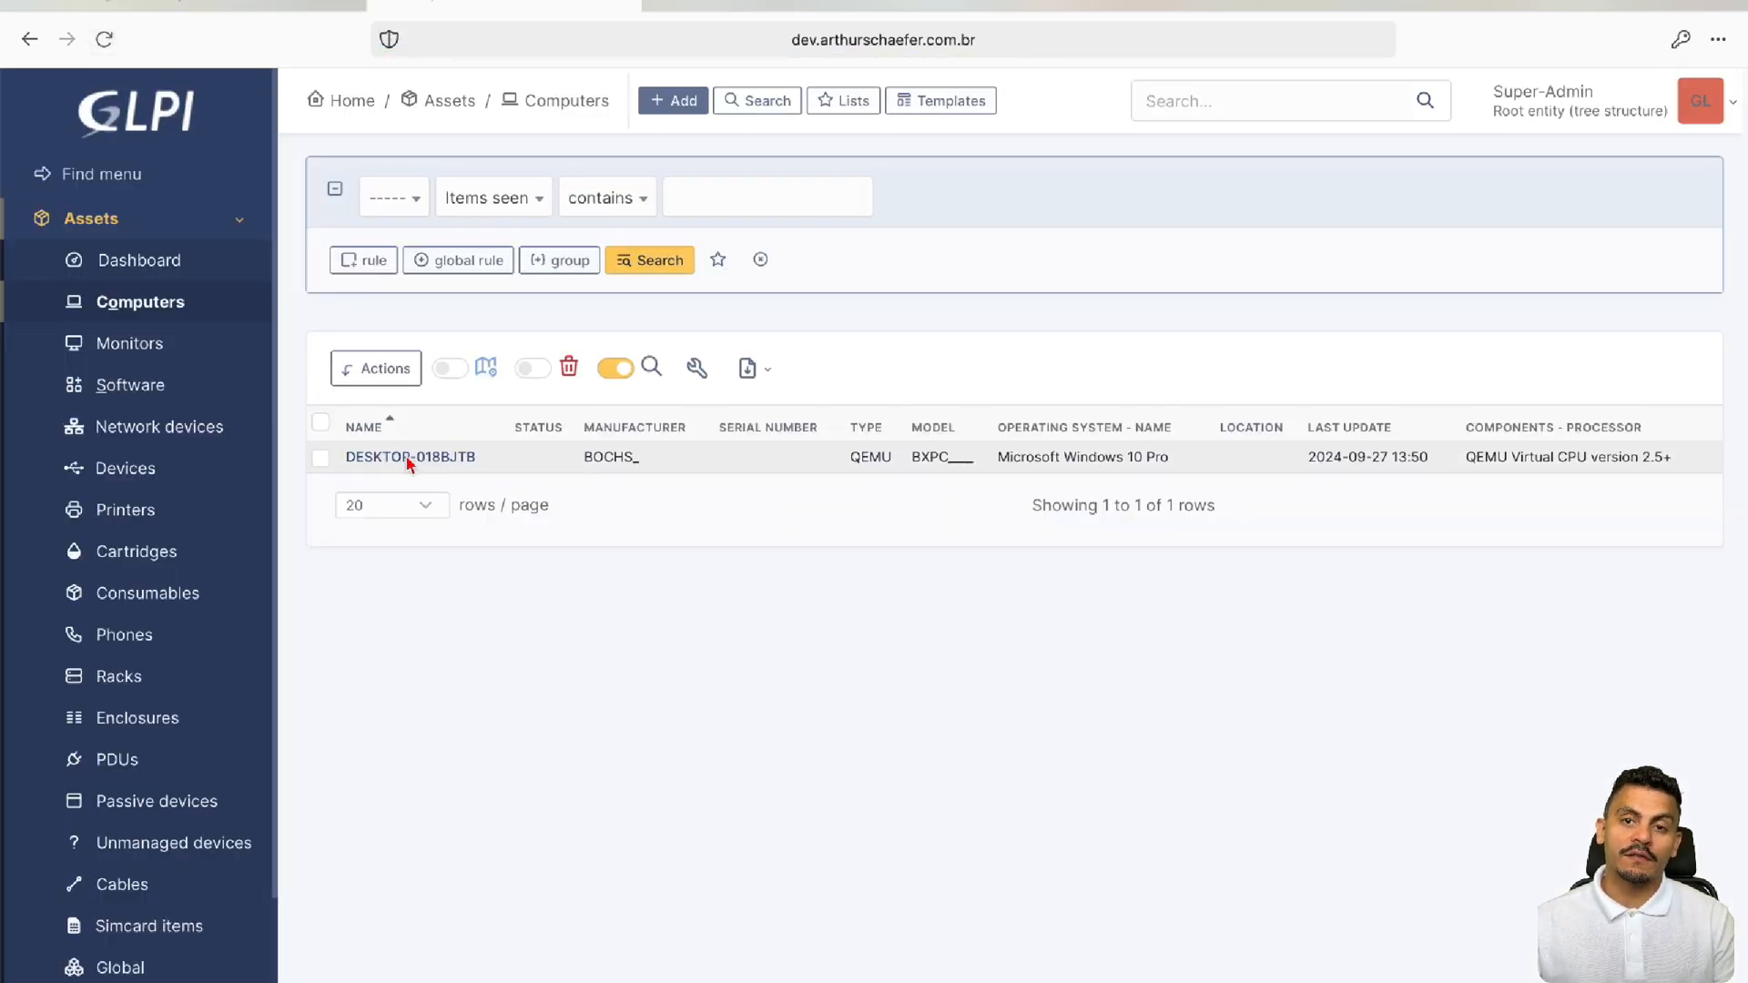
Review DESKTOP-018BJTB's Windows 10 Pro 22H2 OS details, 15 components and four disk volumes
left_click(409, 455)
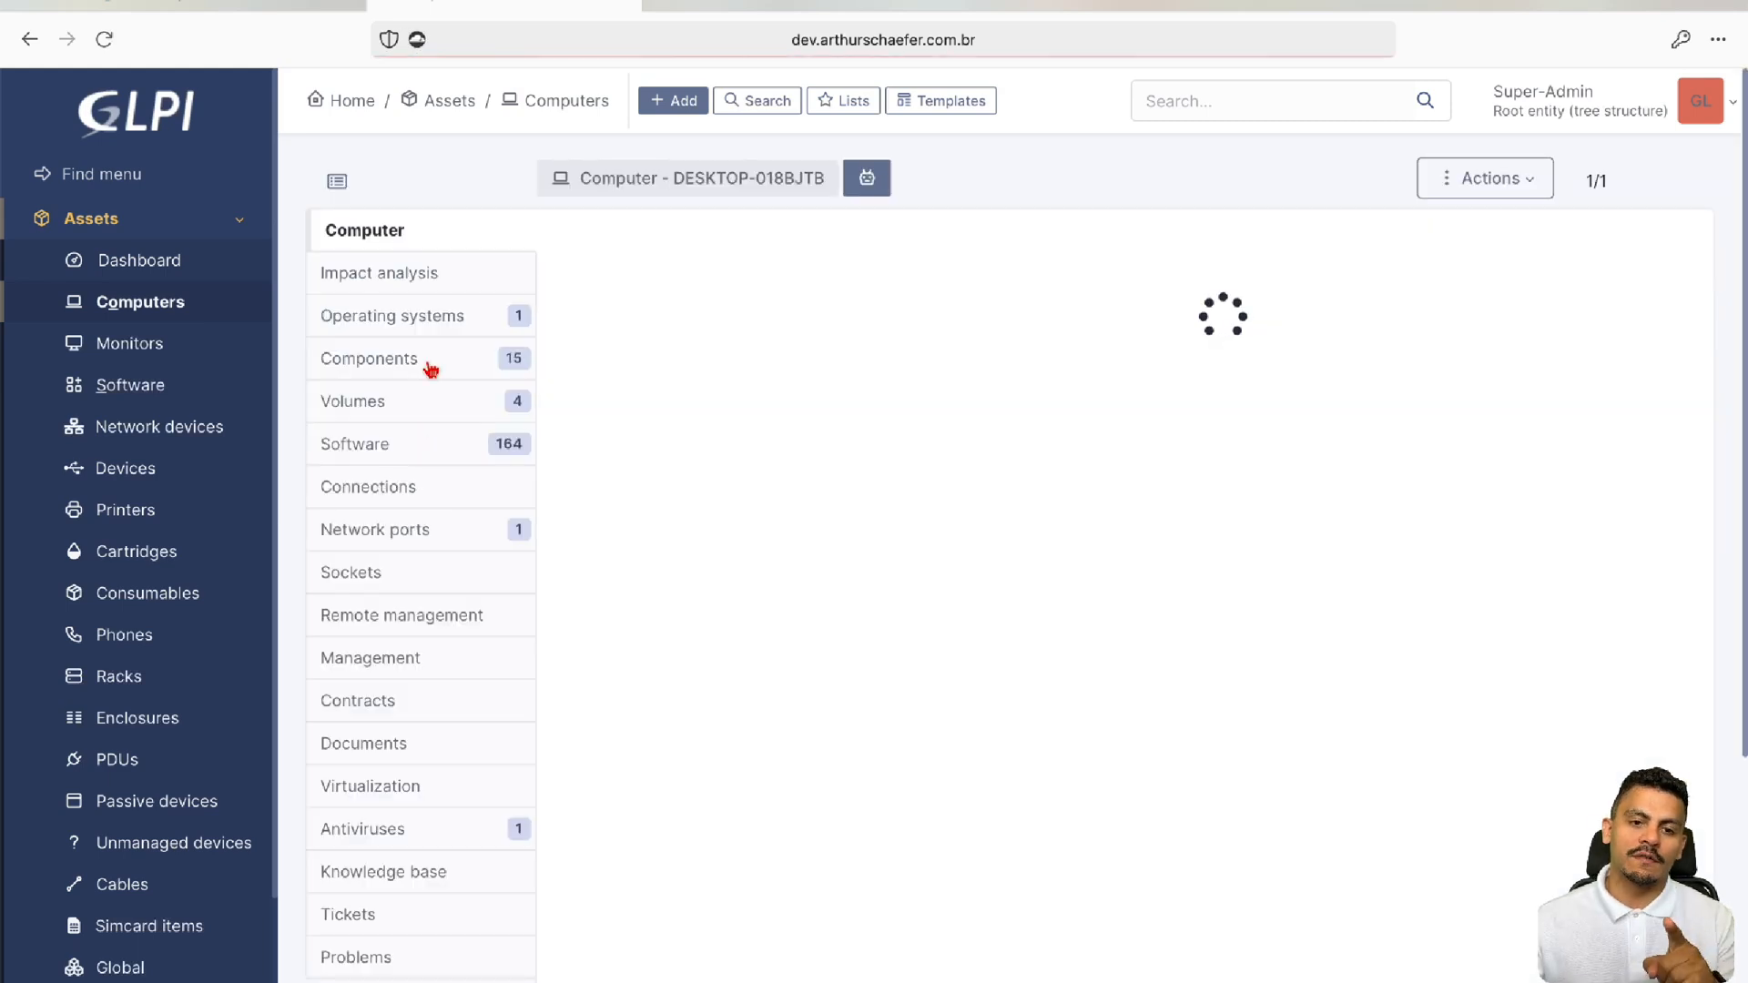
left_click(391, 315)
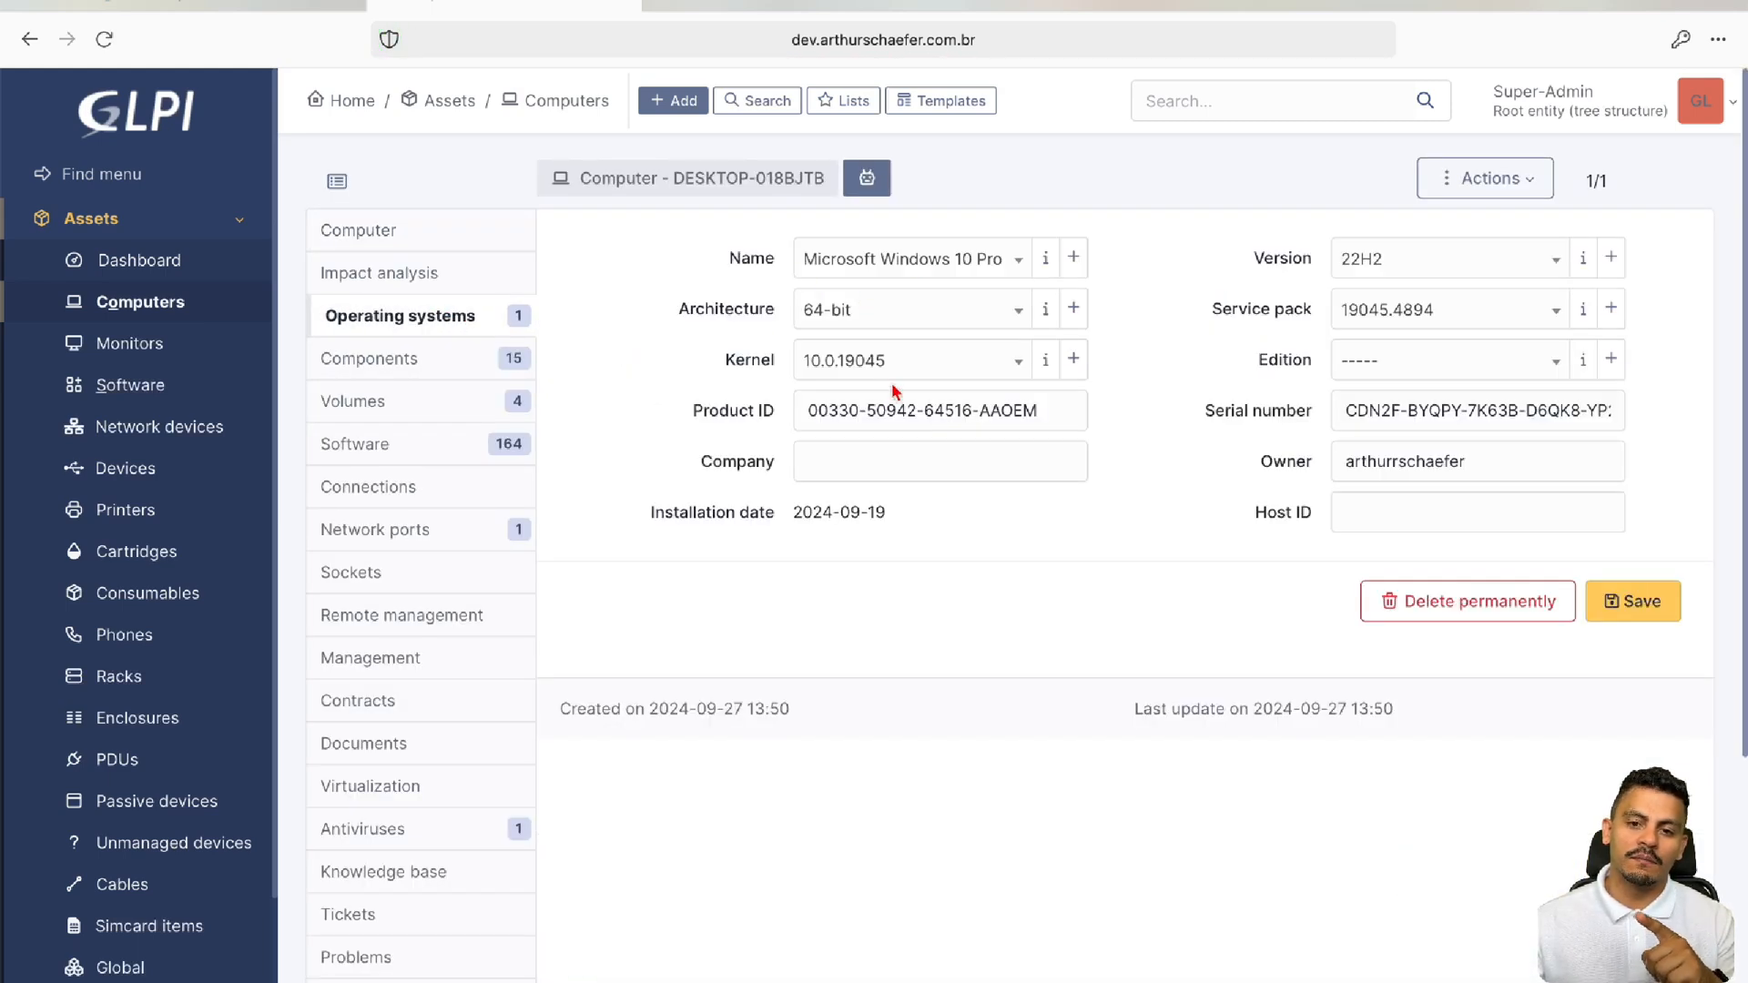
left_click(375, 359)
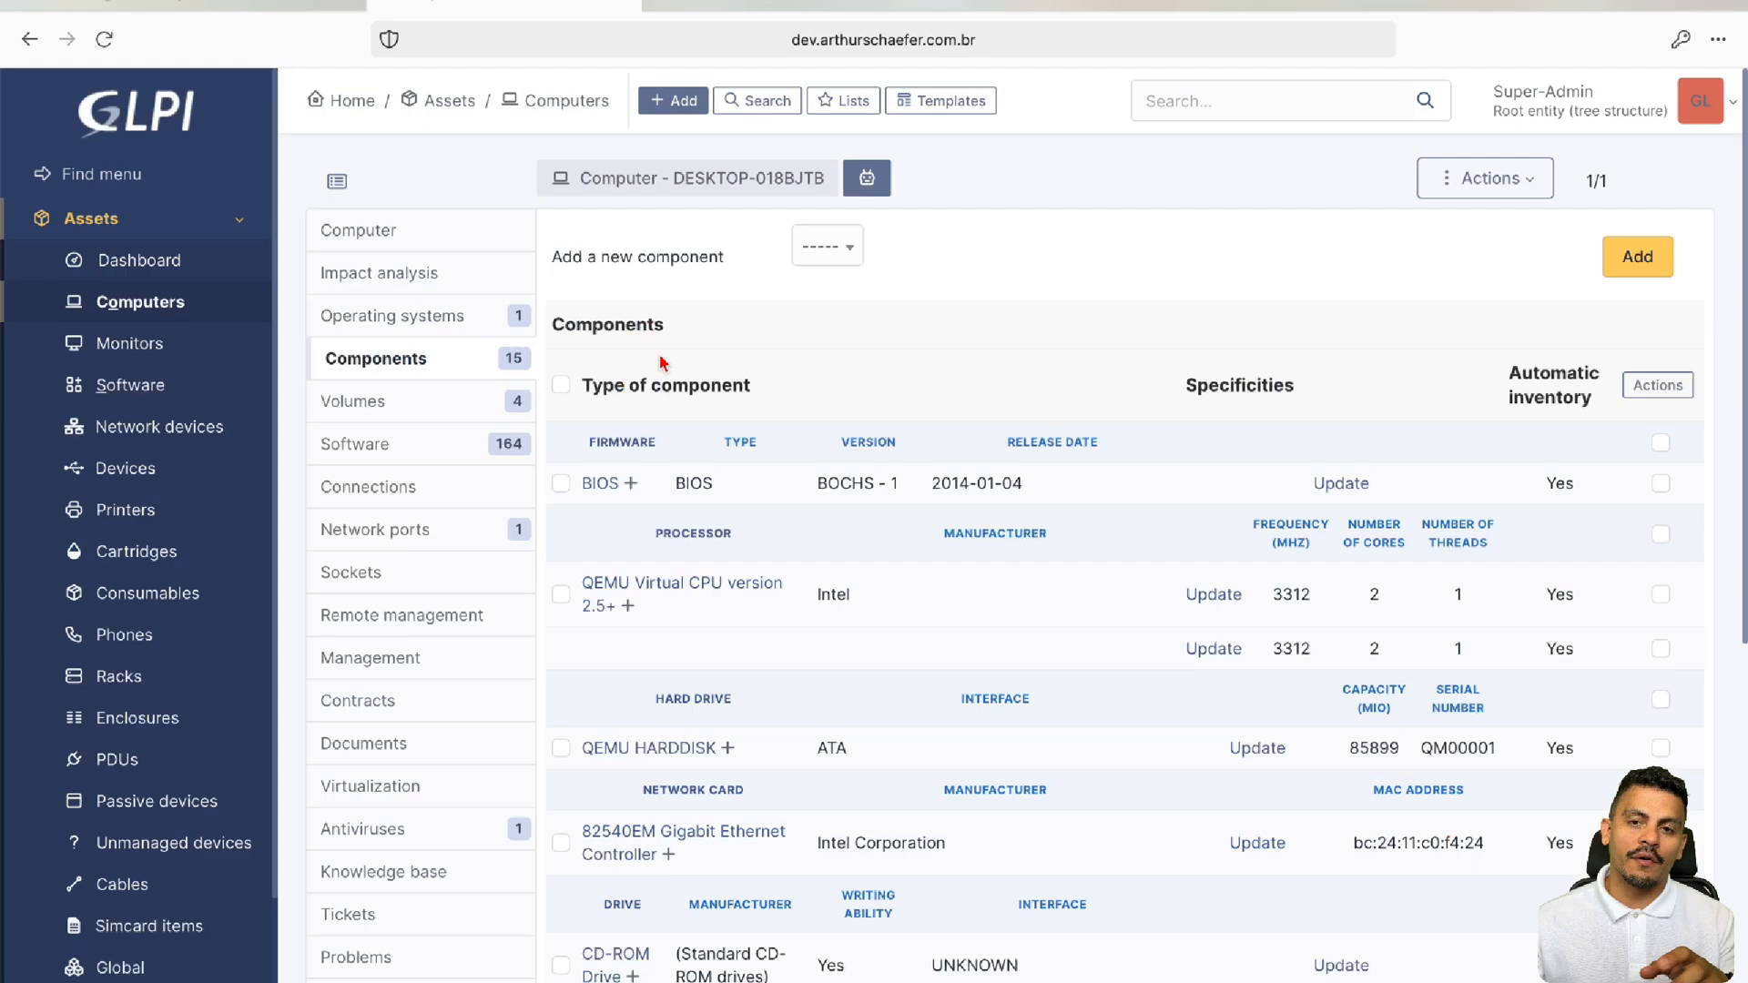
left_click(361, 401)
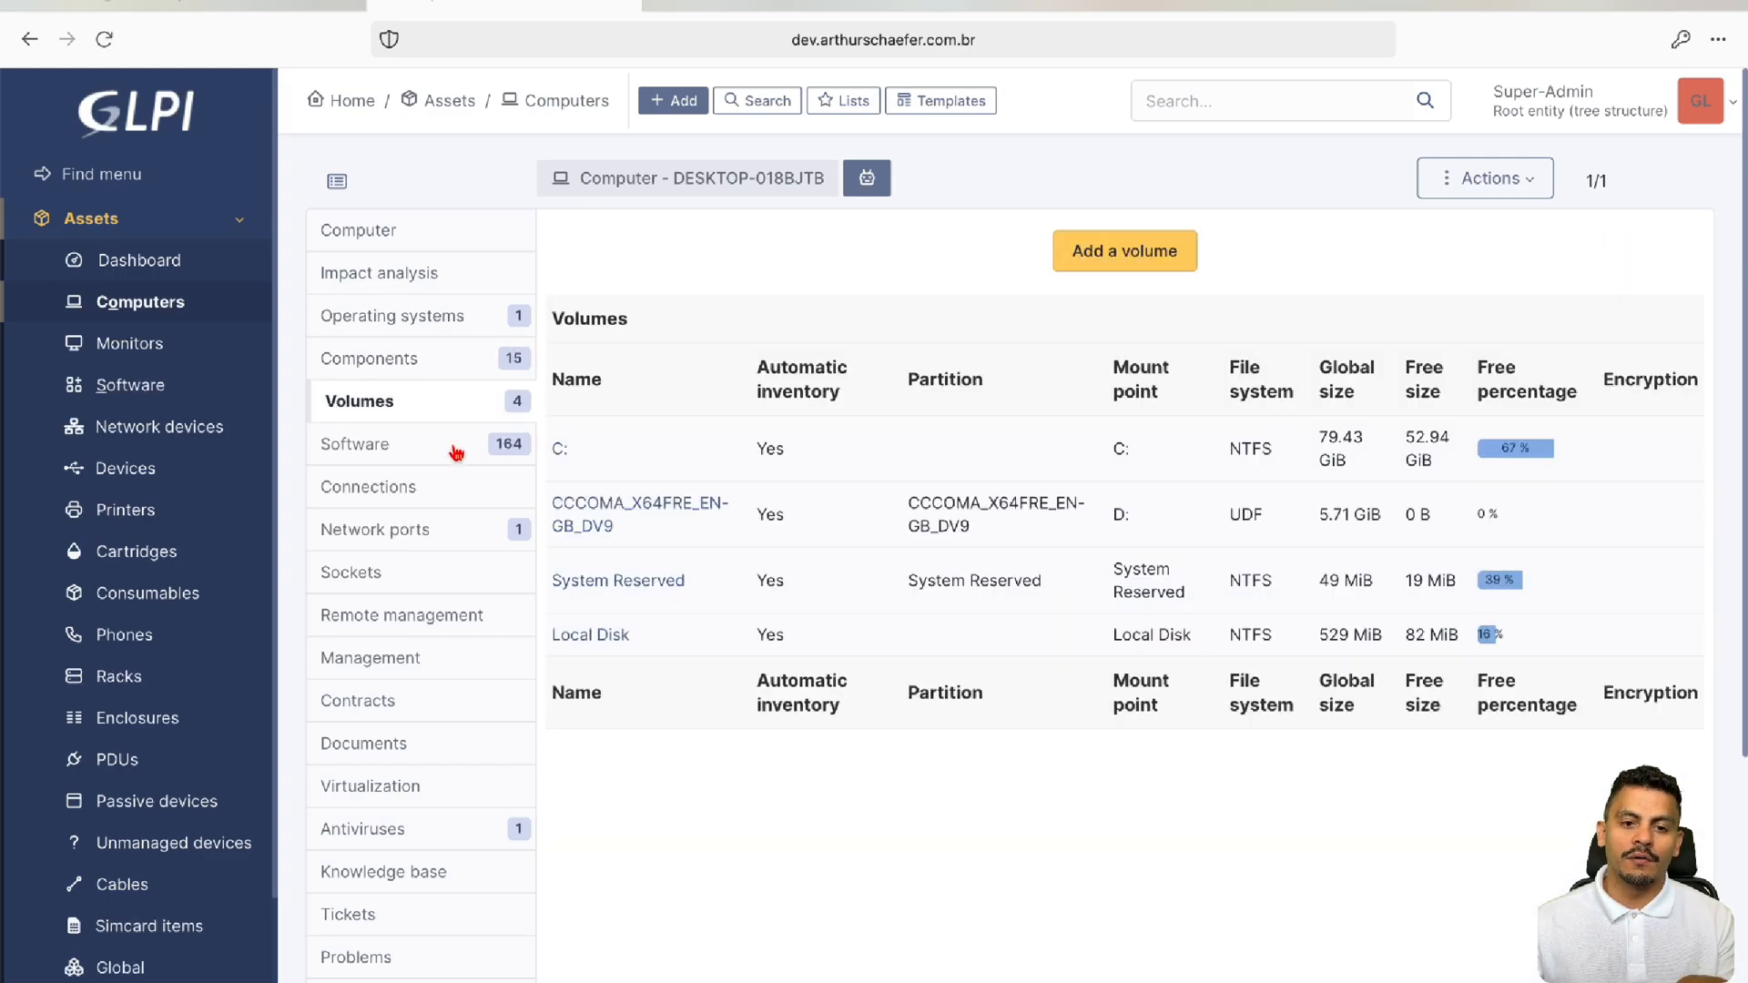